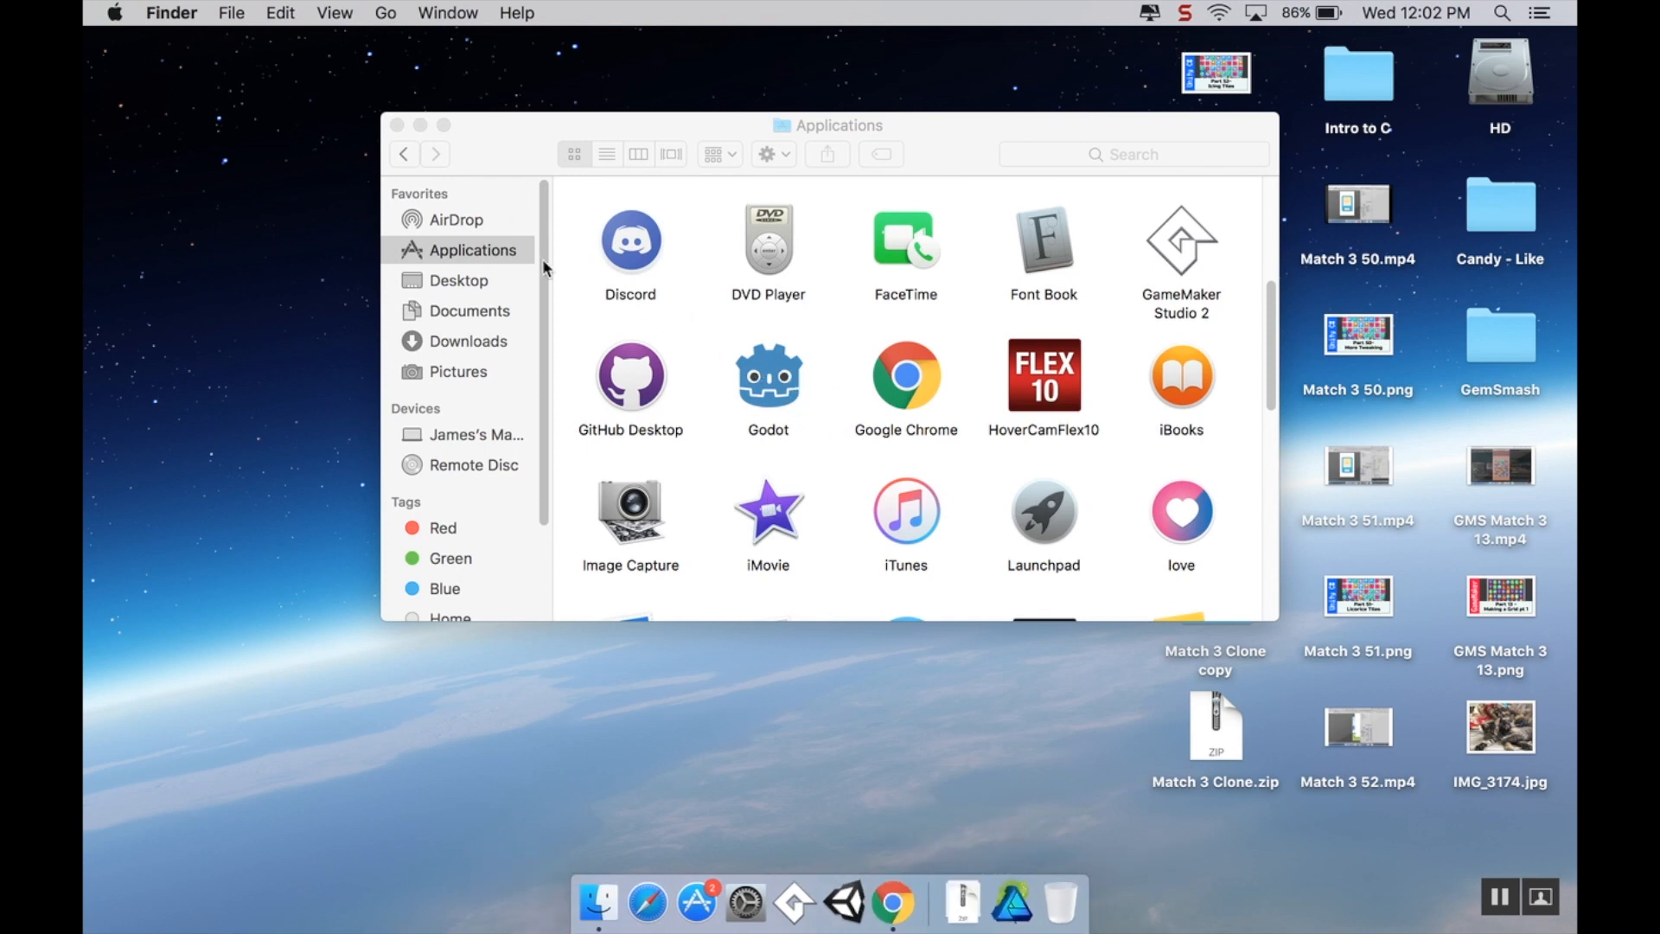
# Launch Godot from Applications, accepting the unidentified-developer warning, then close Finder
pyautogui.click(768, 374)
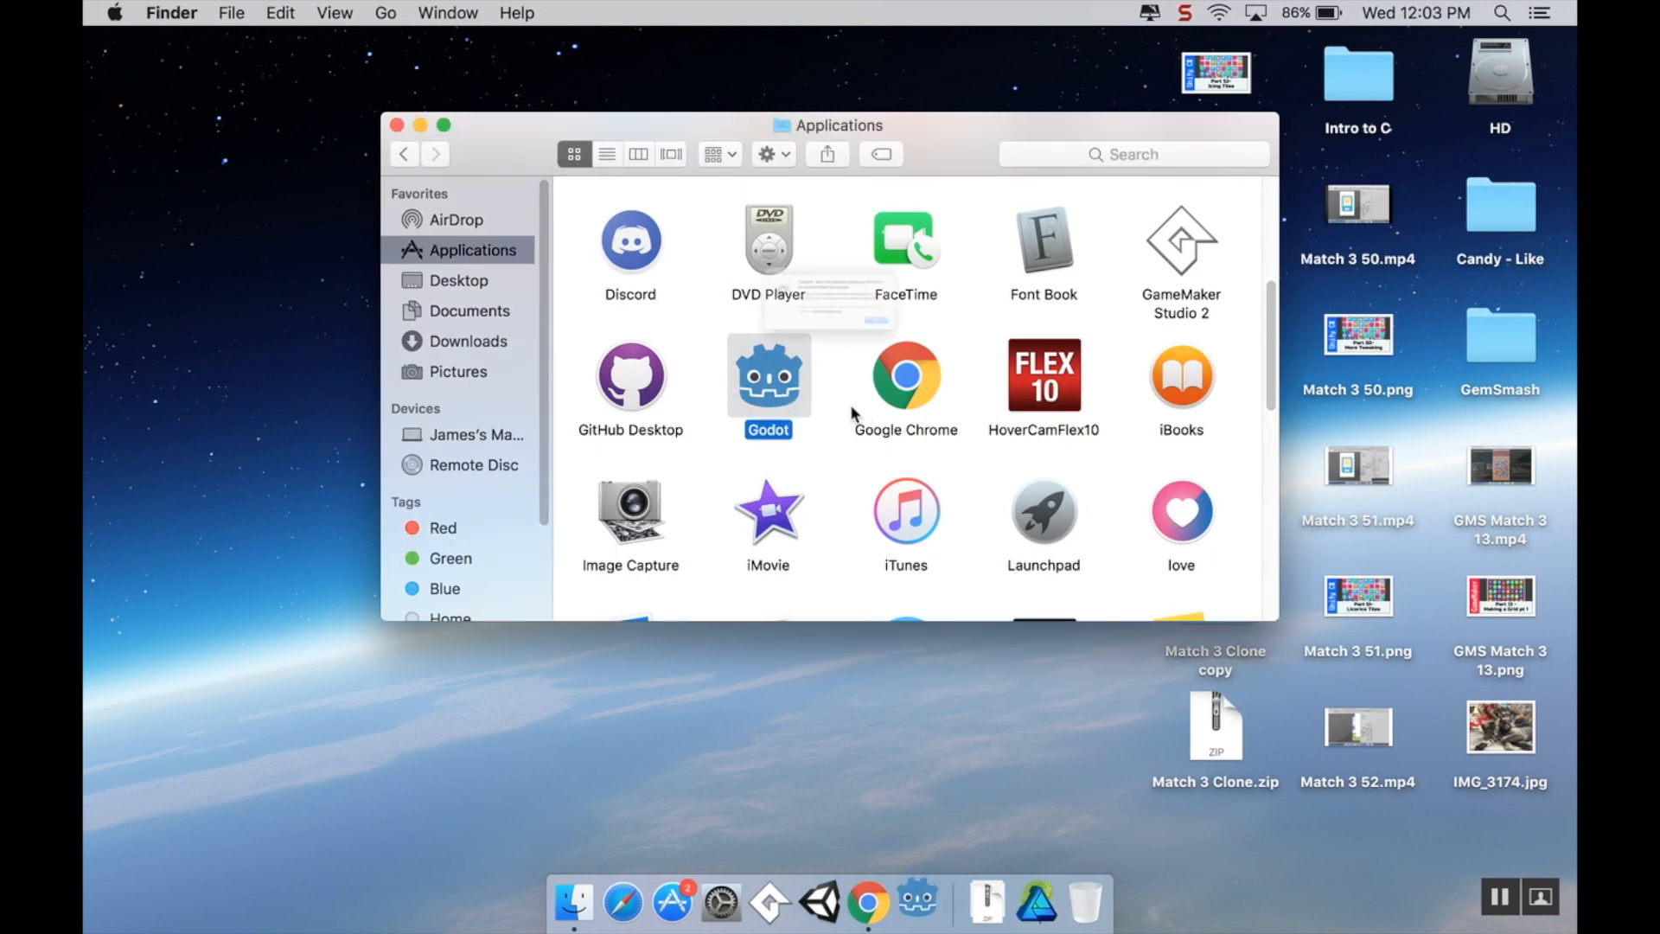
pyautogui.doubleClick(768, 376)
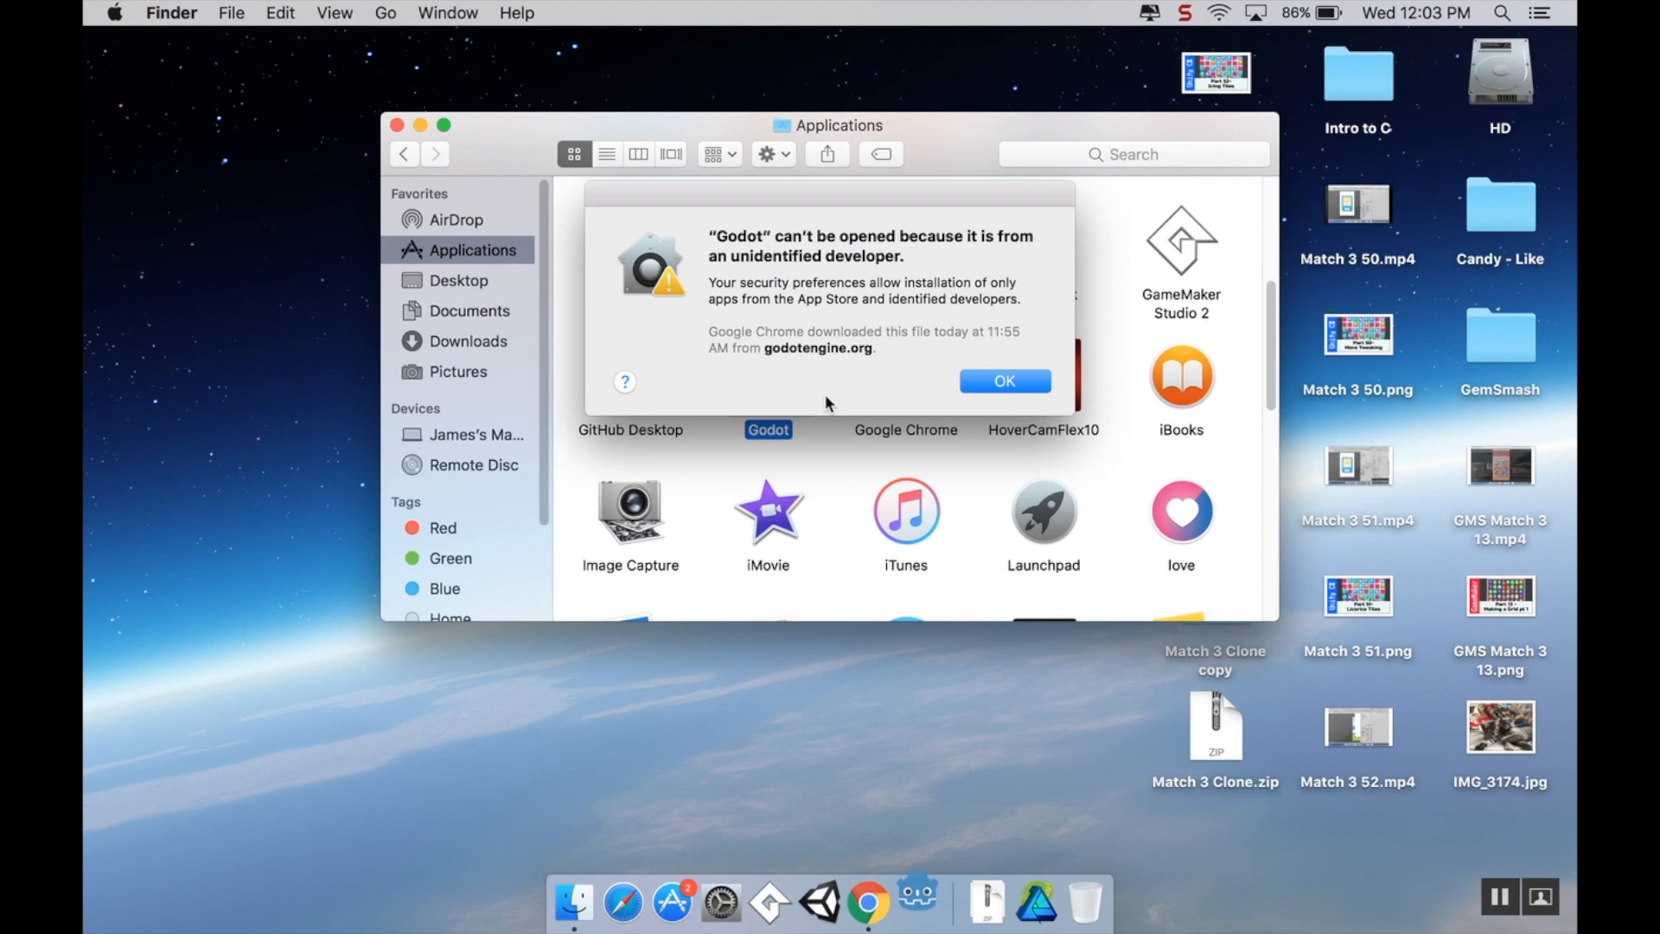
pyautogui.click(1004, 380)
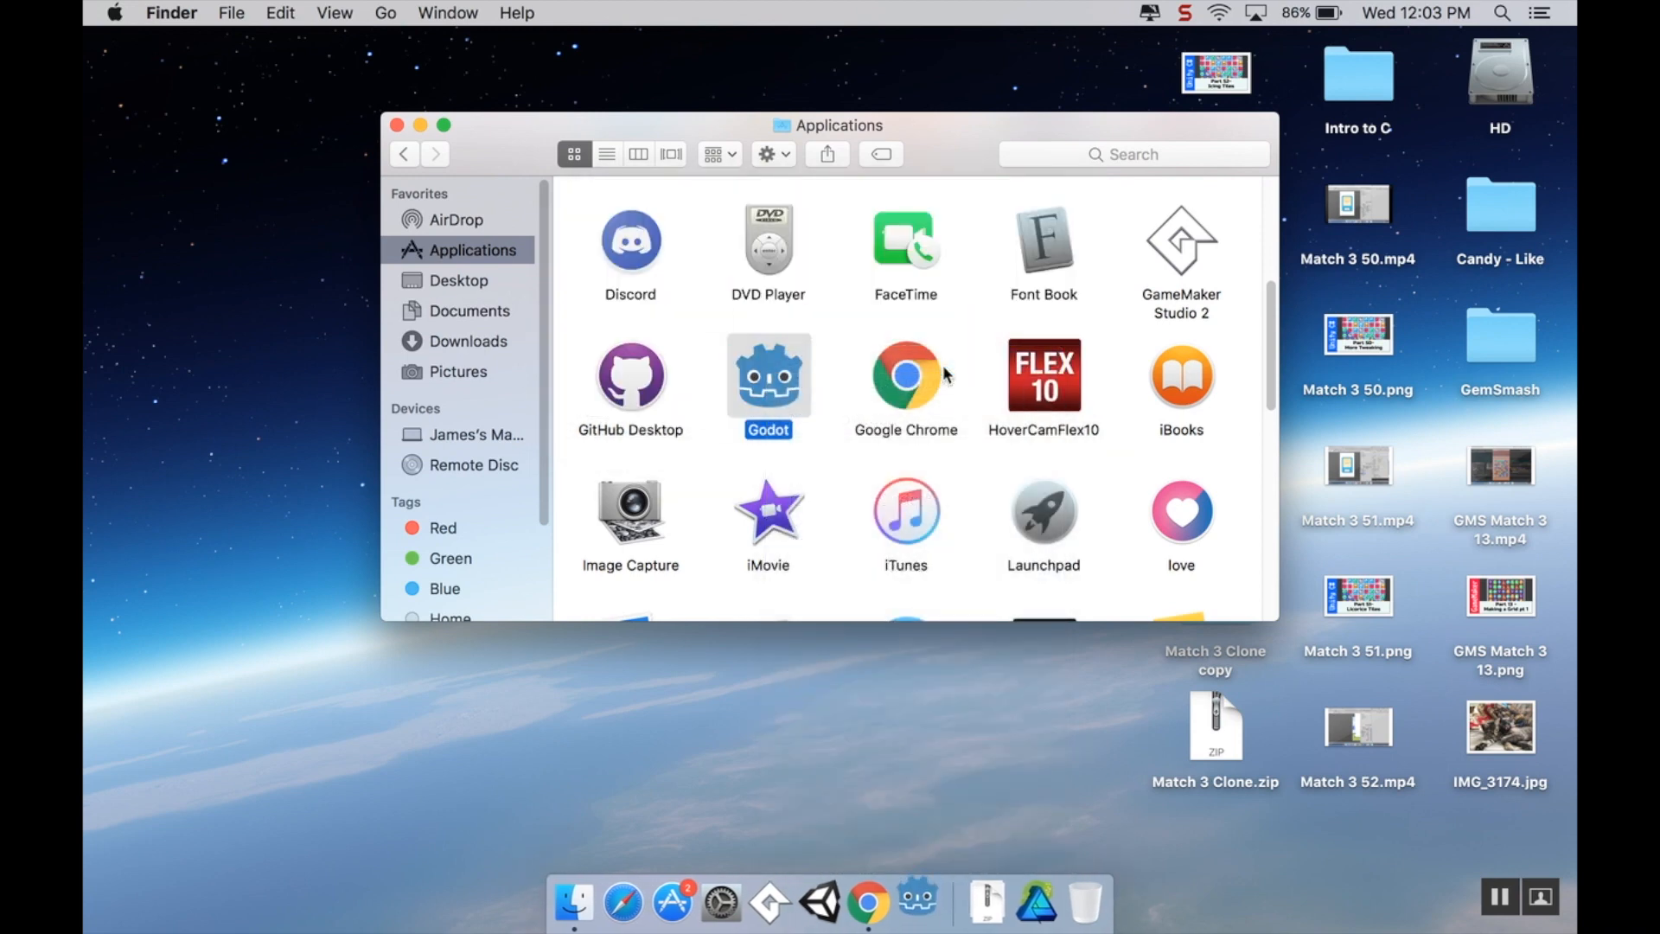
pyautogui.doubleClick(768, 374)
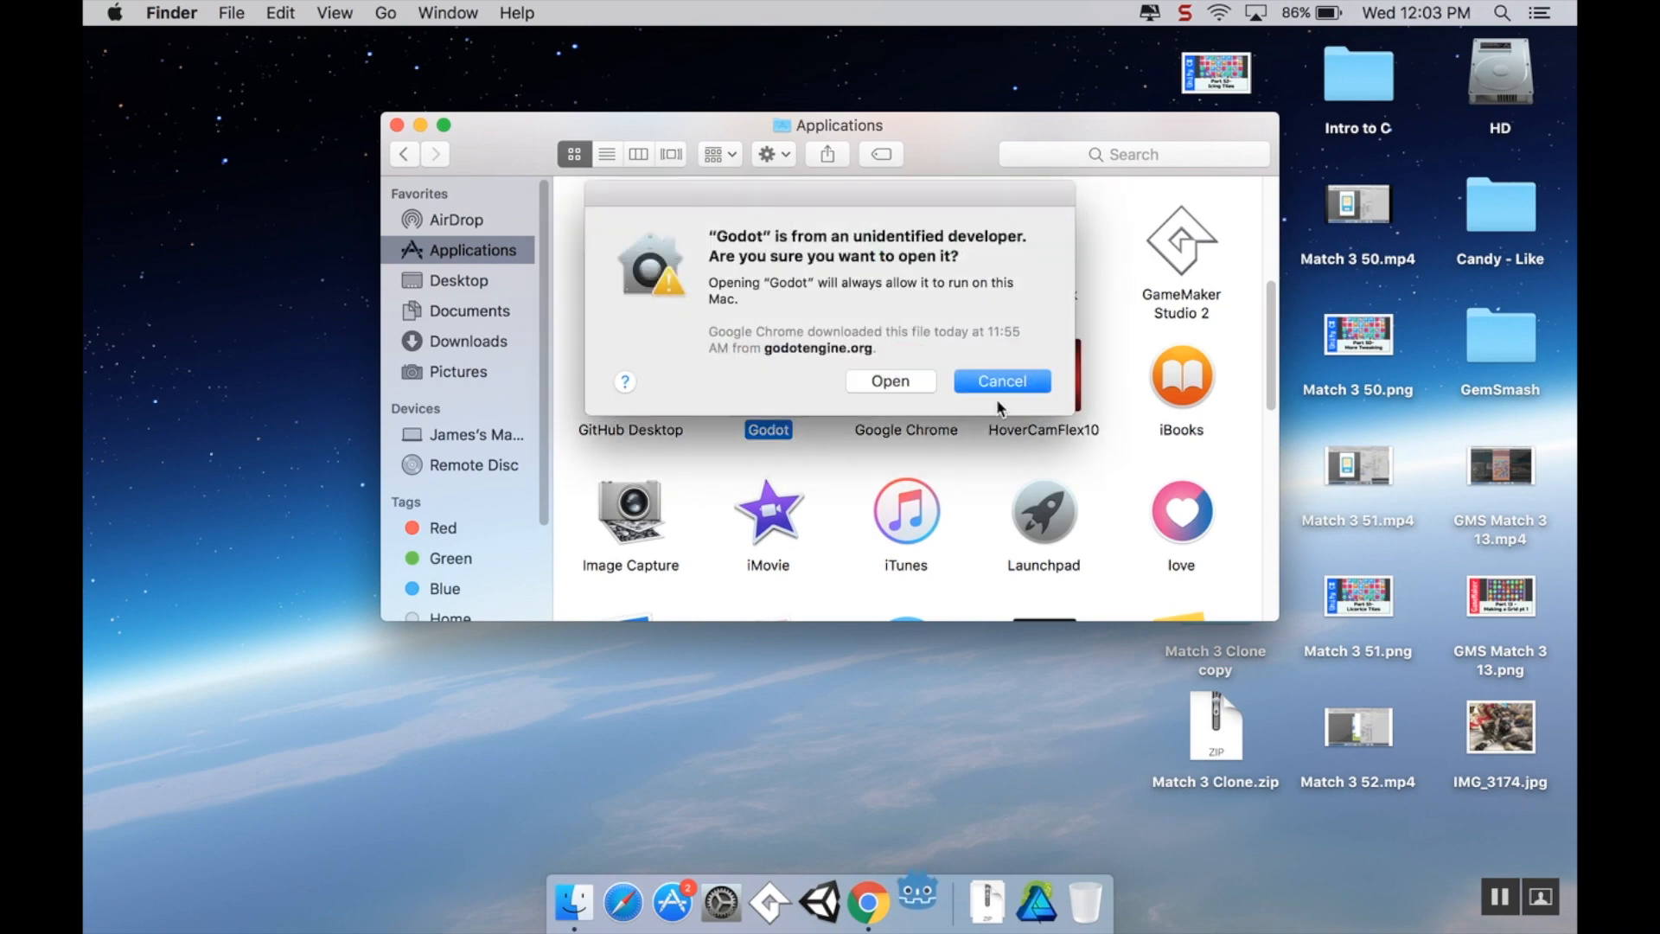
pyautogui.click(1000, 381)
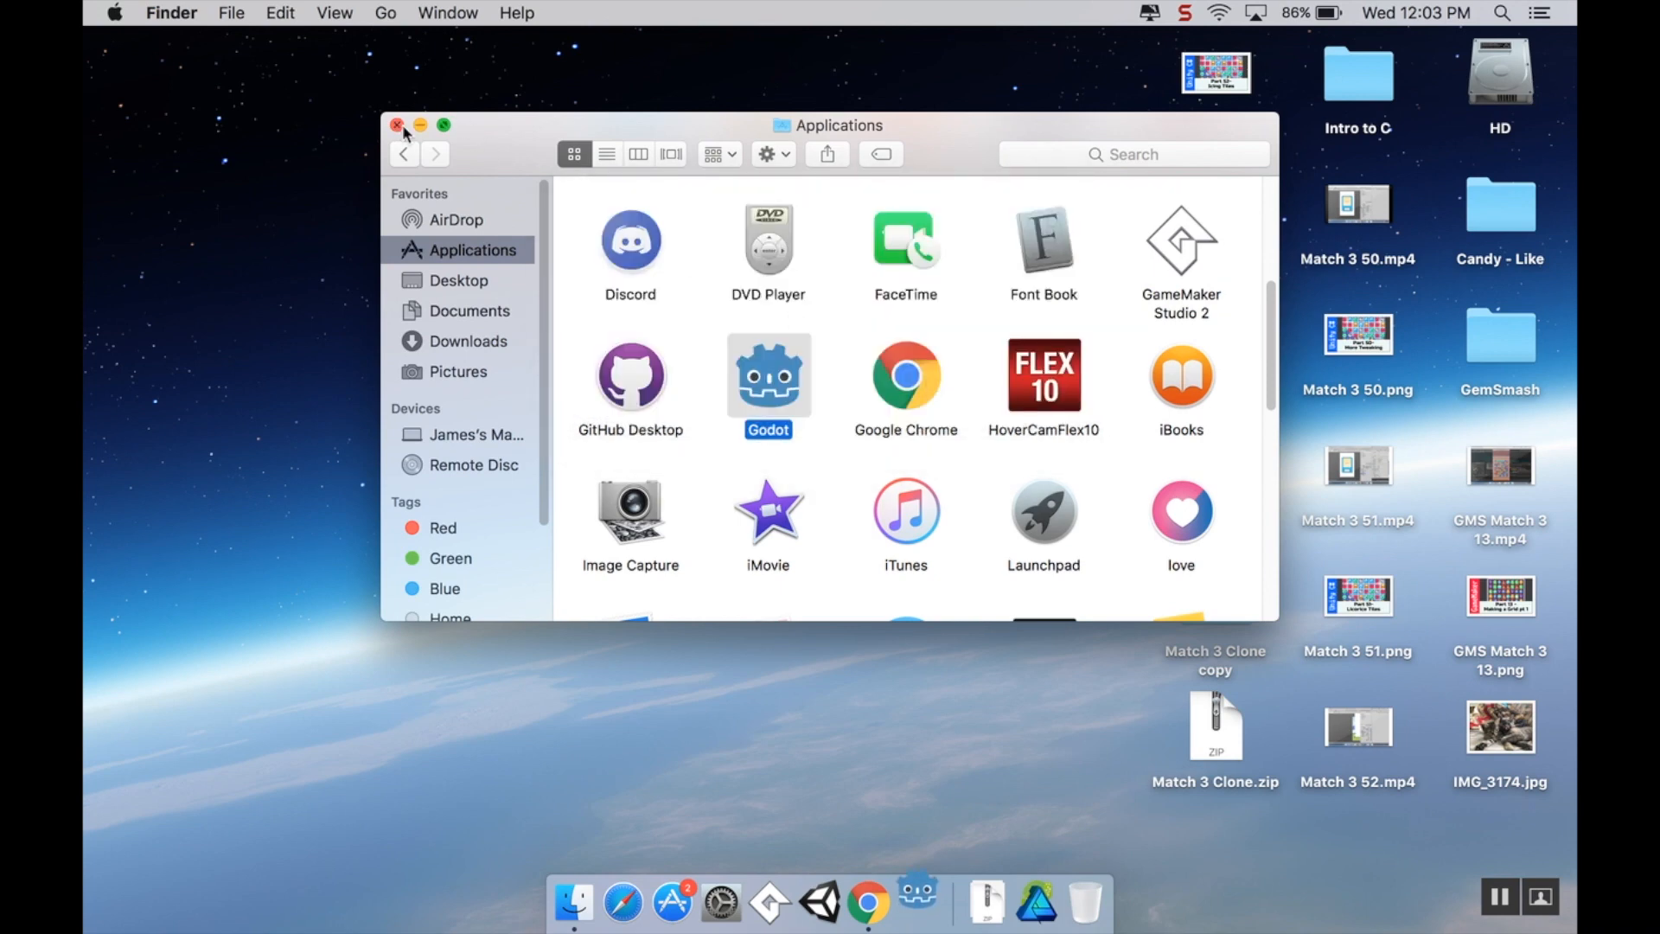
pyautogui.doubleClick(768, 374)
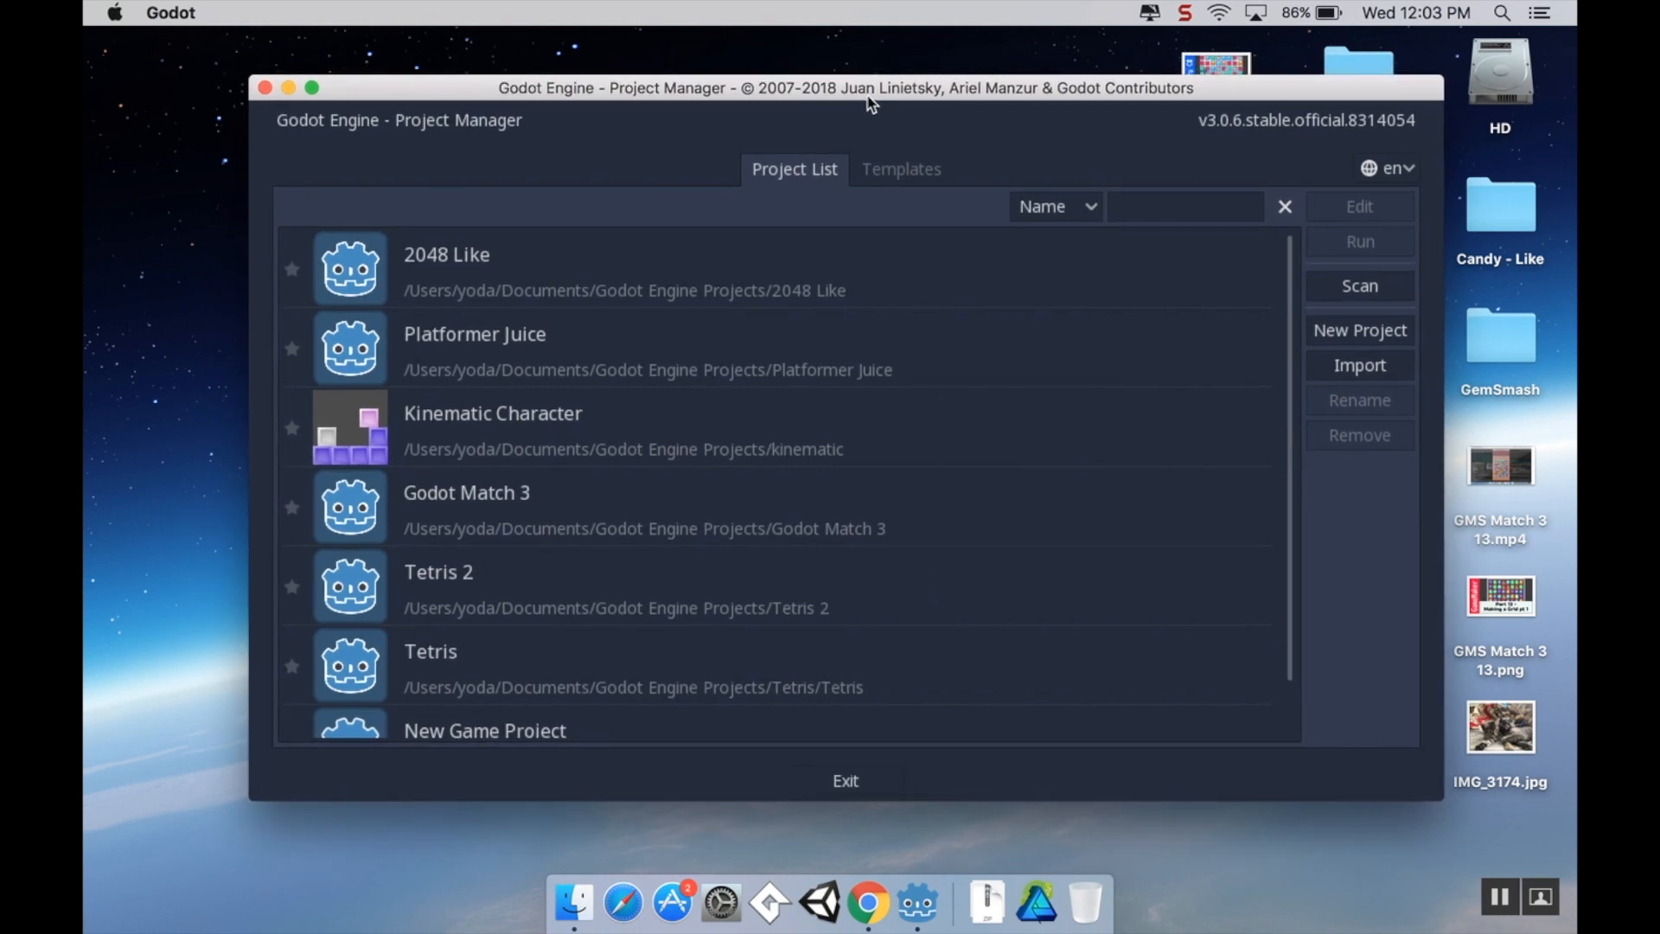
pyautogui.moveTo(763, 316)
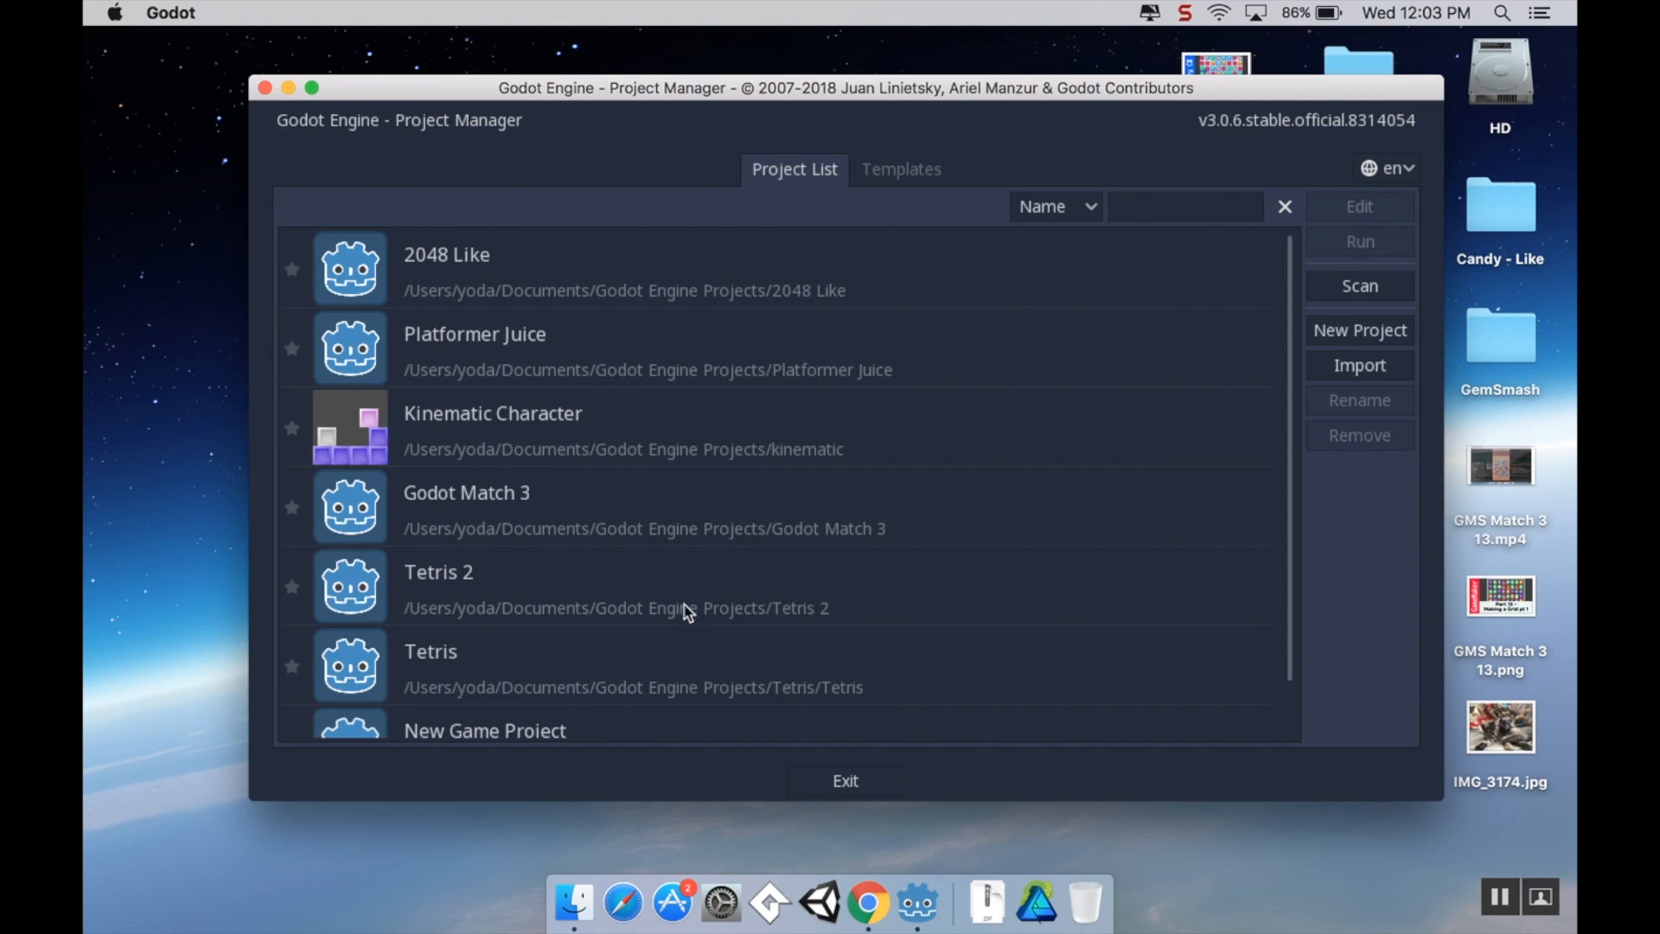
pyautogui.moveTo(519, 365)
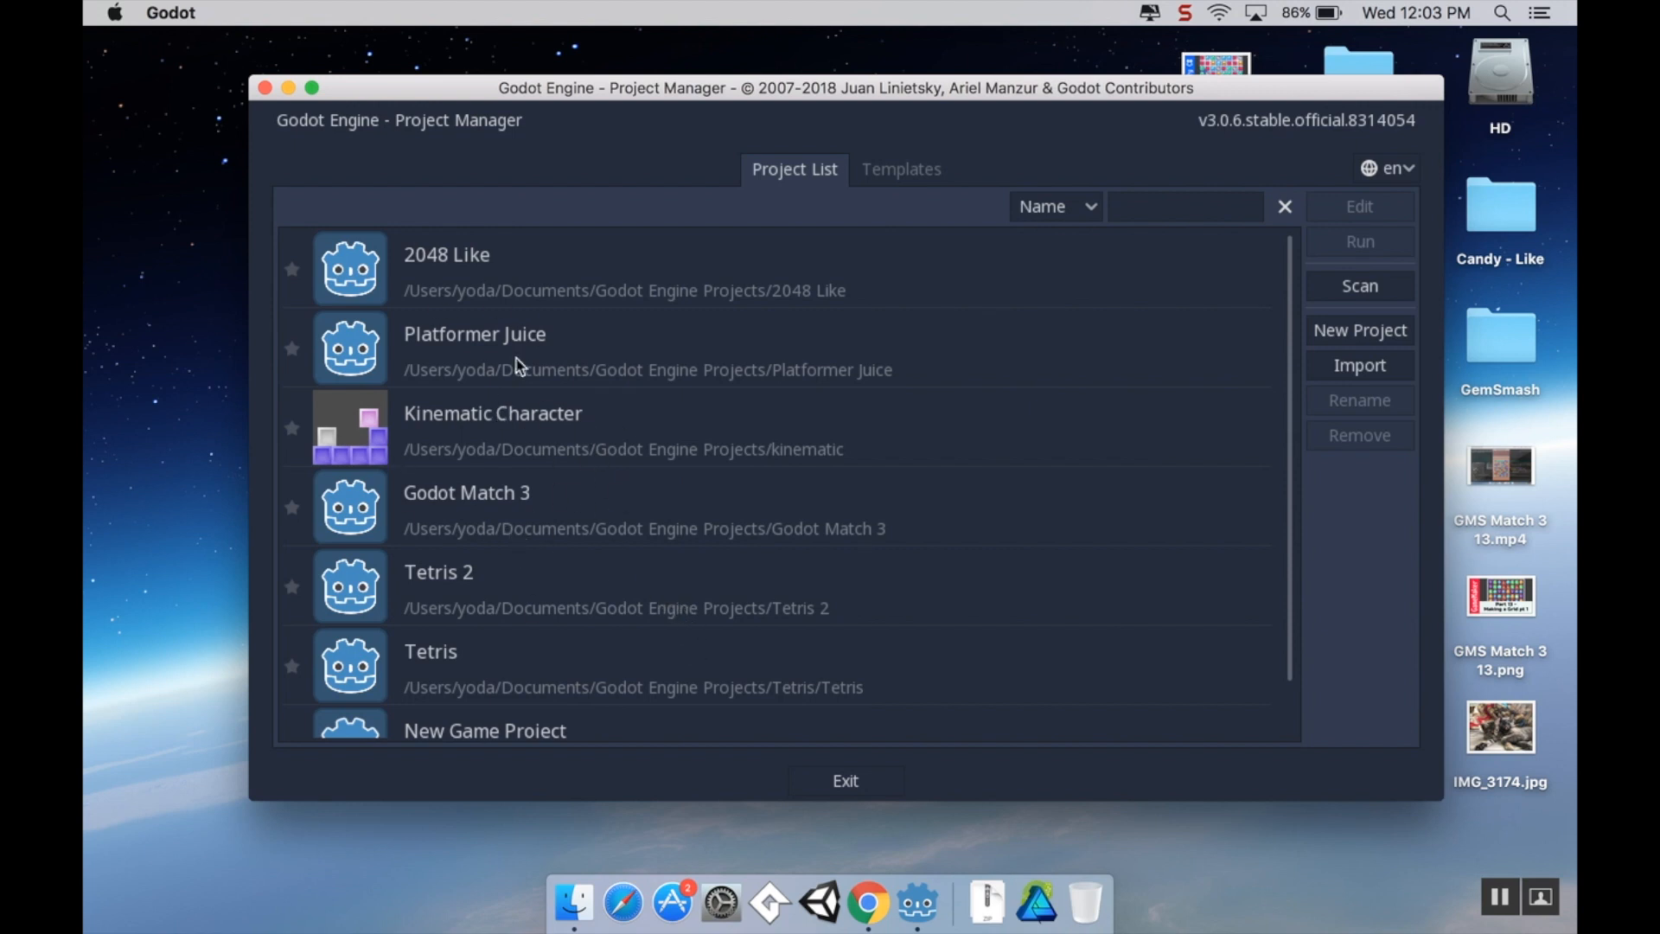
pyautogui.moveTo(1202, 349)
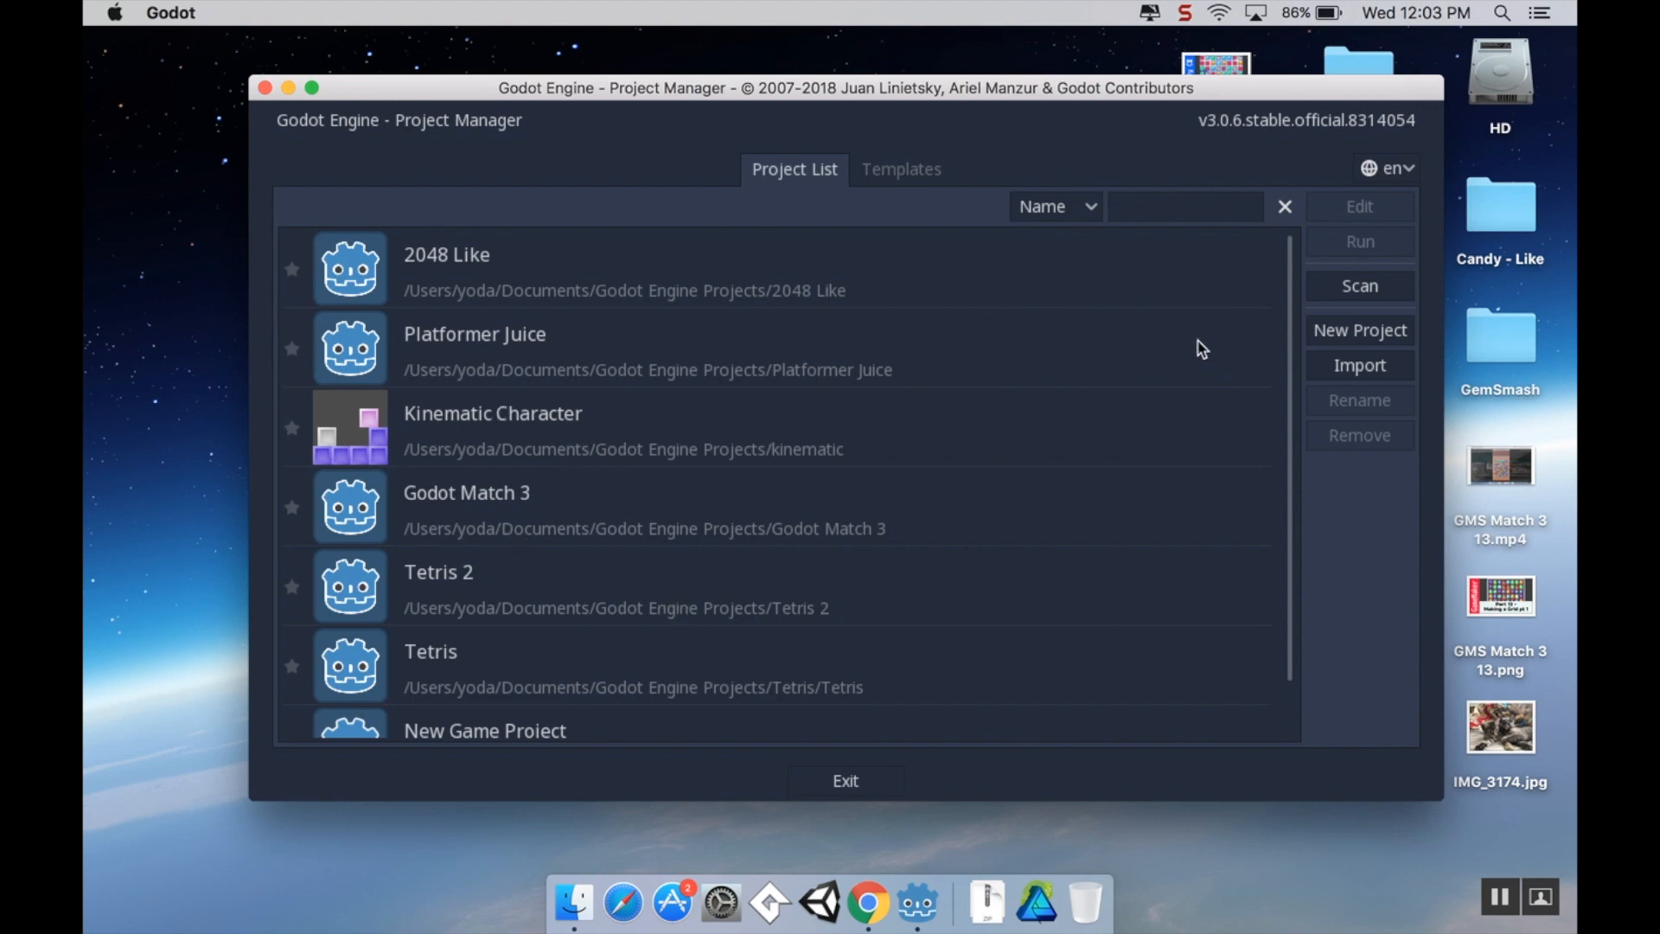
pyautogui.moveTo(1359, 330)
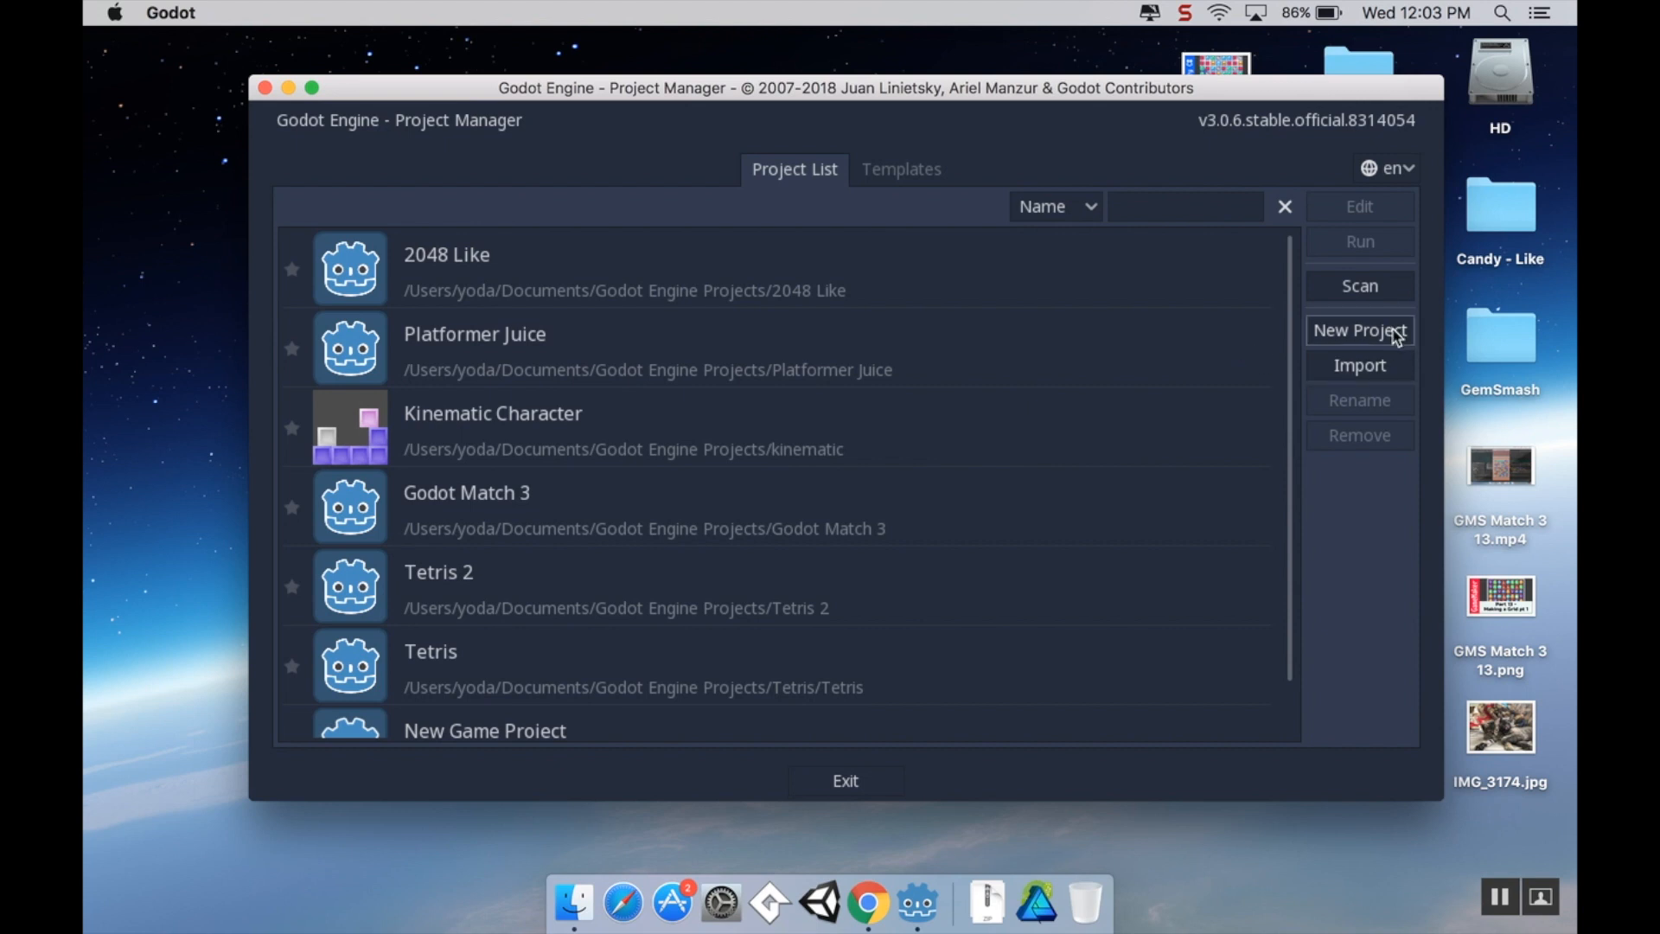
# Start a new project located in Documents/Godot Engine Projects
pyautogui.click(1360, 329)
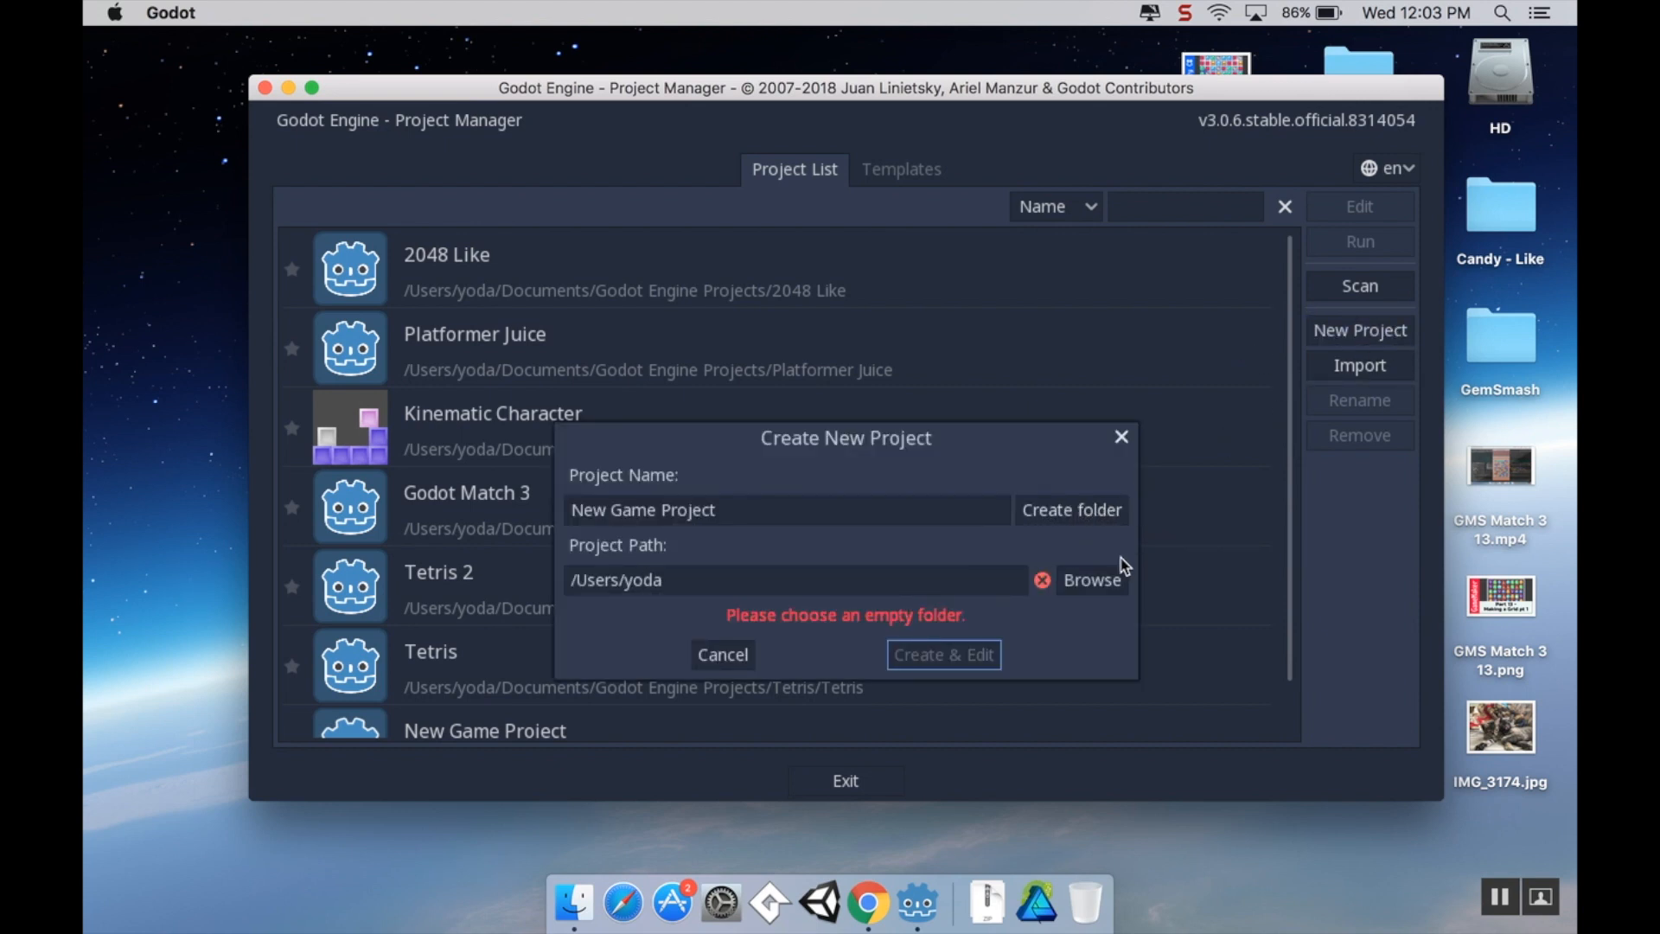
pyautogui.click(1091, 579)
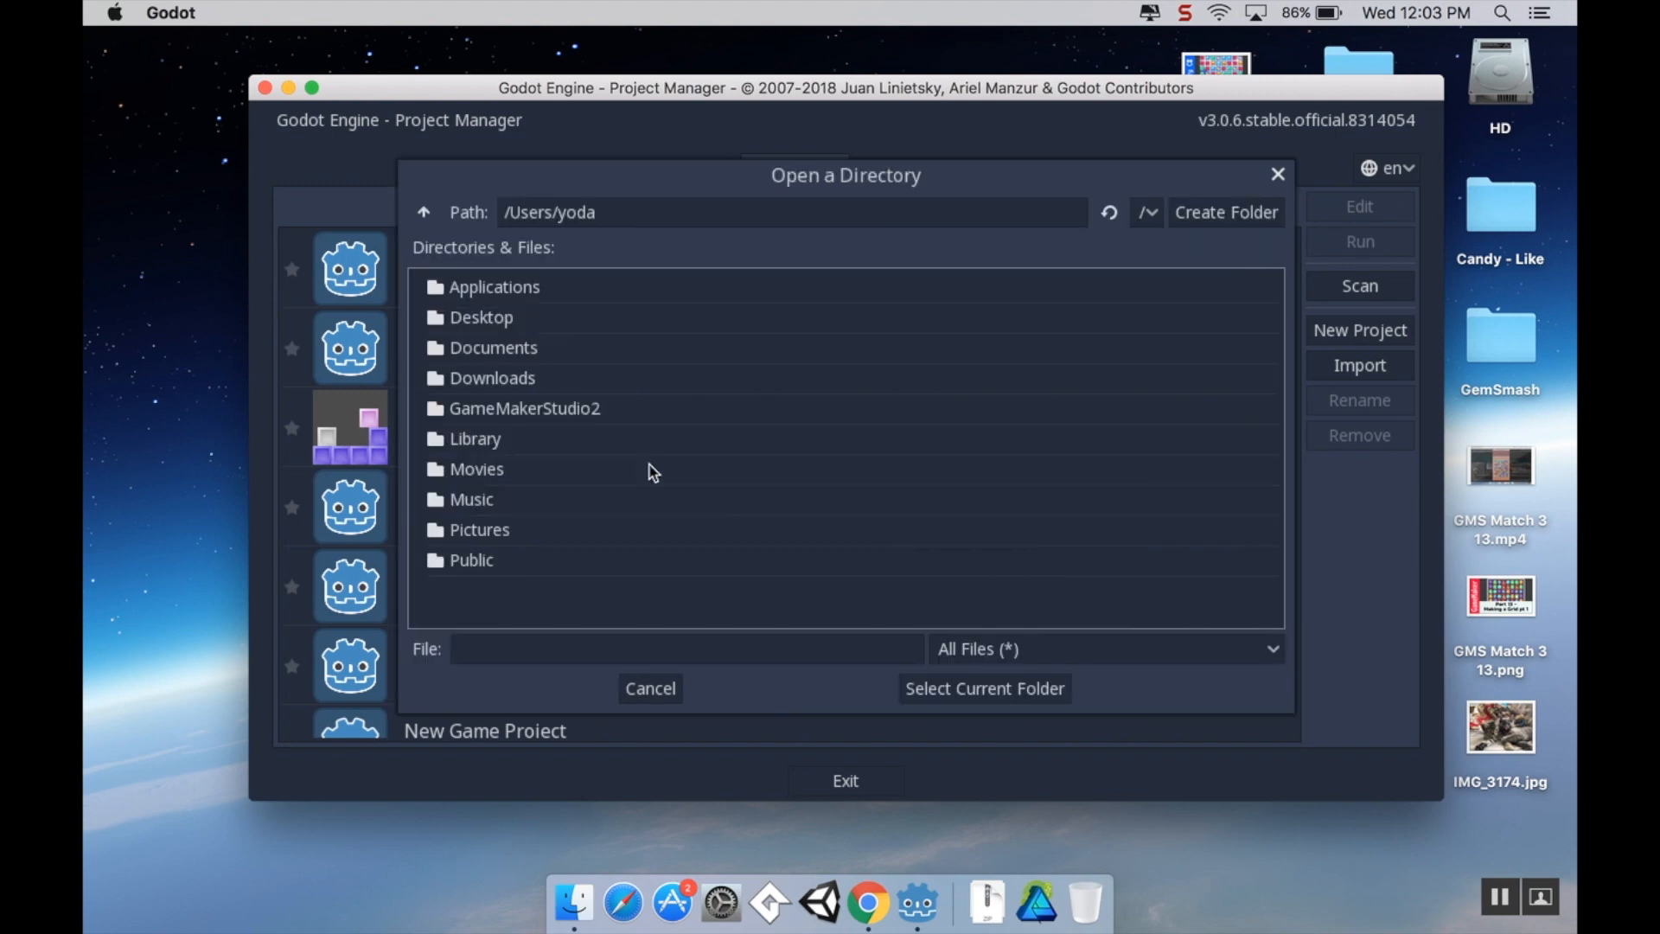
pyautogui.doubleClick(494, 347)
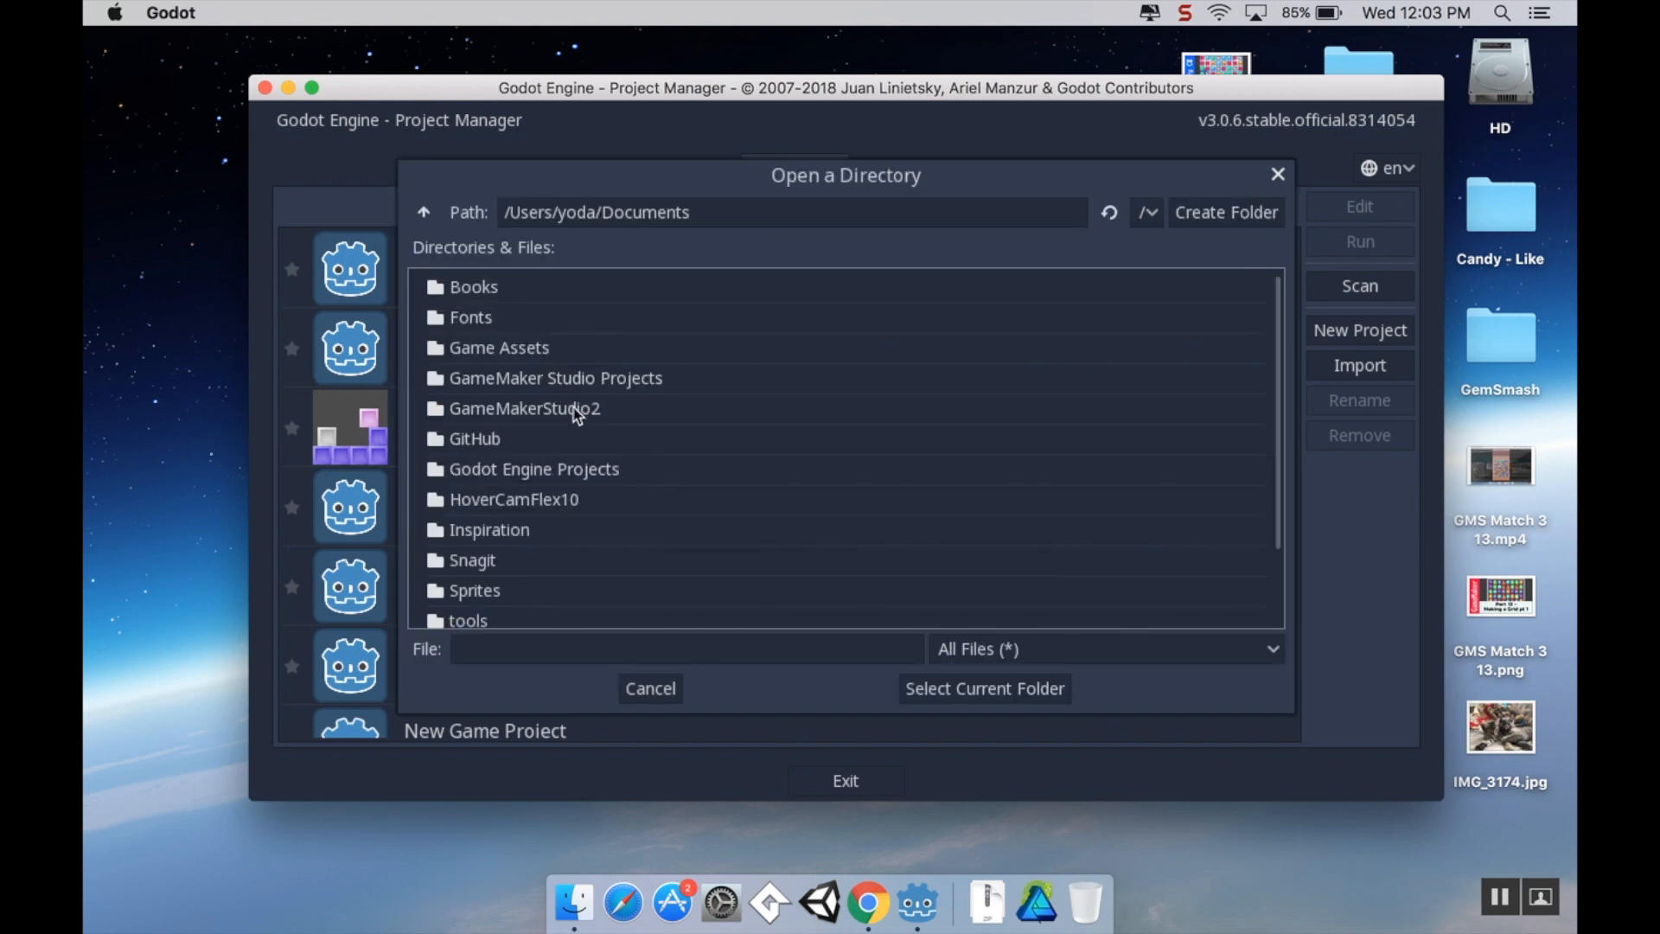
pyautogui.doubleClick(533, 468)
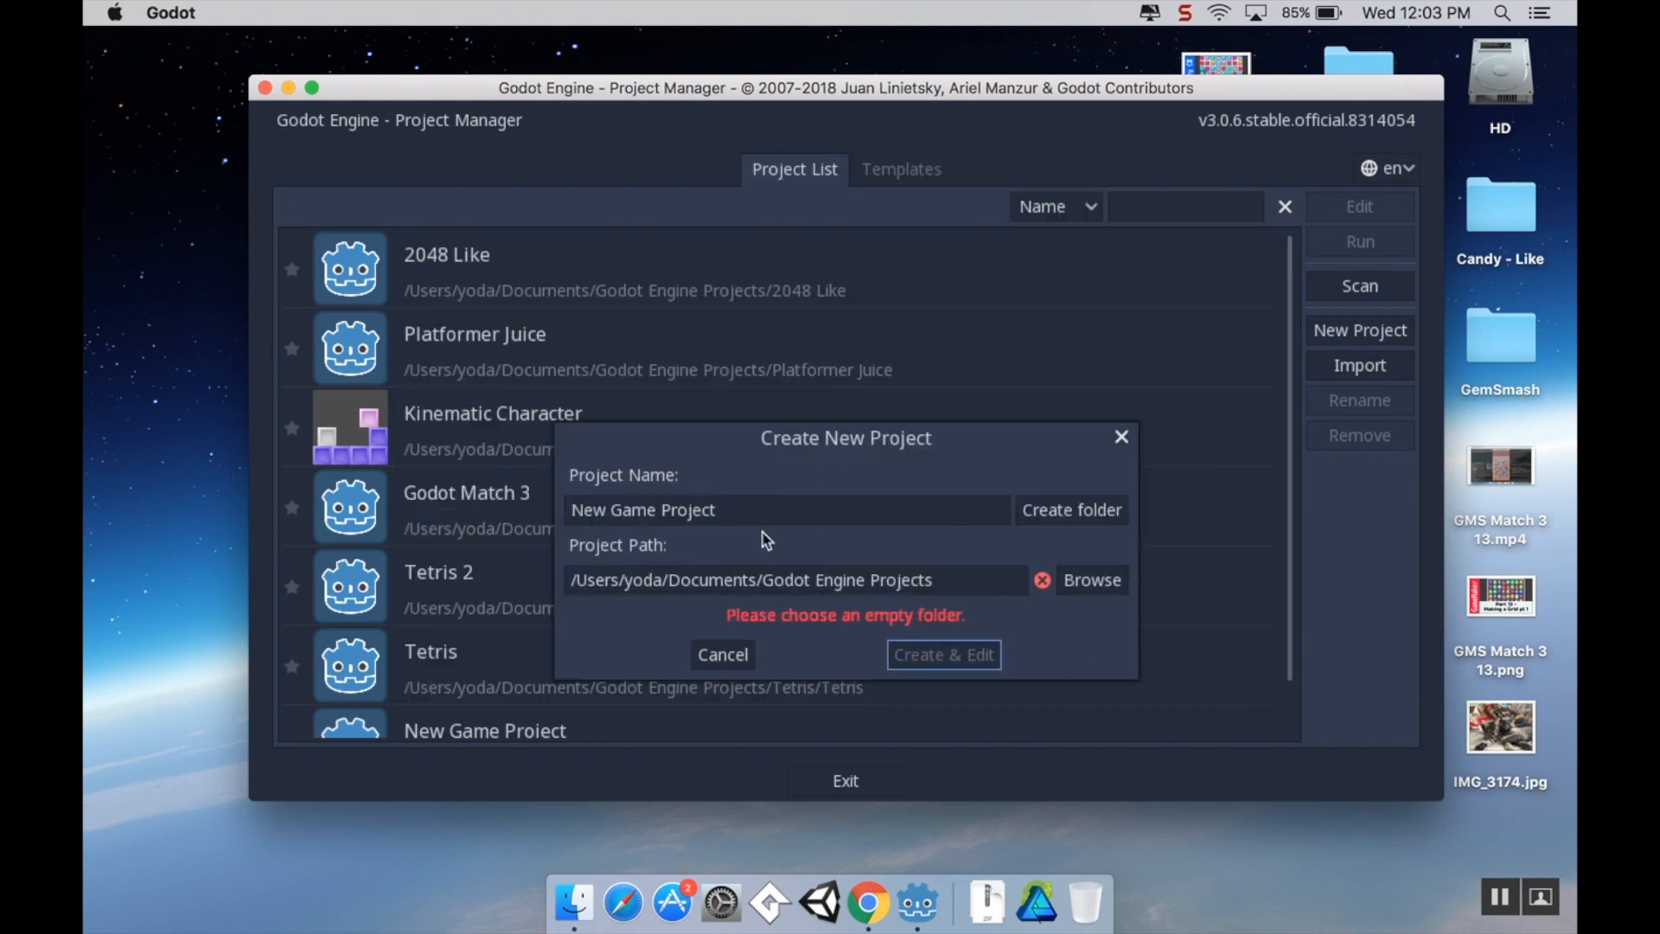
# Name it 'Youtube Match 3' with its own folder, then create and edit
pyautogui.click(787, 509)
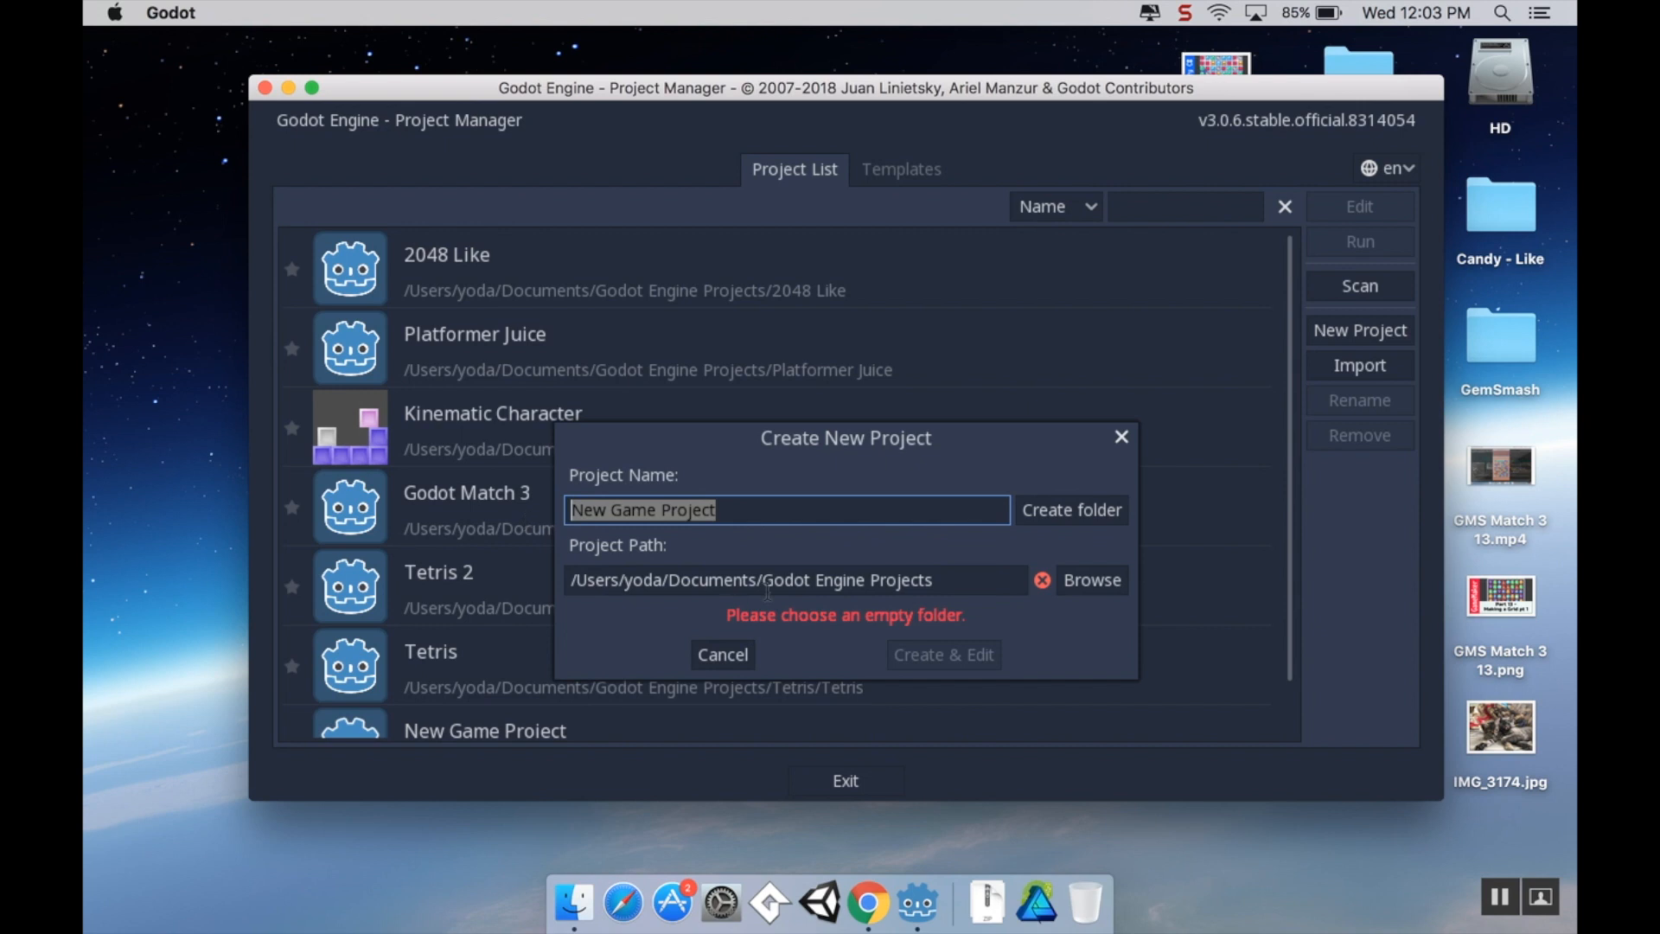
pyautogui.write('Youtube Match 3')
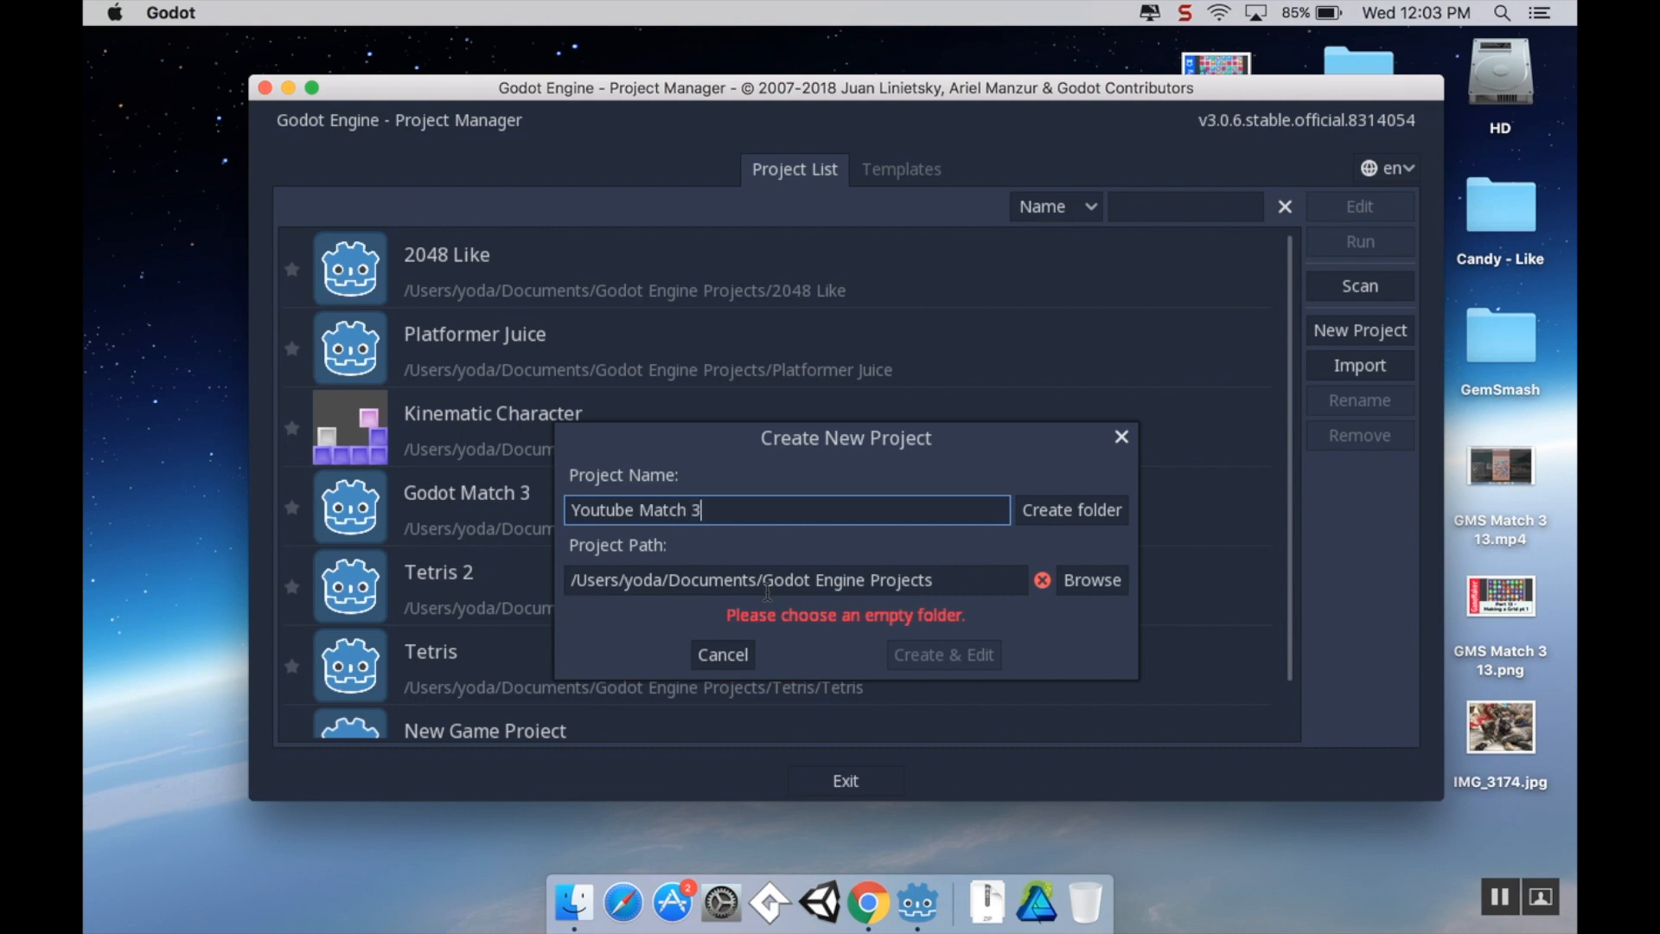
pyautogui.click(1069, 510)
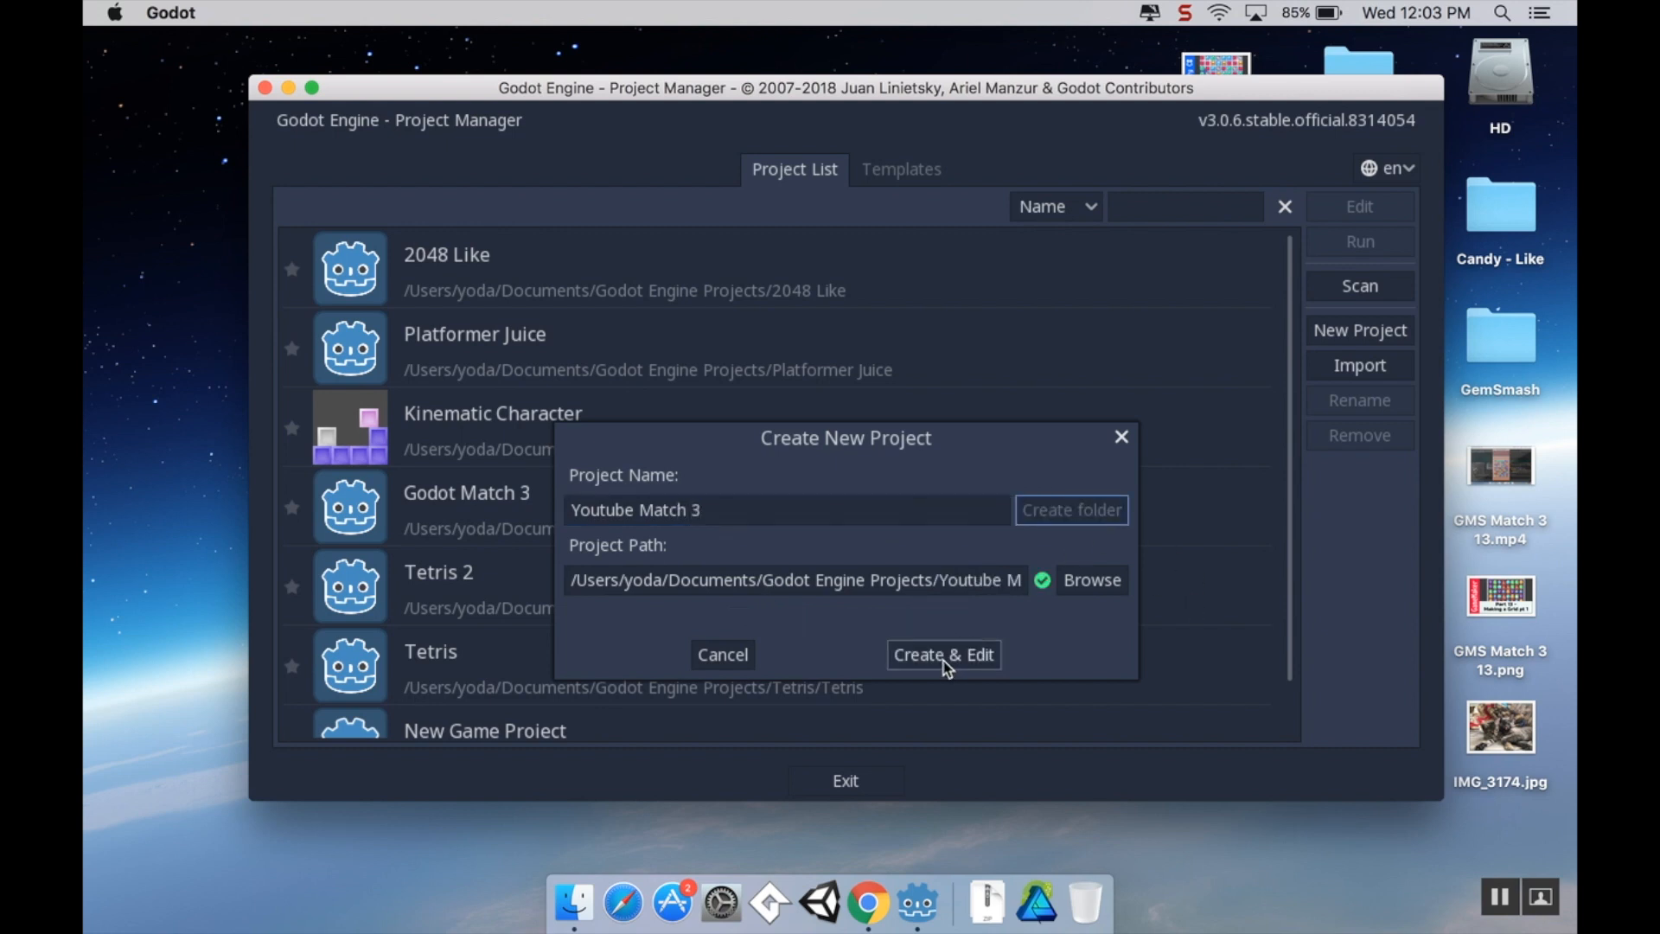
pyautogui.click(943, 655)
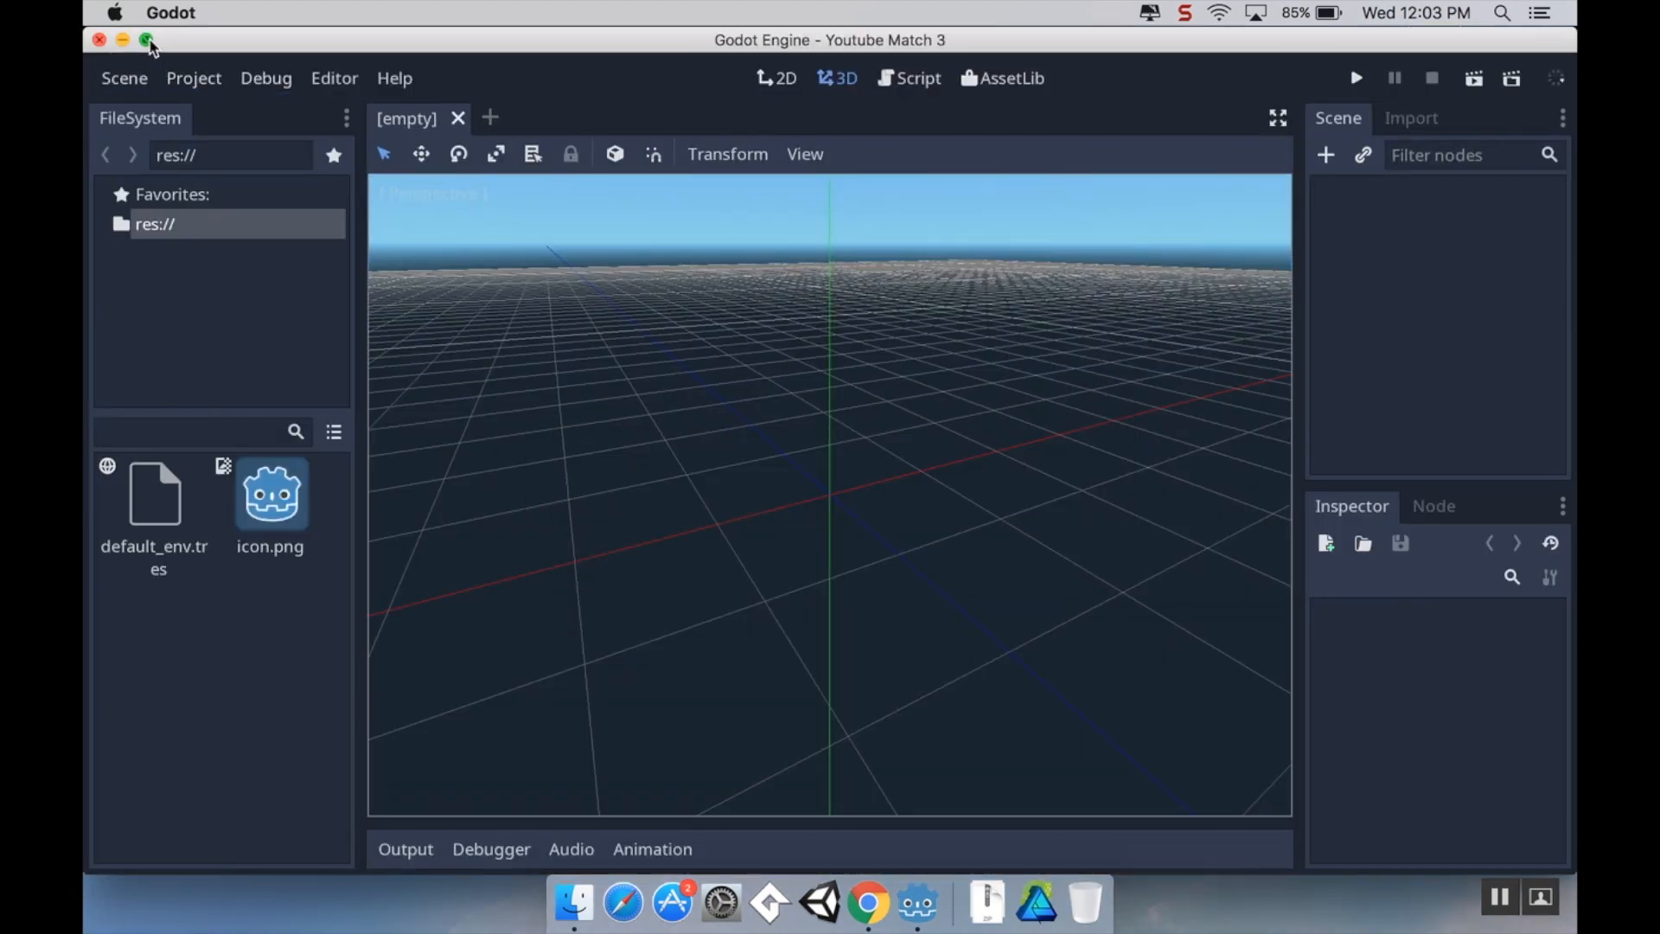
pyautogui.click(147, 41)
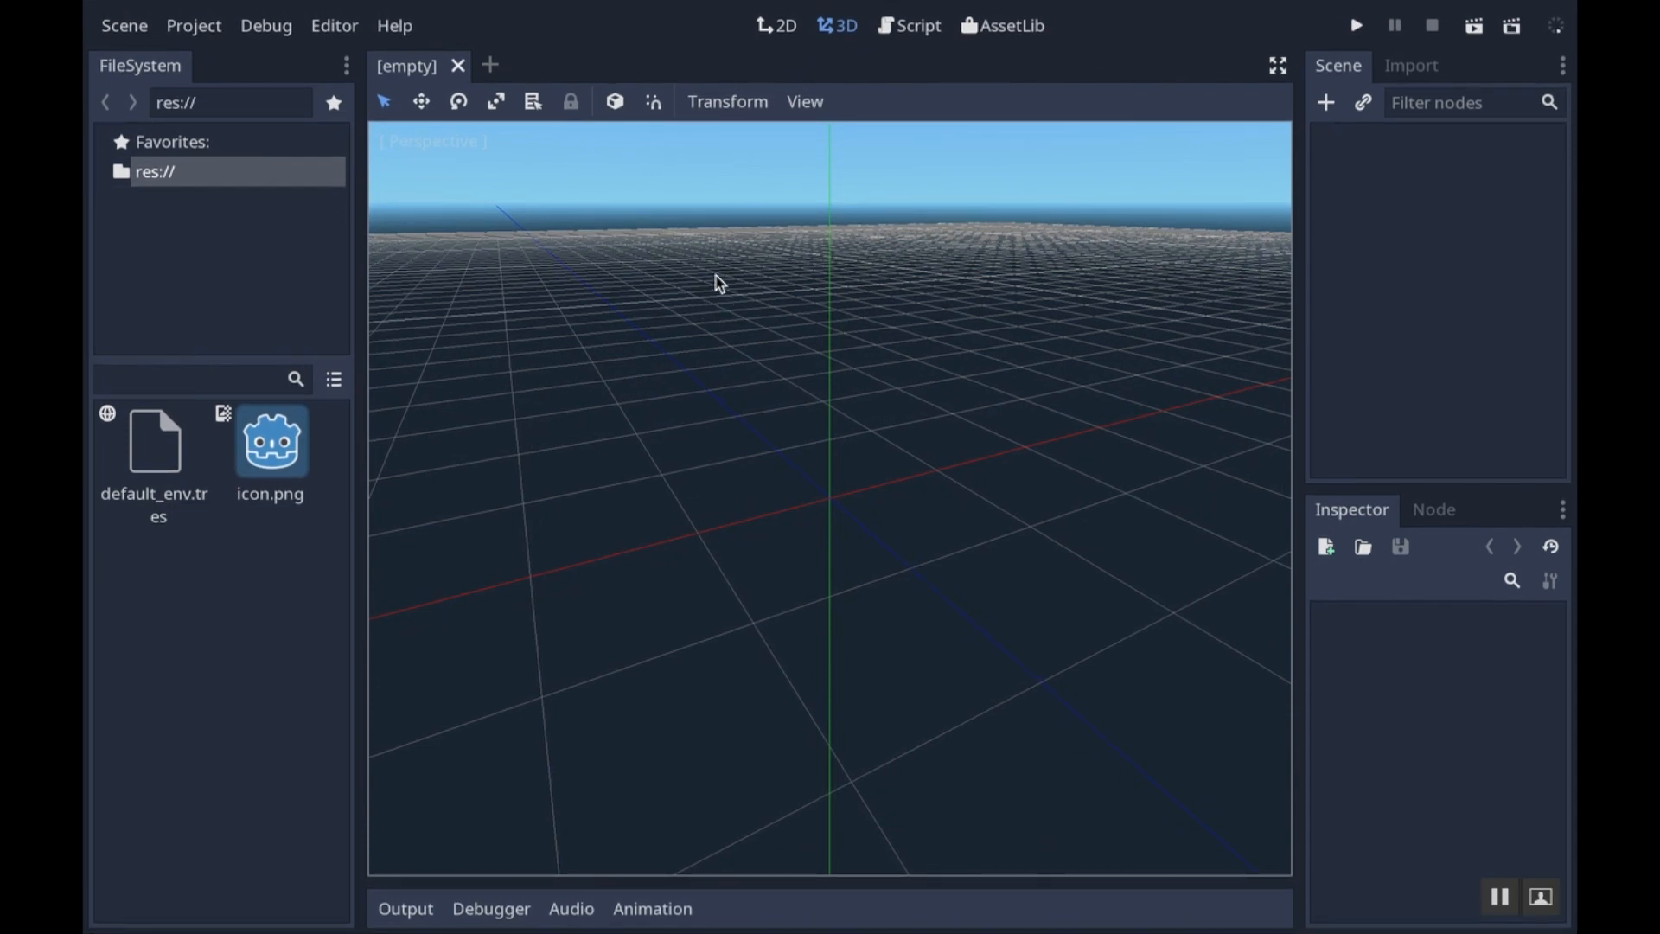
pyautogui.moveTo(489, 315)
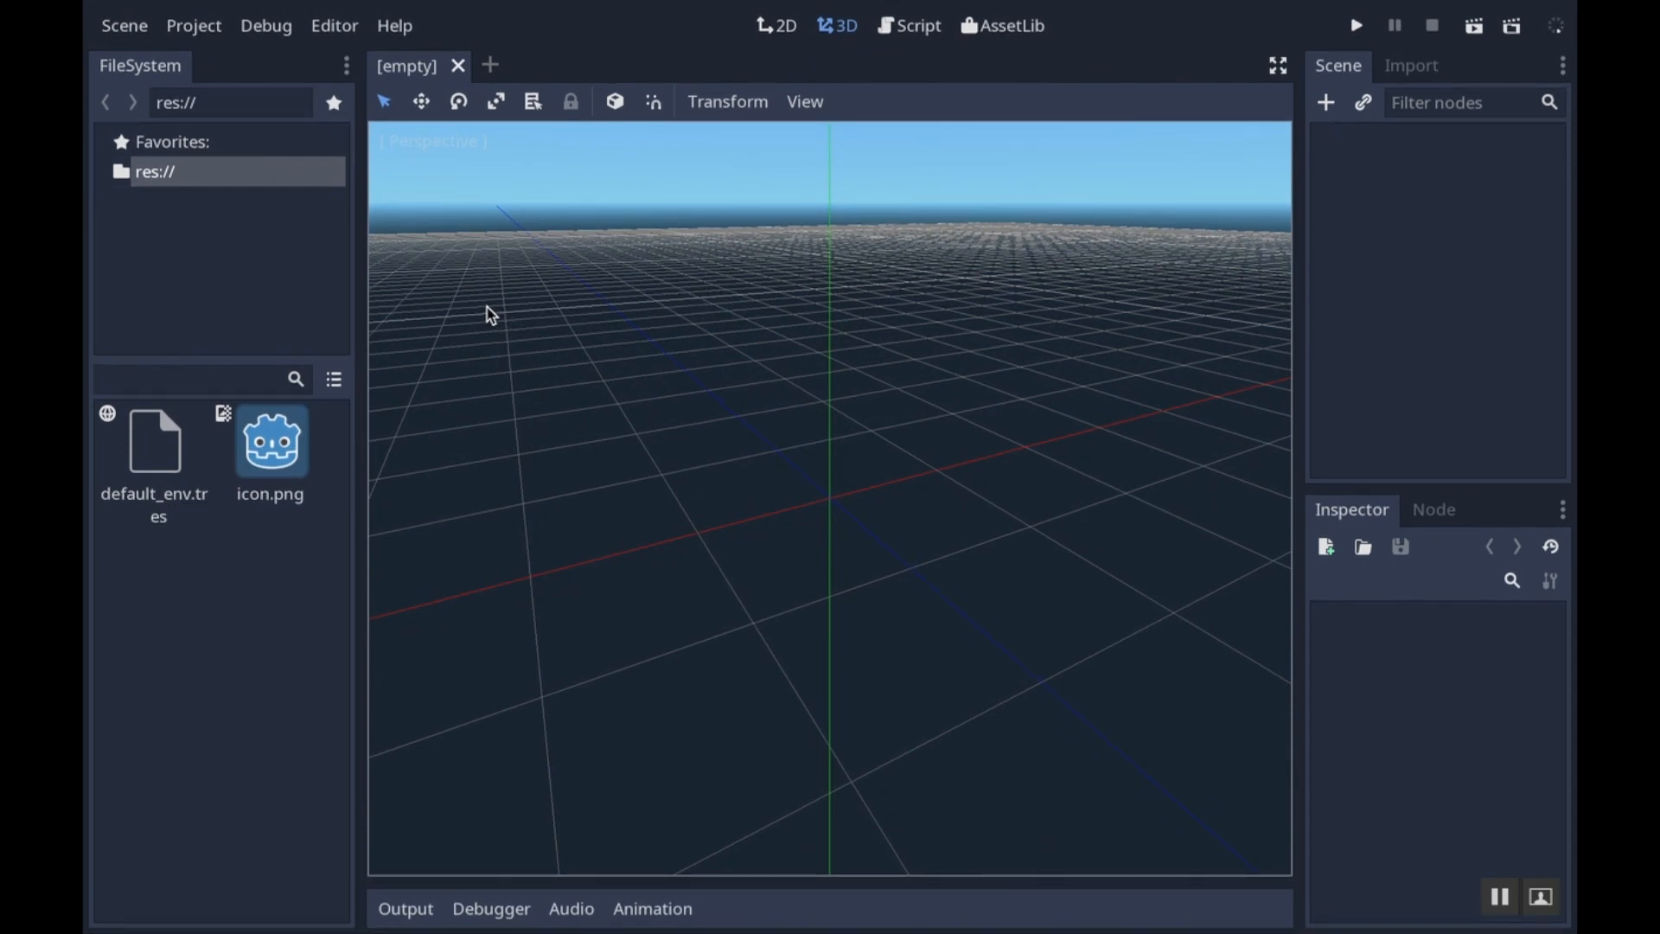
pyautogui.moveTo(208, 248)
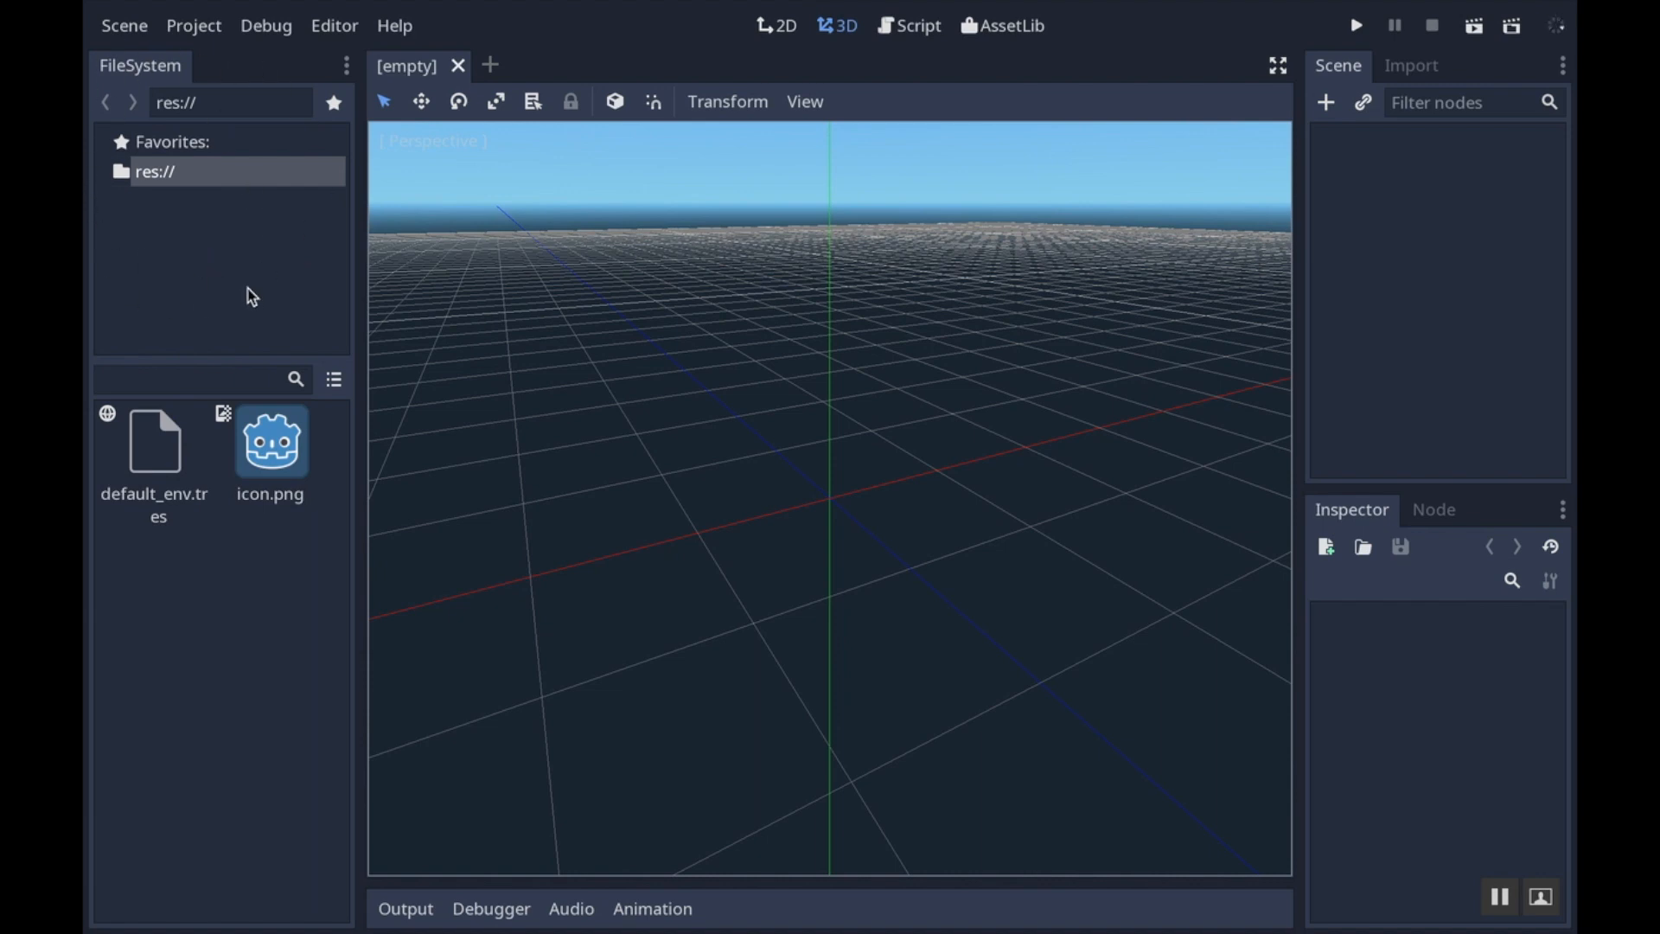
pyautogui.moveTo(330, 518)
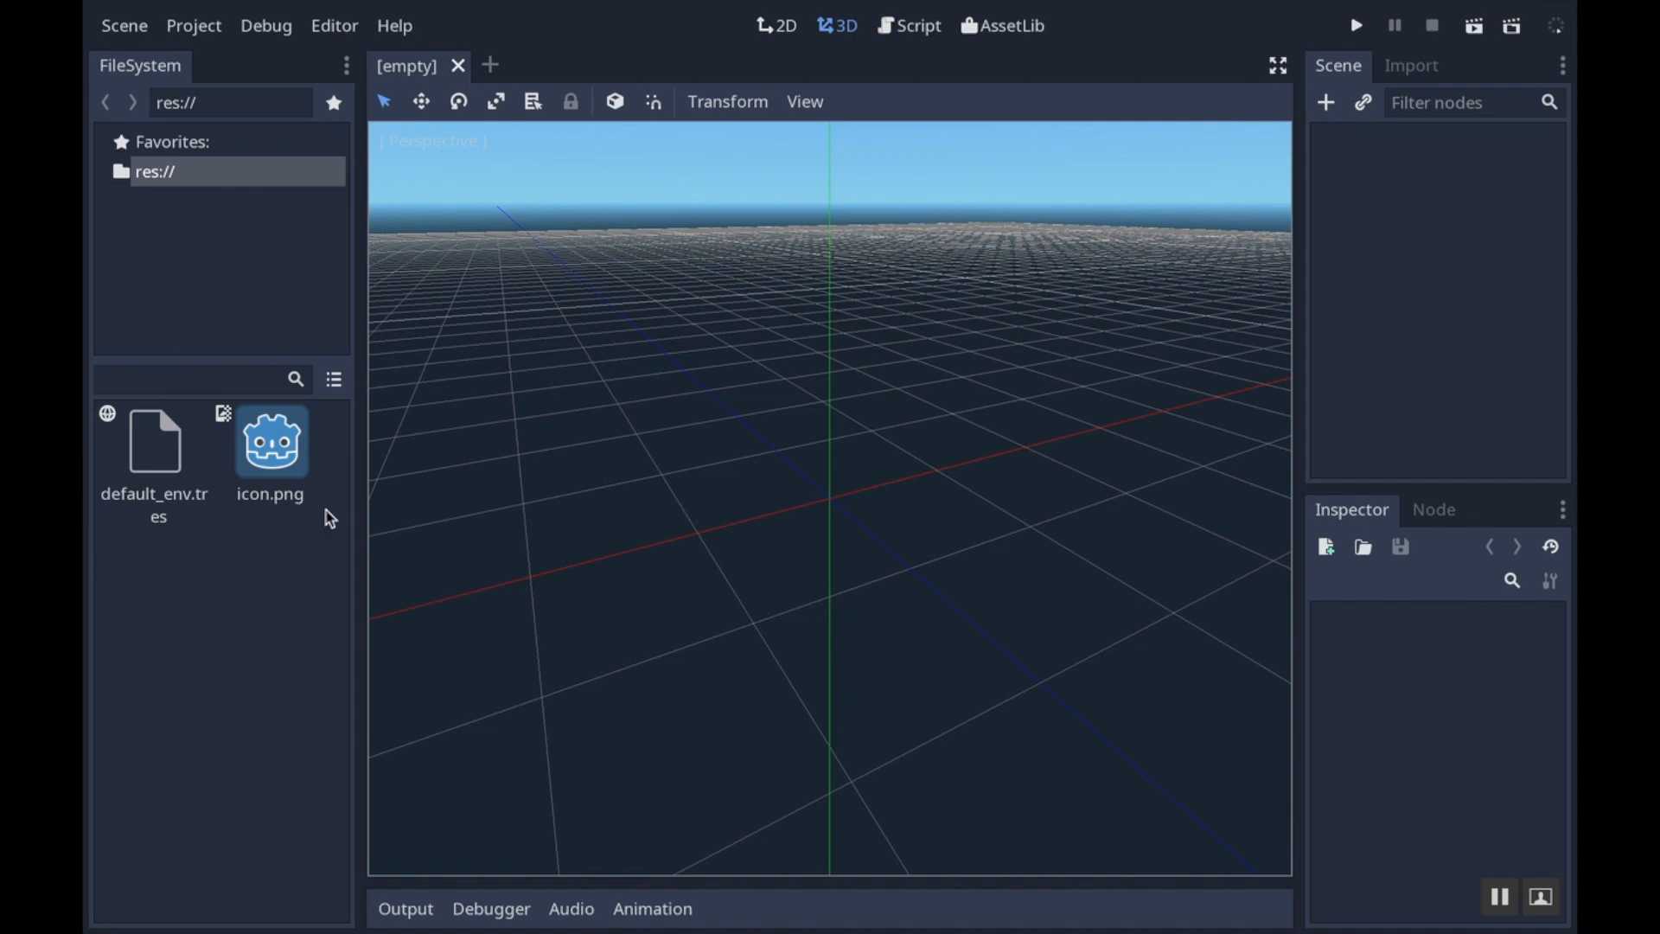
pyautogui.moveTo(949, 546)
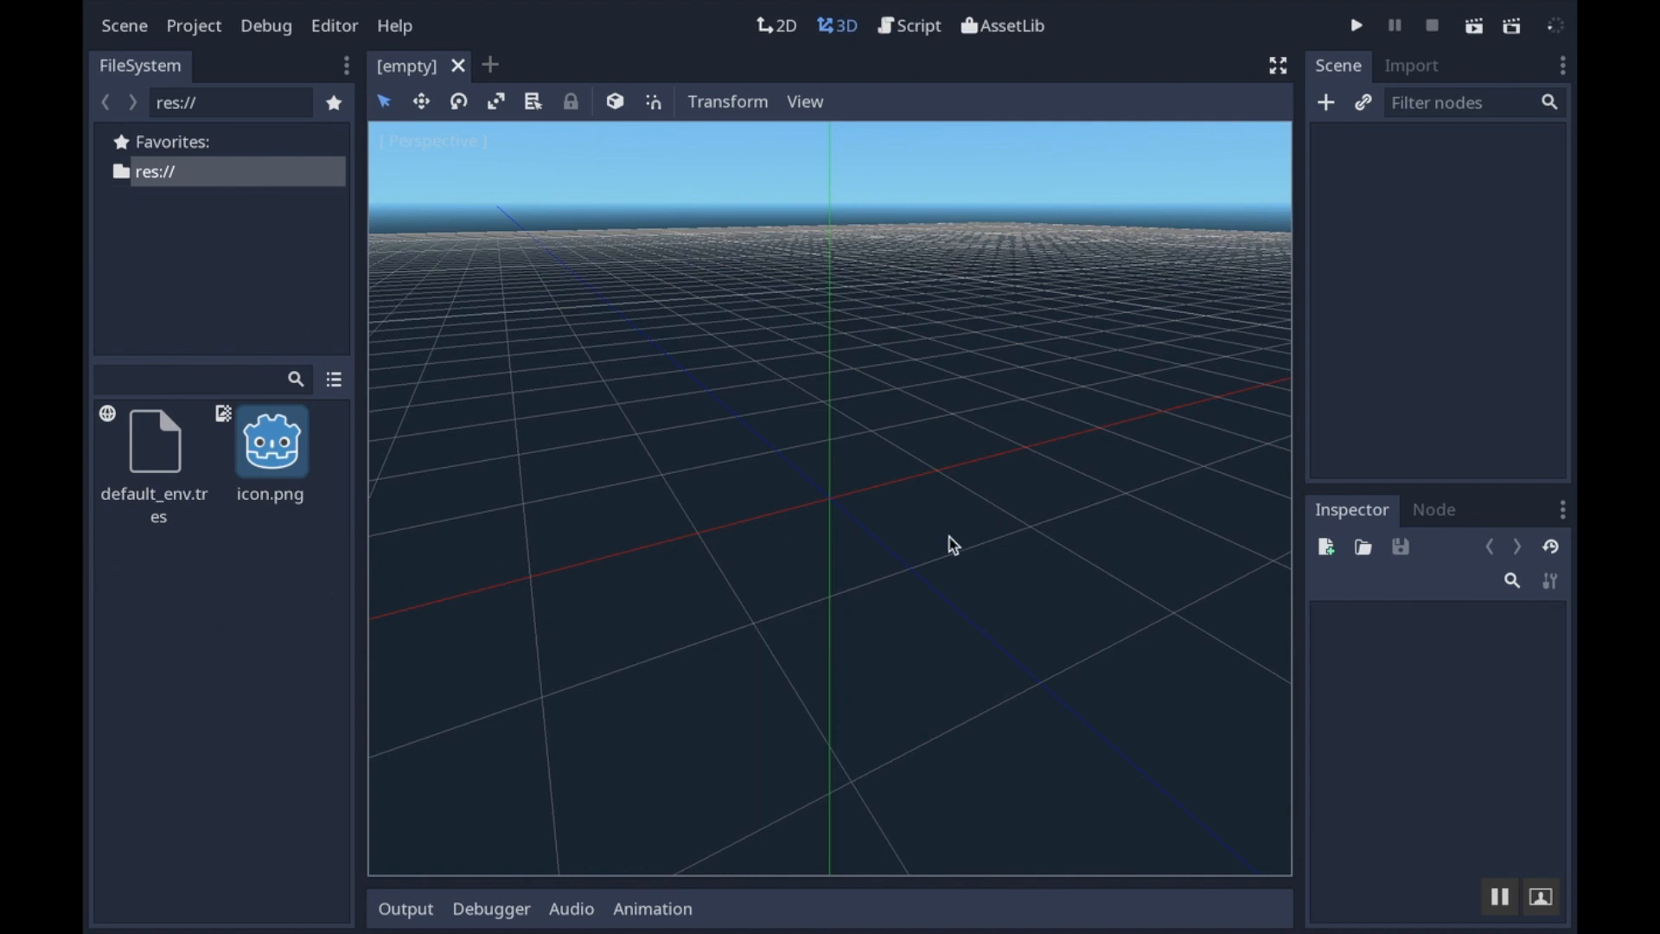
pyautogui.moveTo(1183, 824)
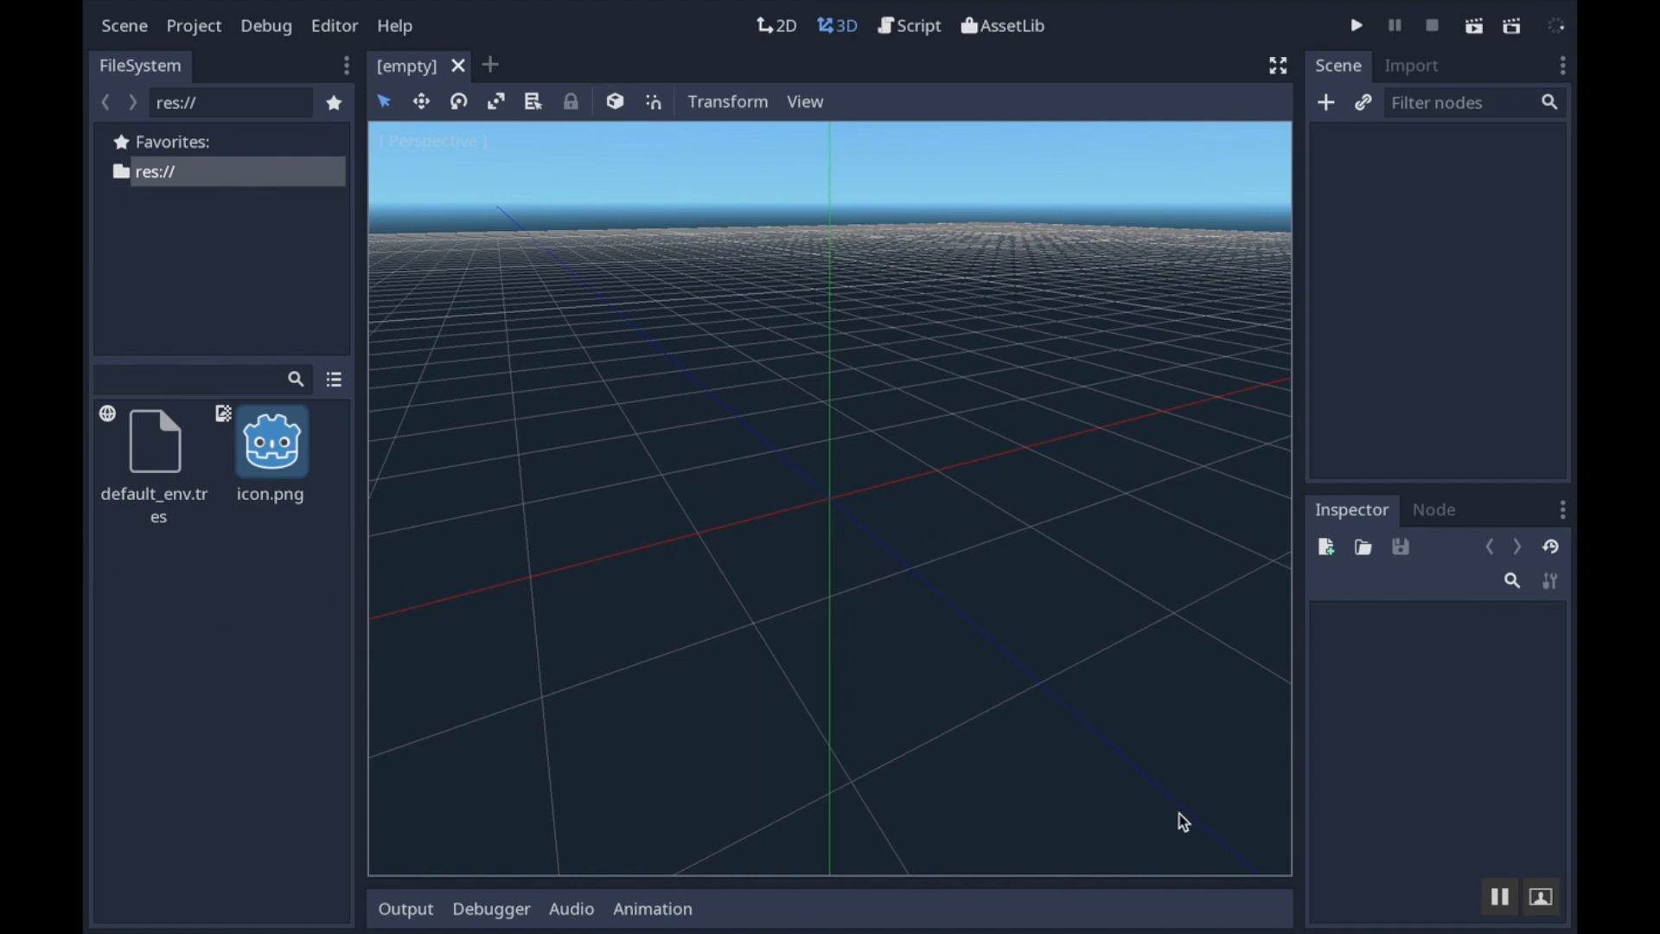
pyautogui.moveTo(829, 594)
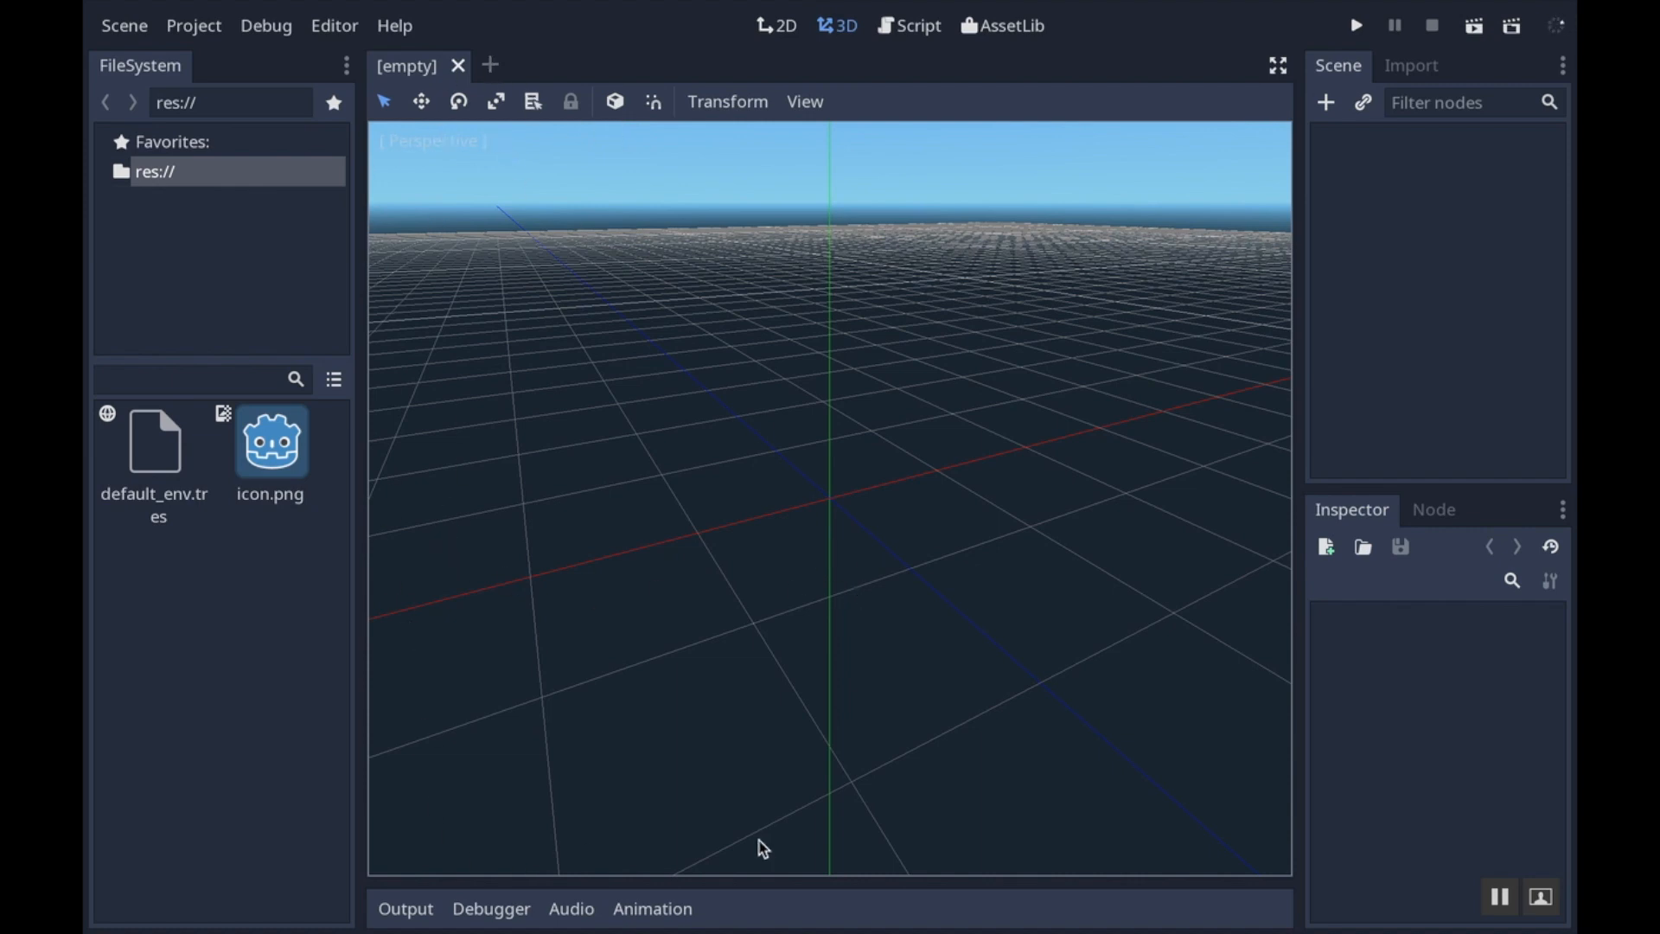
pyautogui.moveTo(352, 602)
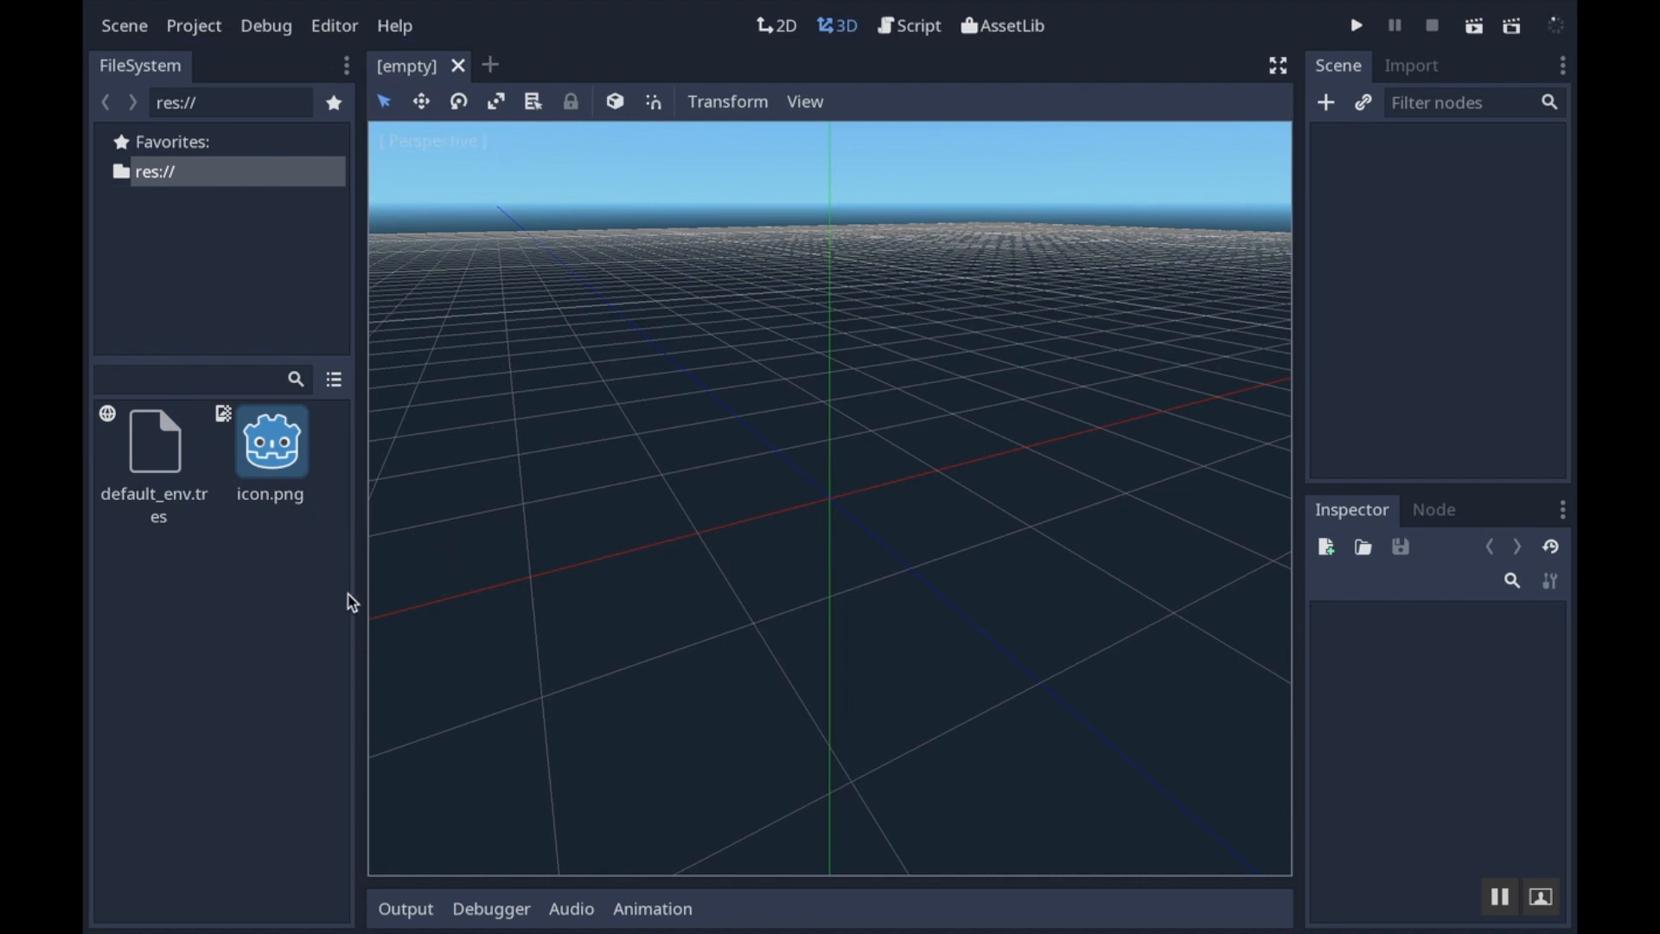
pyautogui.moveTo(391, 456)
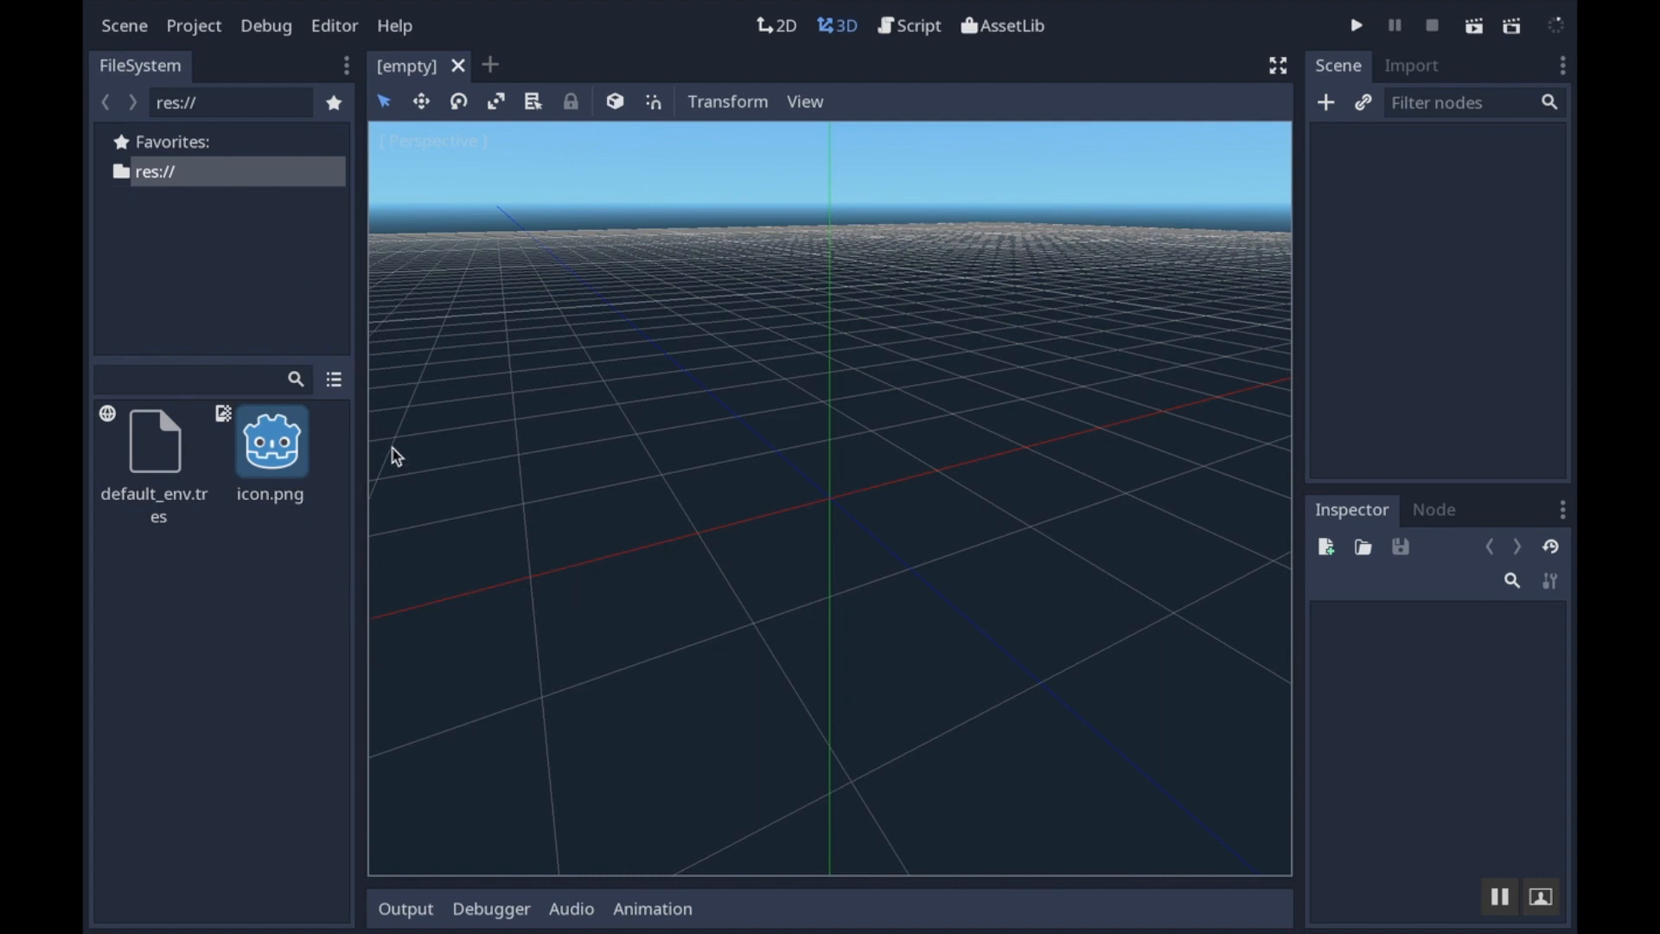
pyautogui.moveTo(494, 302)
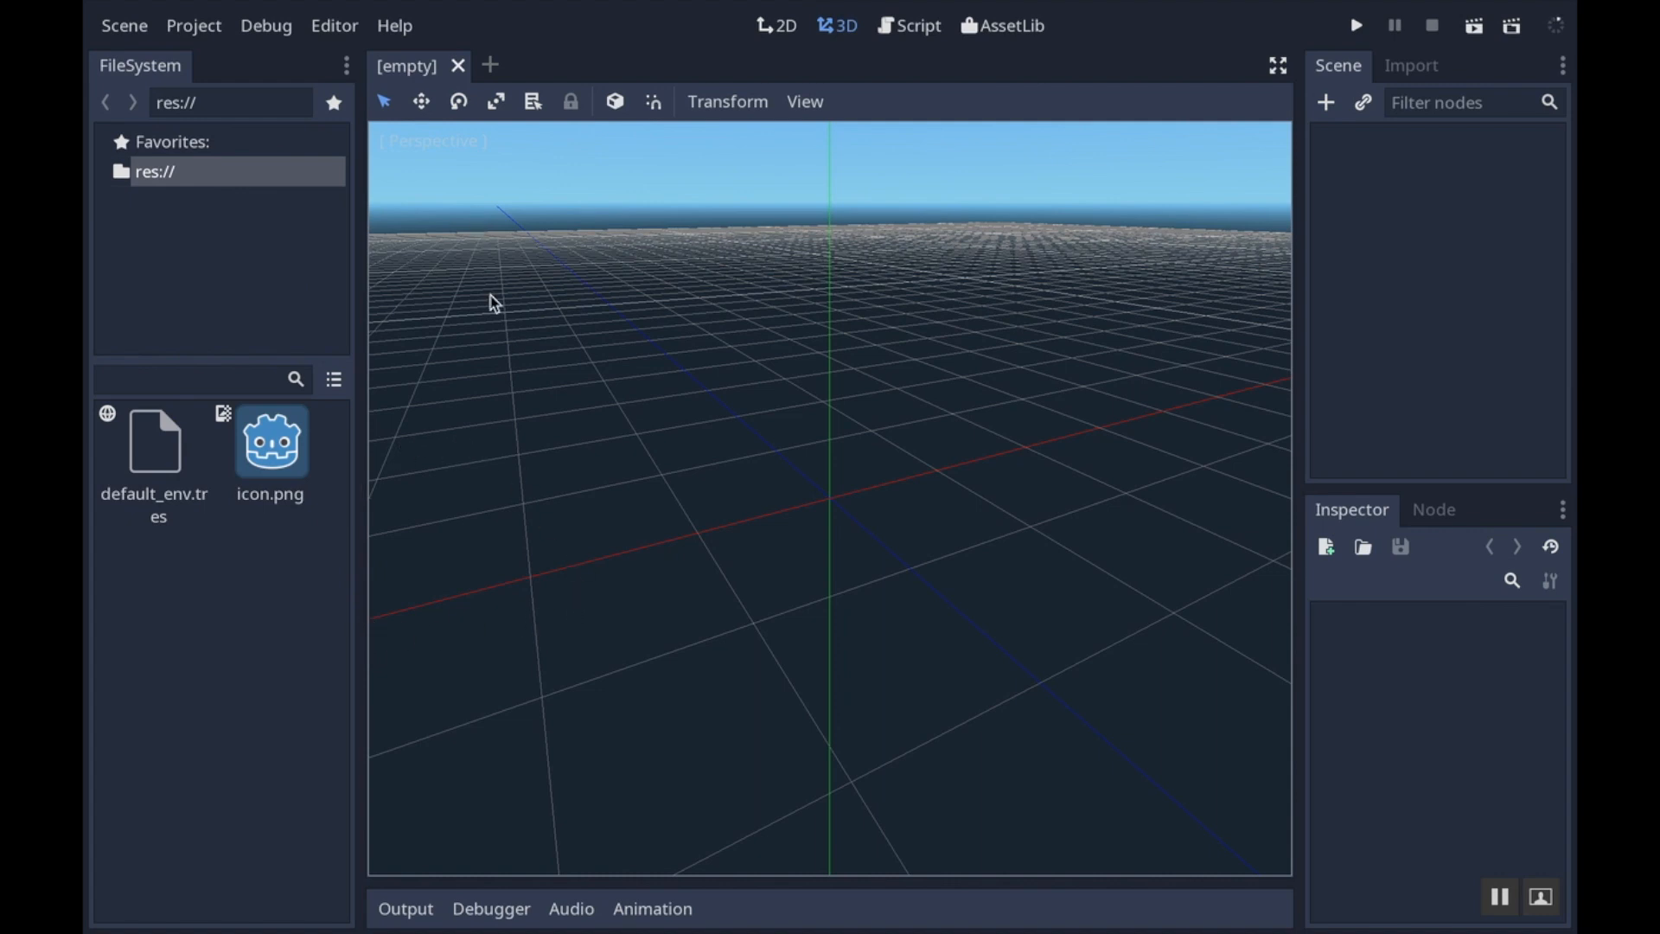
pyautogui.moveTo(839, 278)
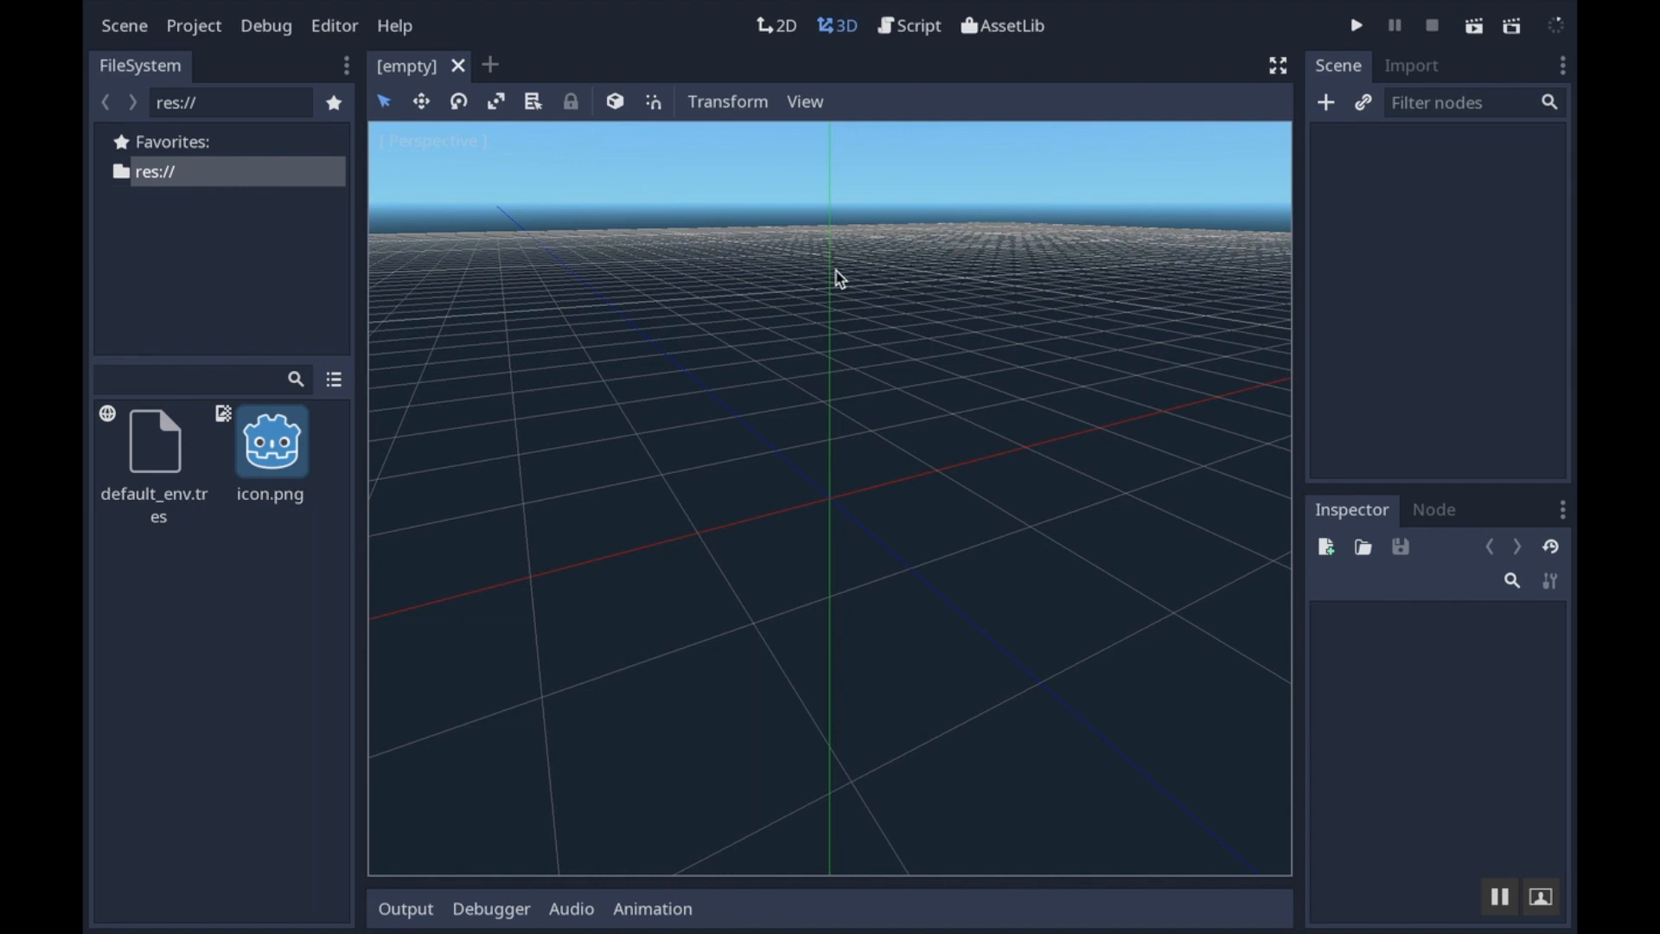
pyautogui.moveTo(1416, 61)
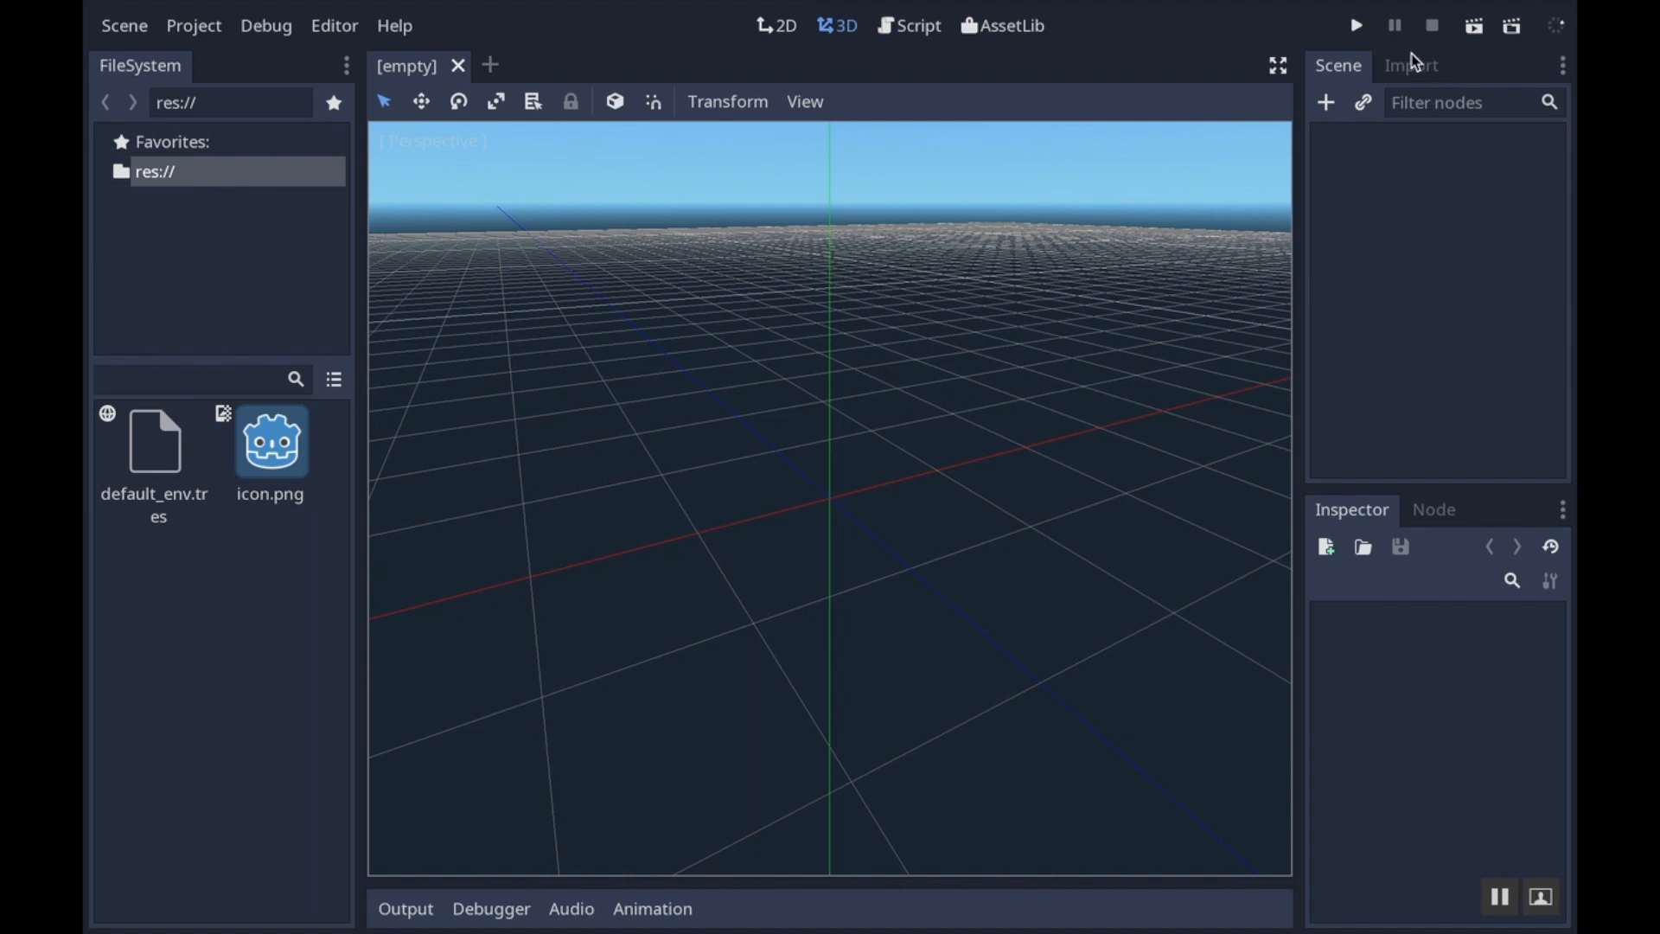
pyautogui.moveTo(1347, 426)
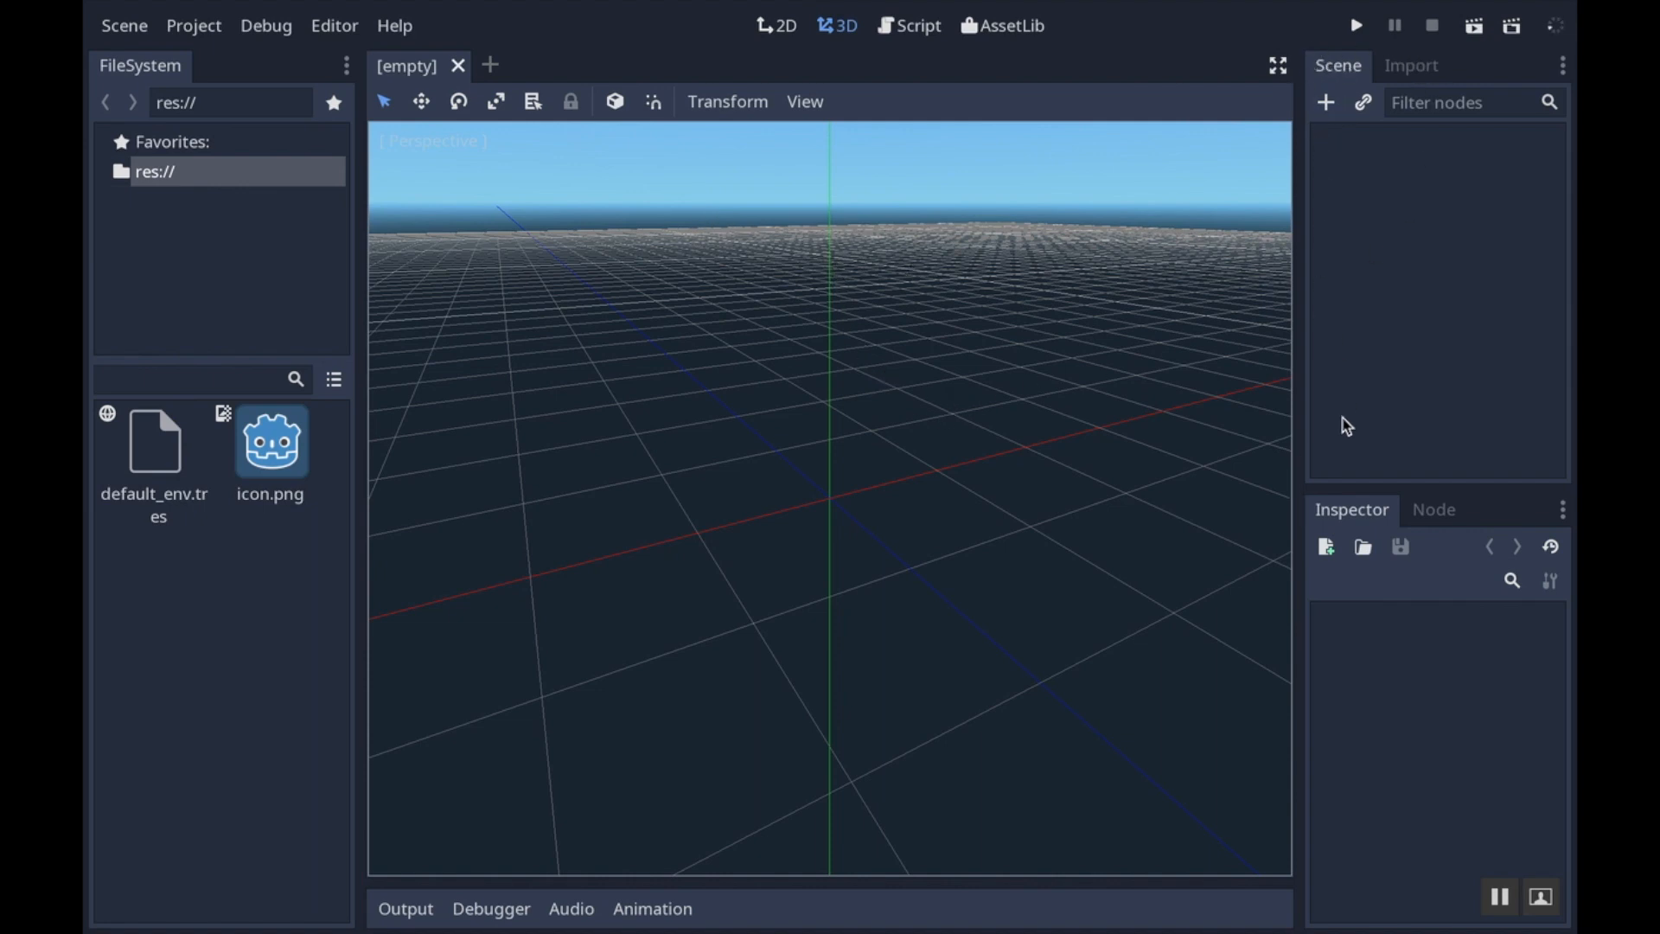
pyautogui.moveTo(1409, 436)
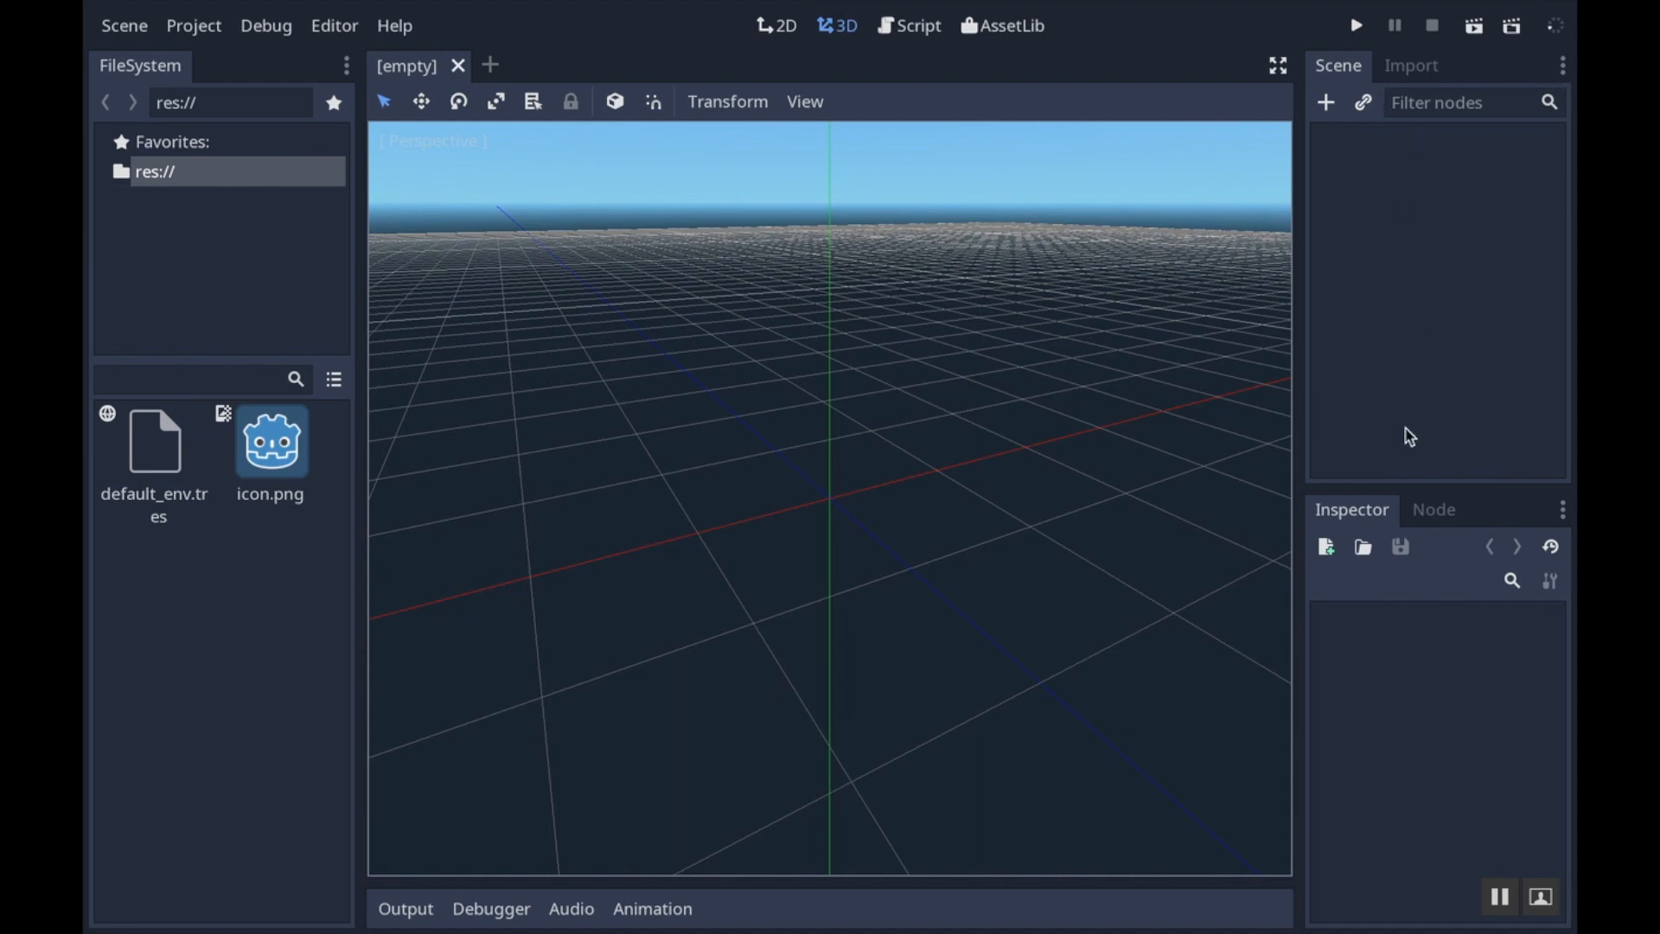
pyautogui.moveTo(1387, 571)
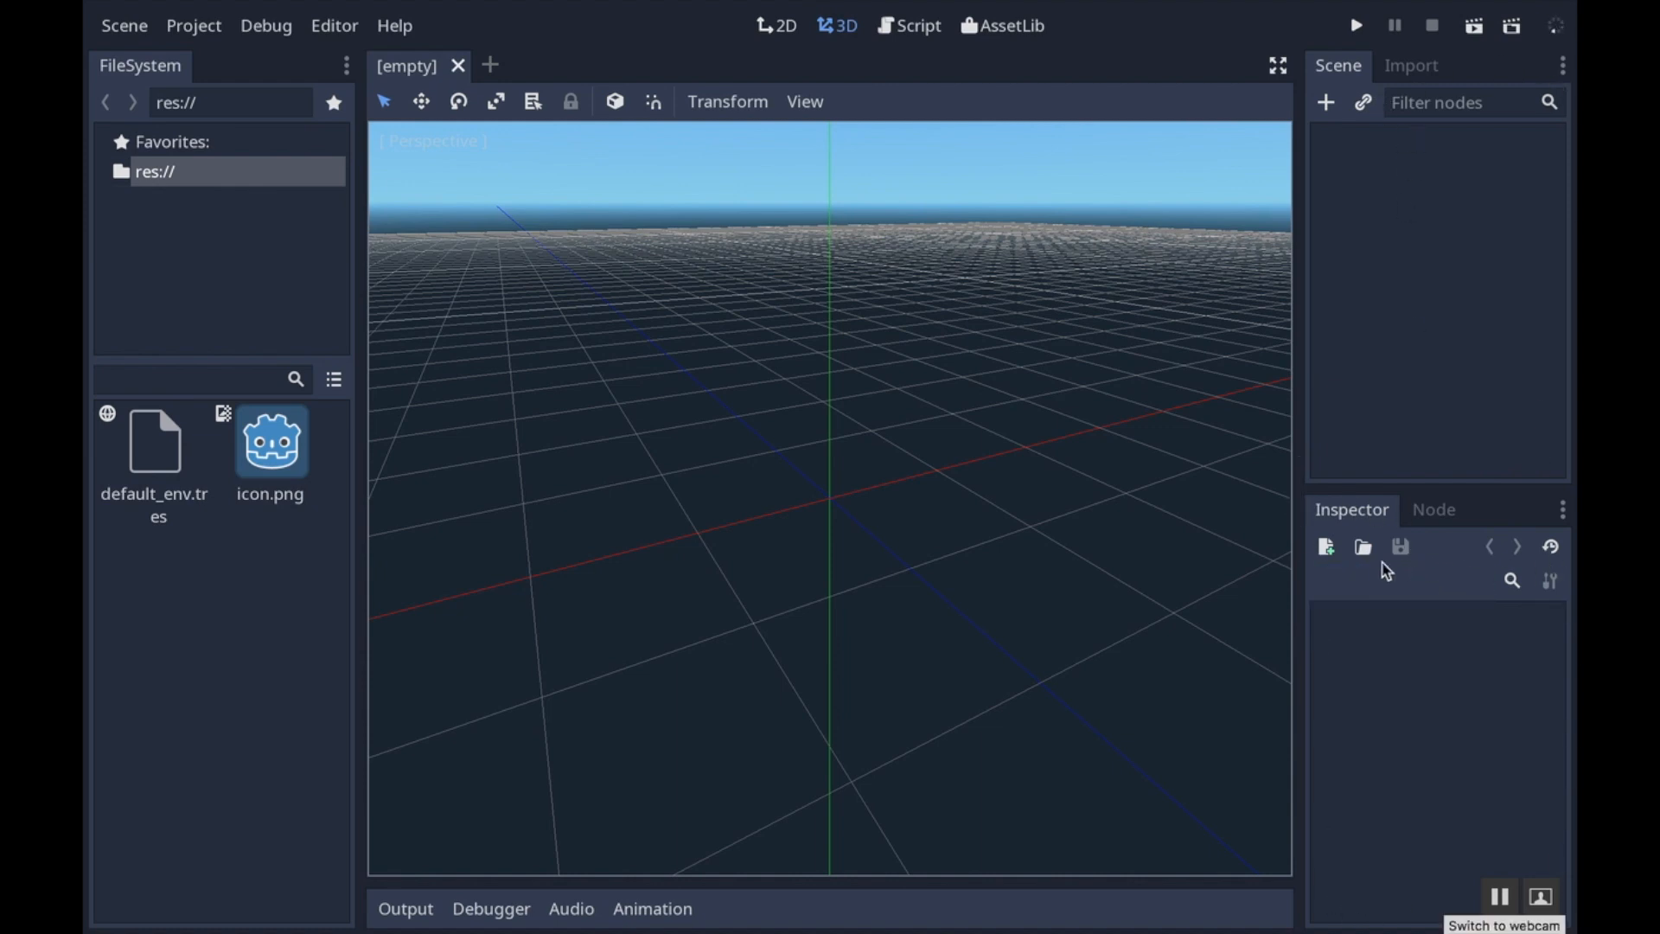
pyautogui.moveTo(1366, 599)
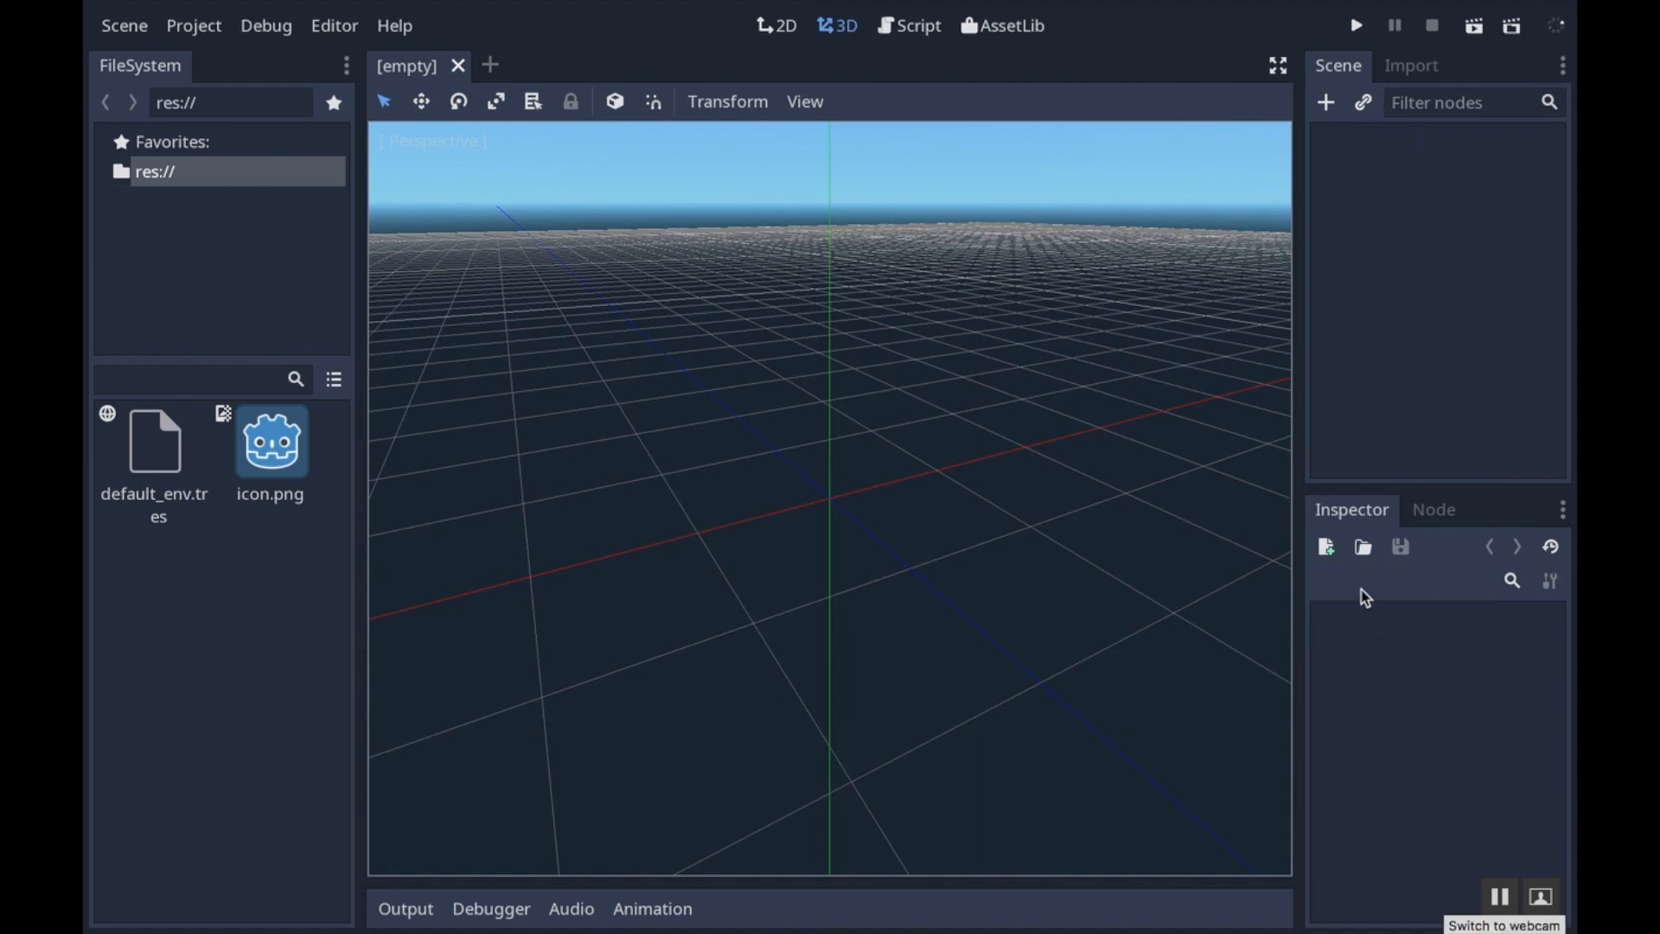
pyautogui.moveTo(1331, 834)
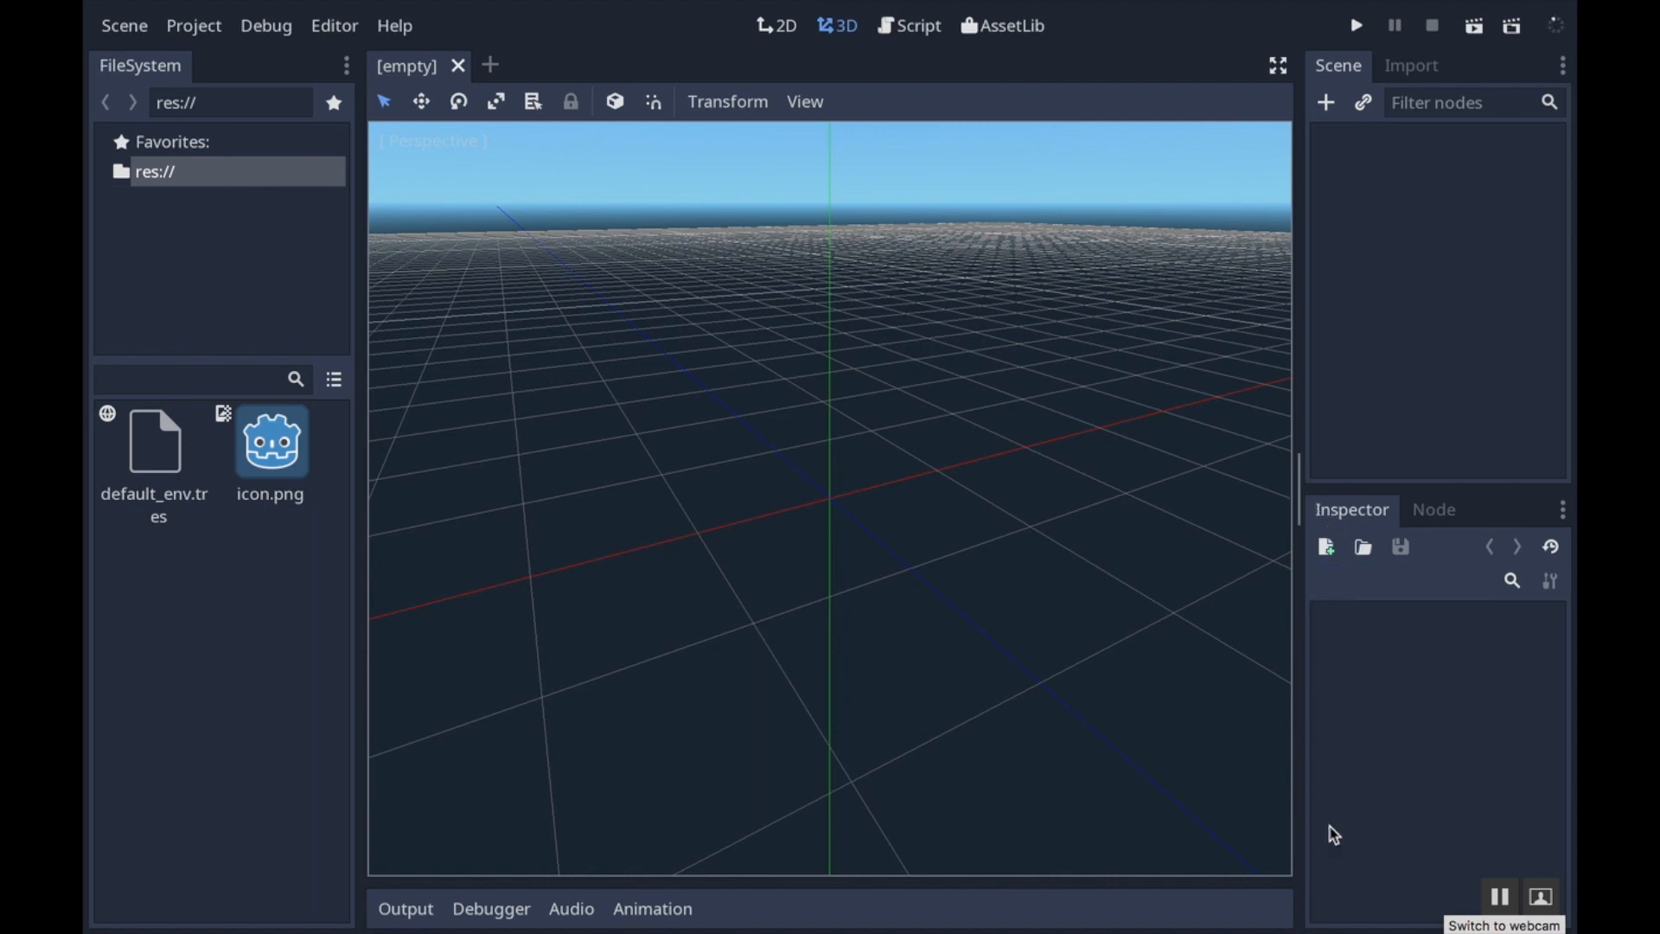
pyautogui.moveTo(693, 194)
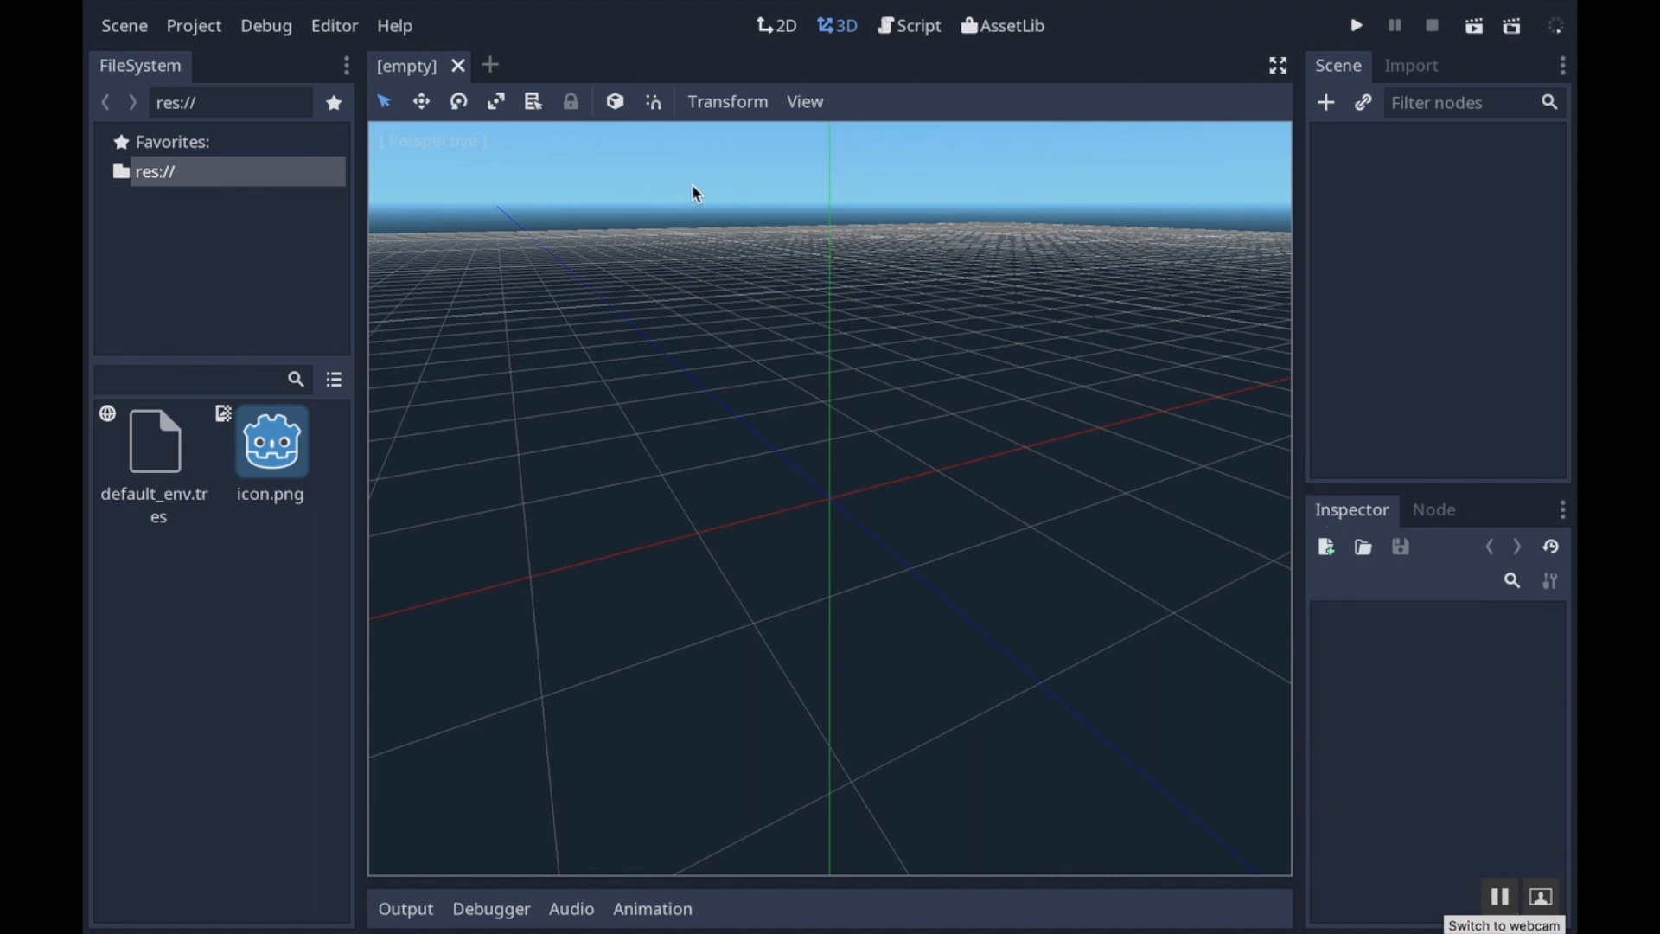
pyautogui.moveTo(540, 609)
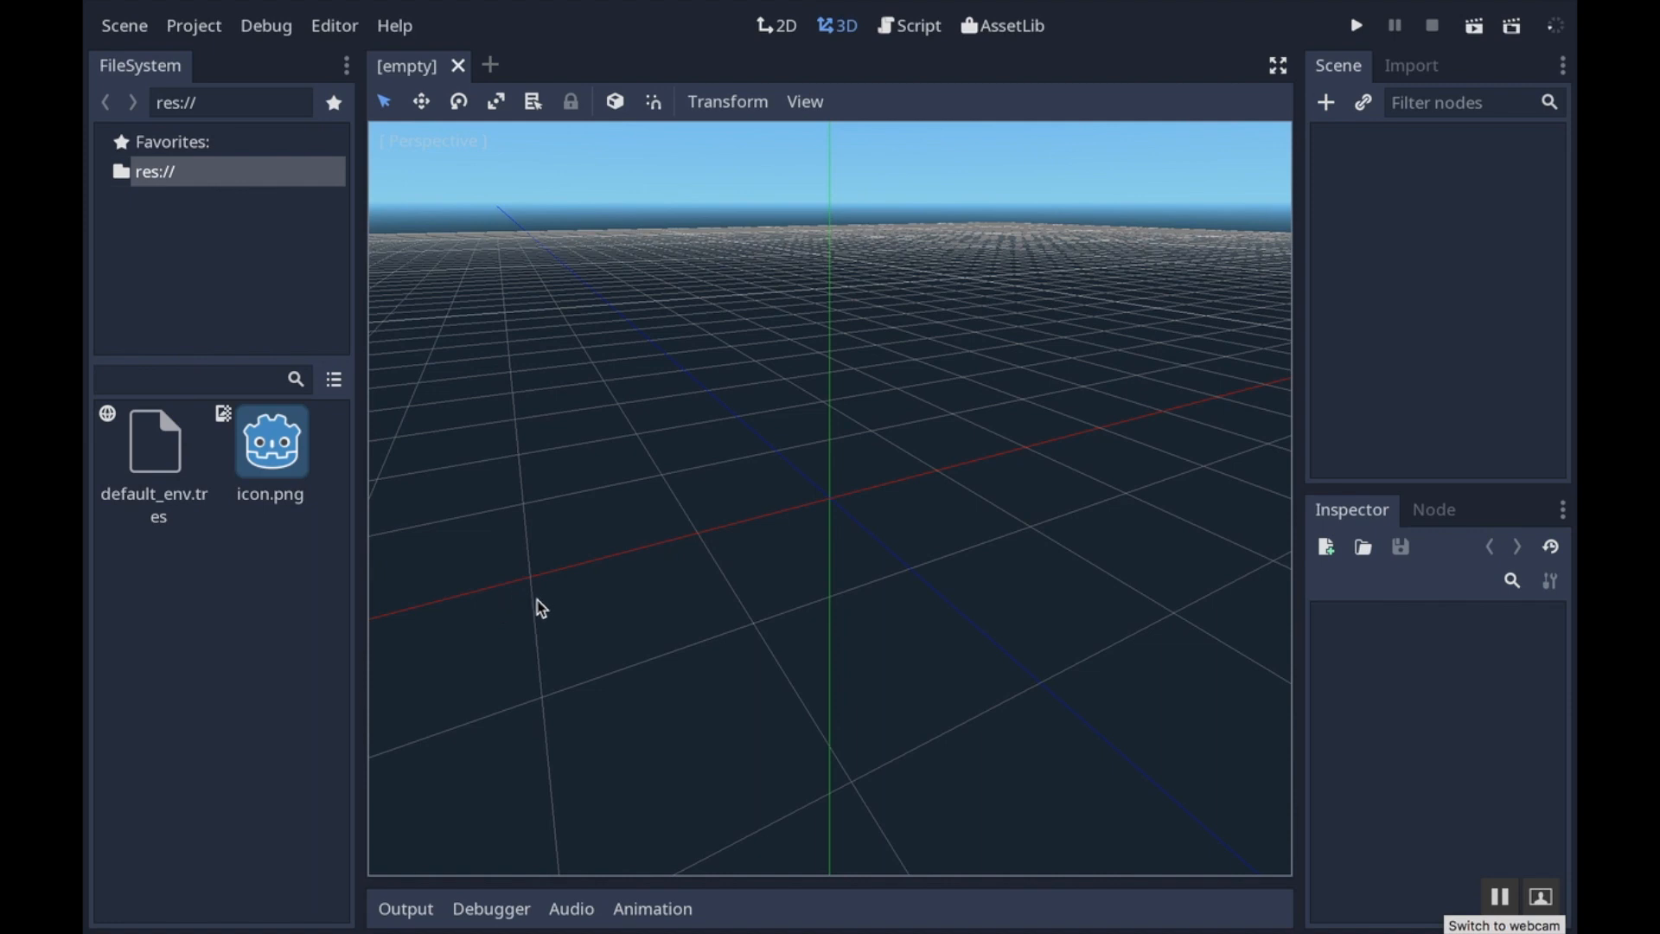
pyautogui.moveTo(261, 156)
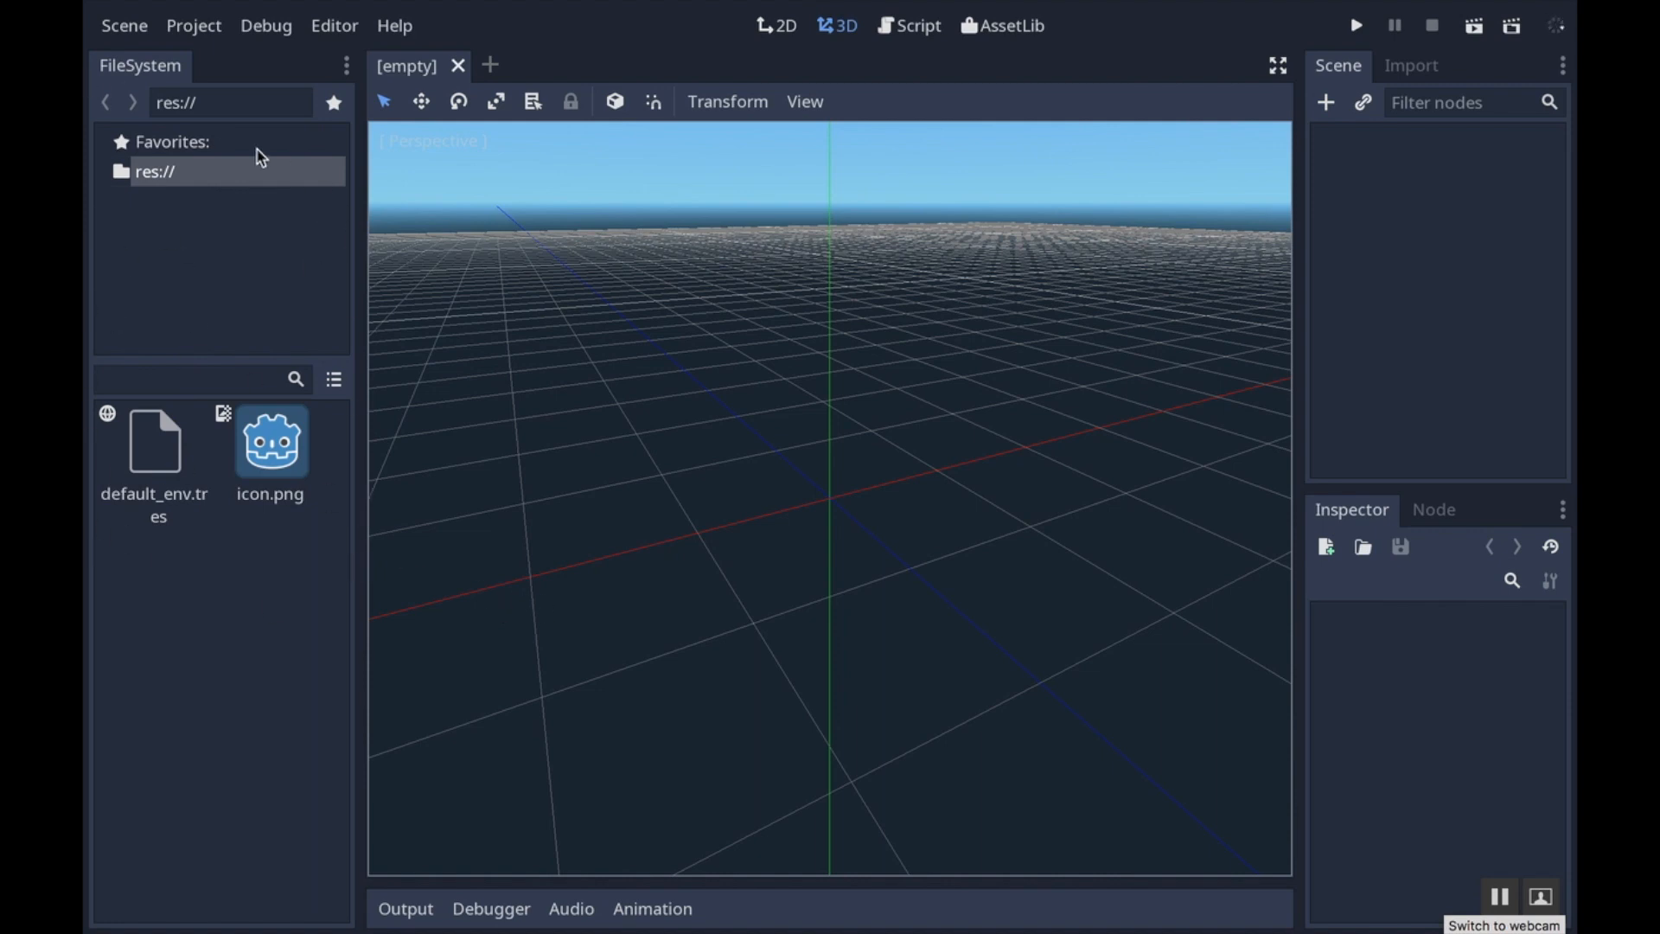
pyautogui.moveTo(1380, 373)
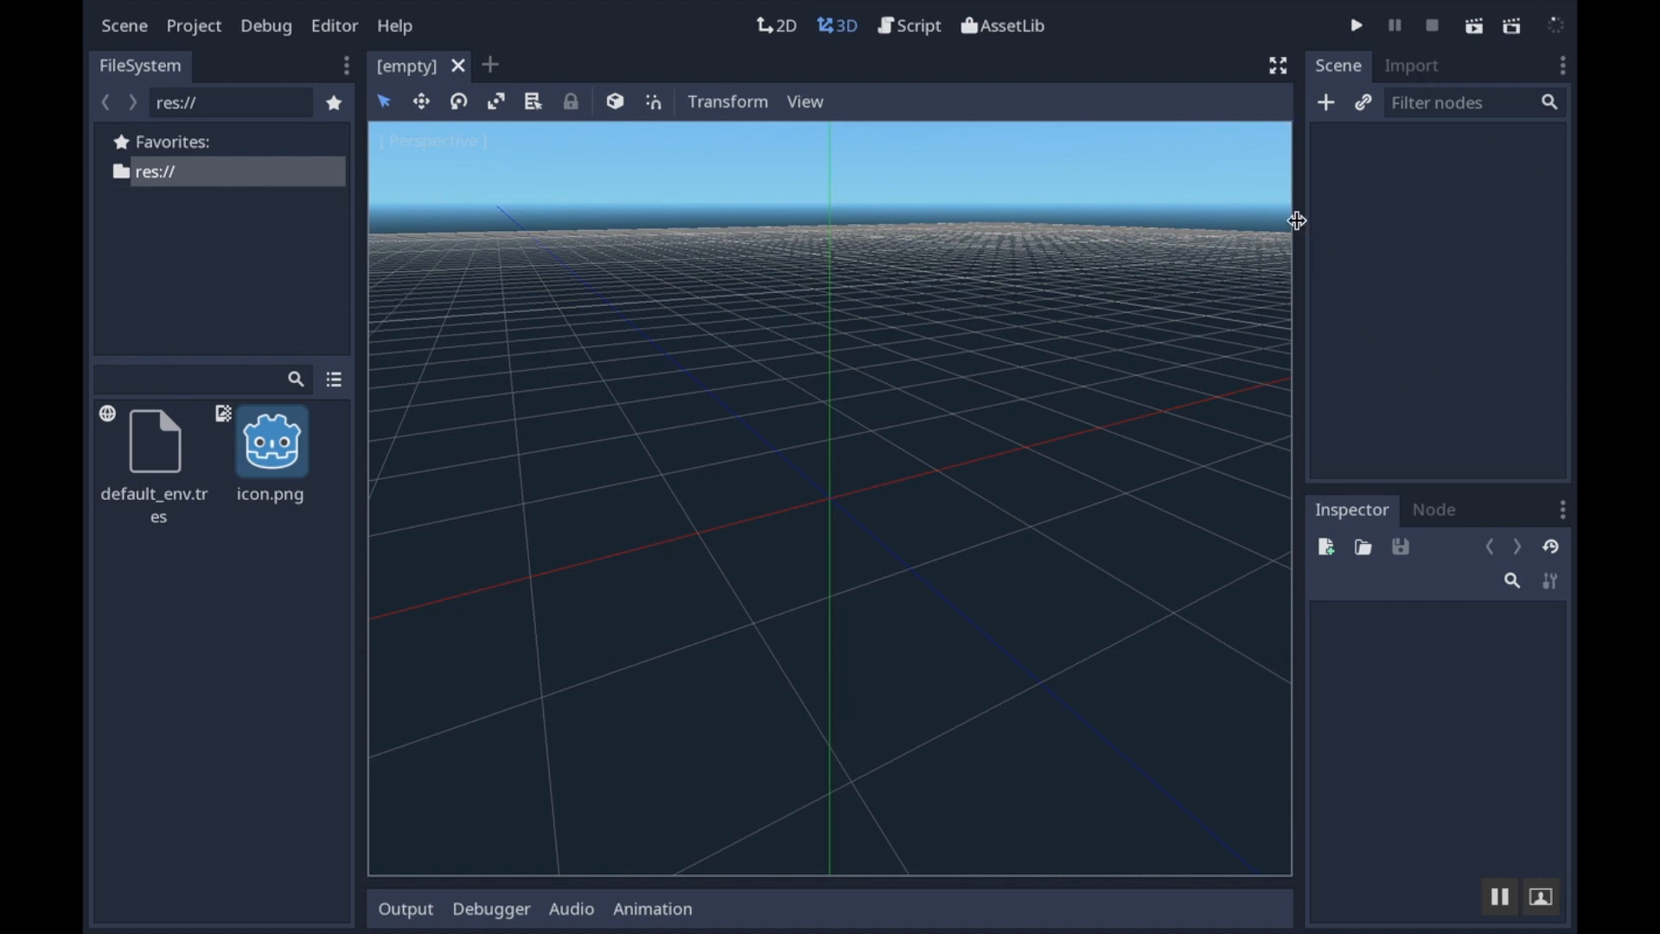
pyautogui.moveTo(1489, 258)
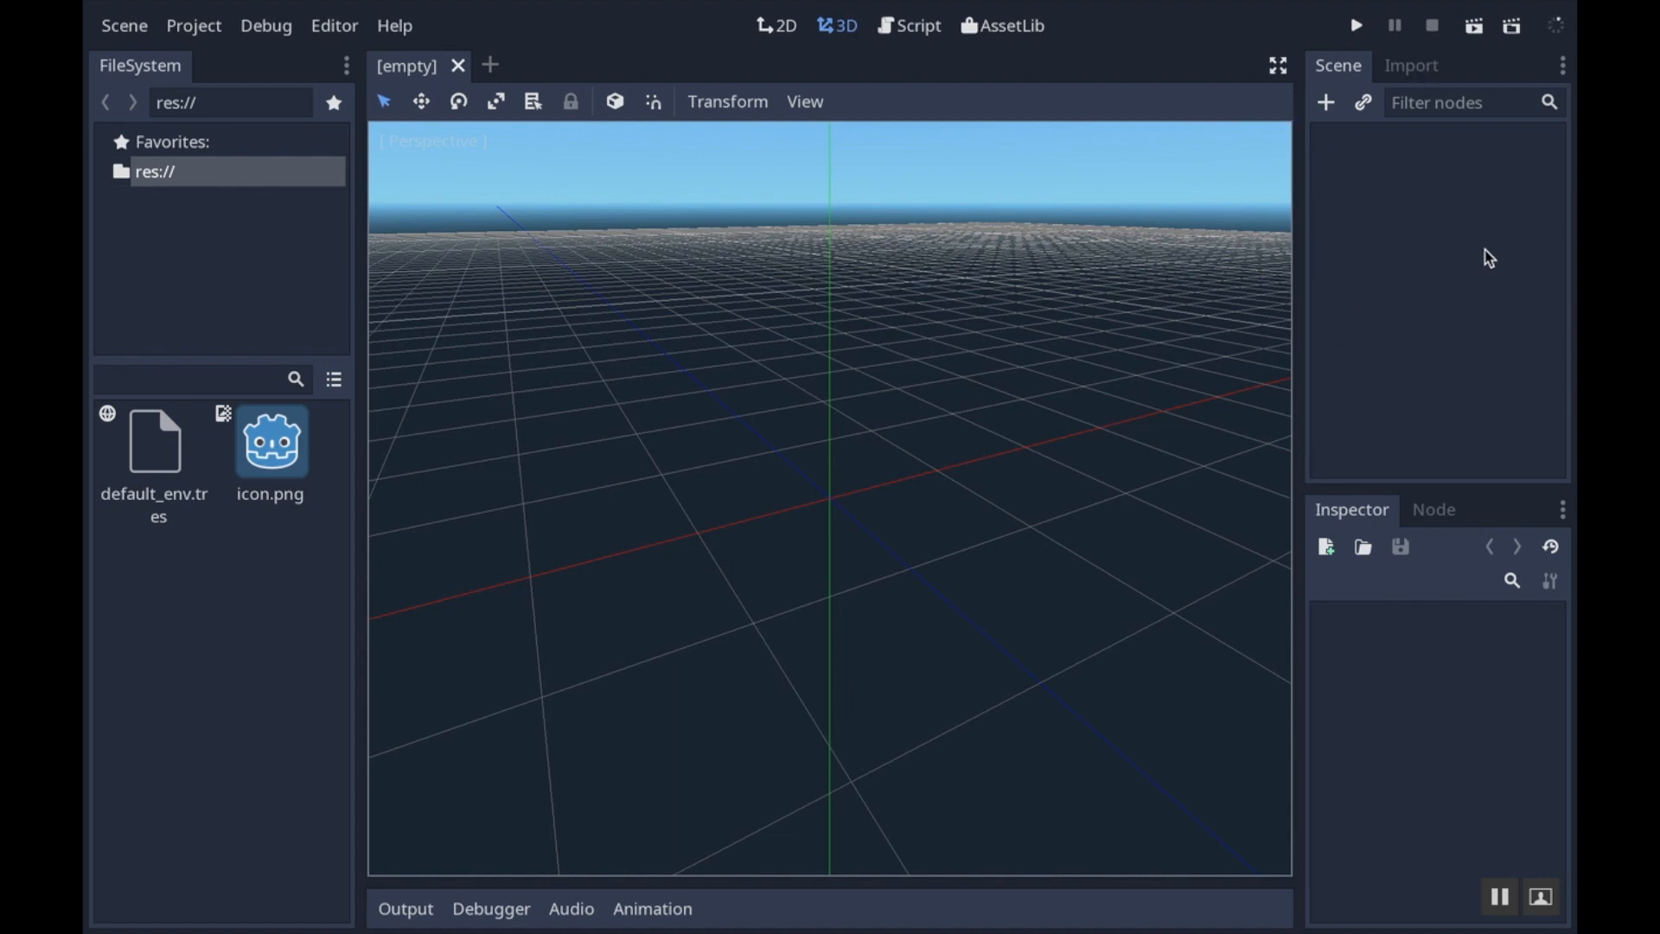
pyautogui.moveTo(1497, 251)
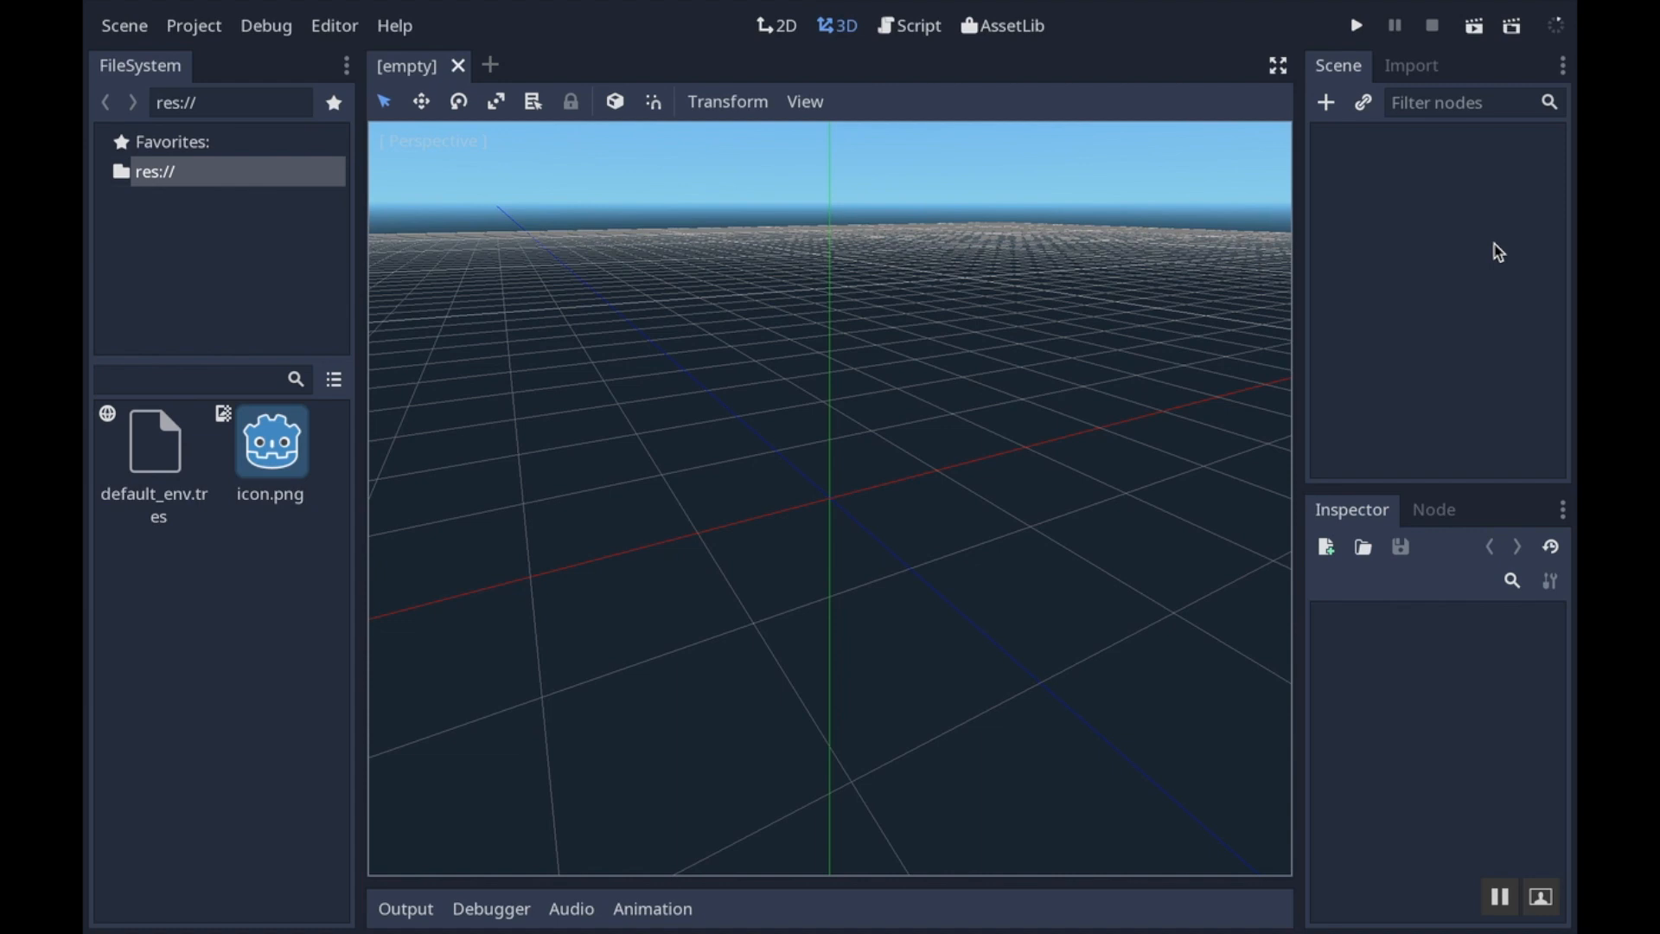
pyautogui.moveTo(1489, 311)
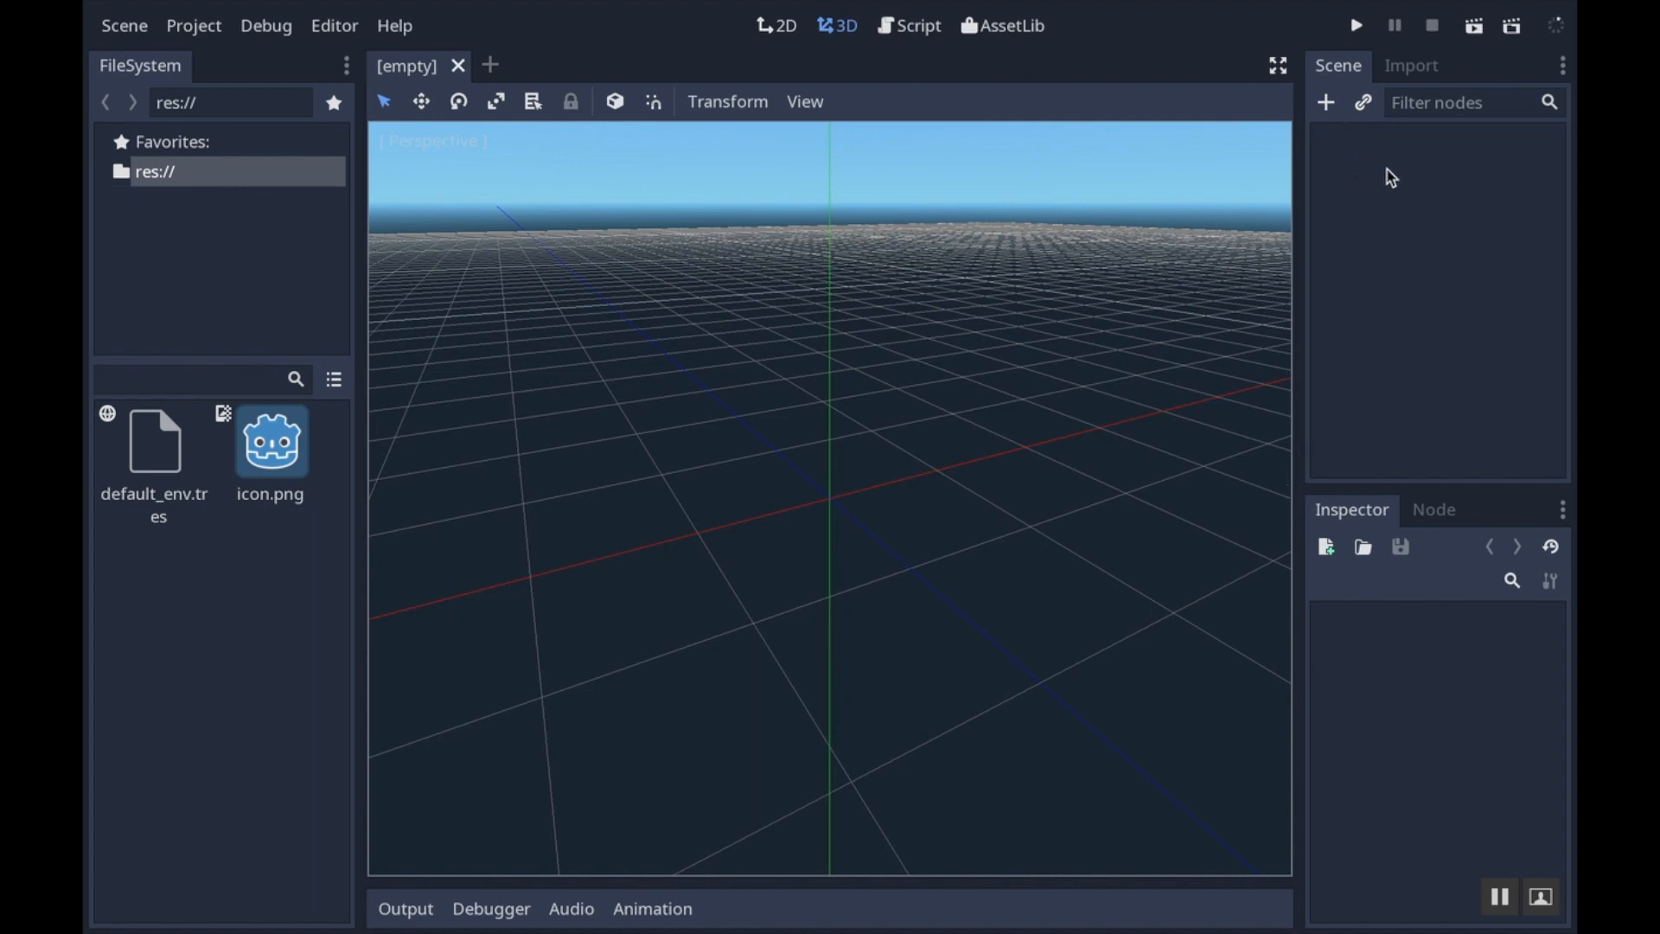
pyautogui.moveTo(1414, 520)
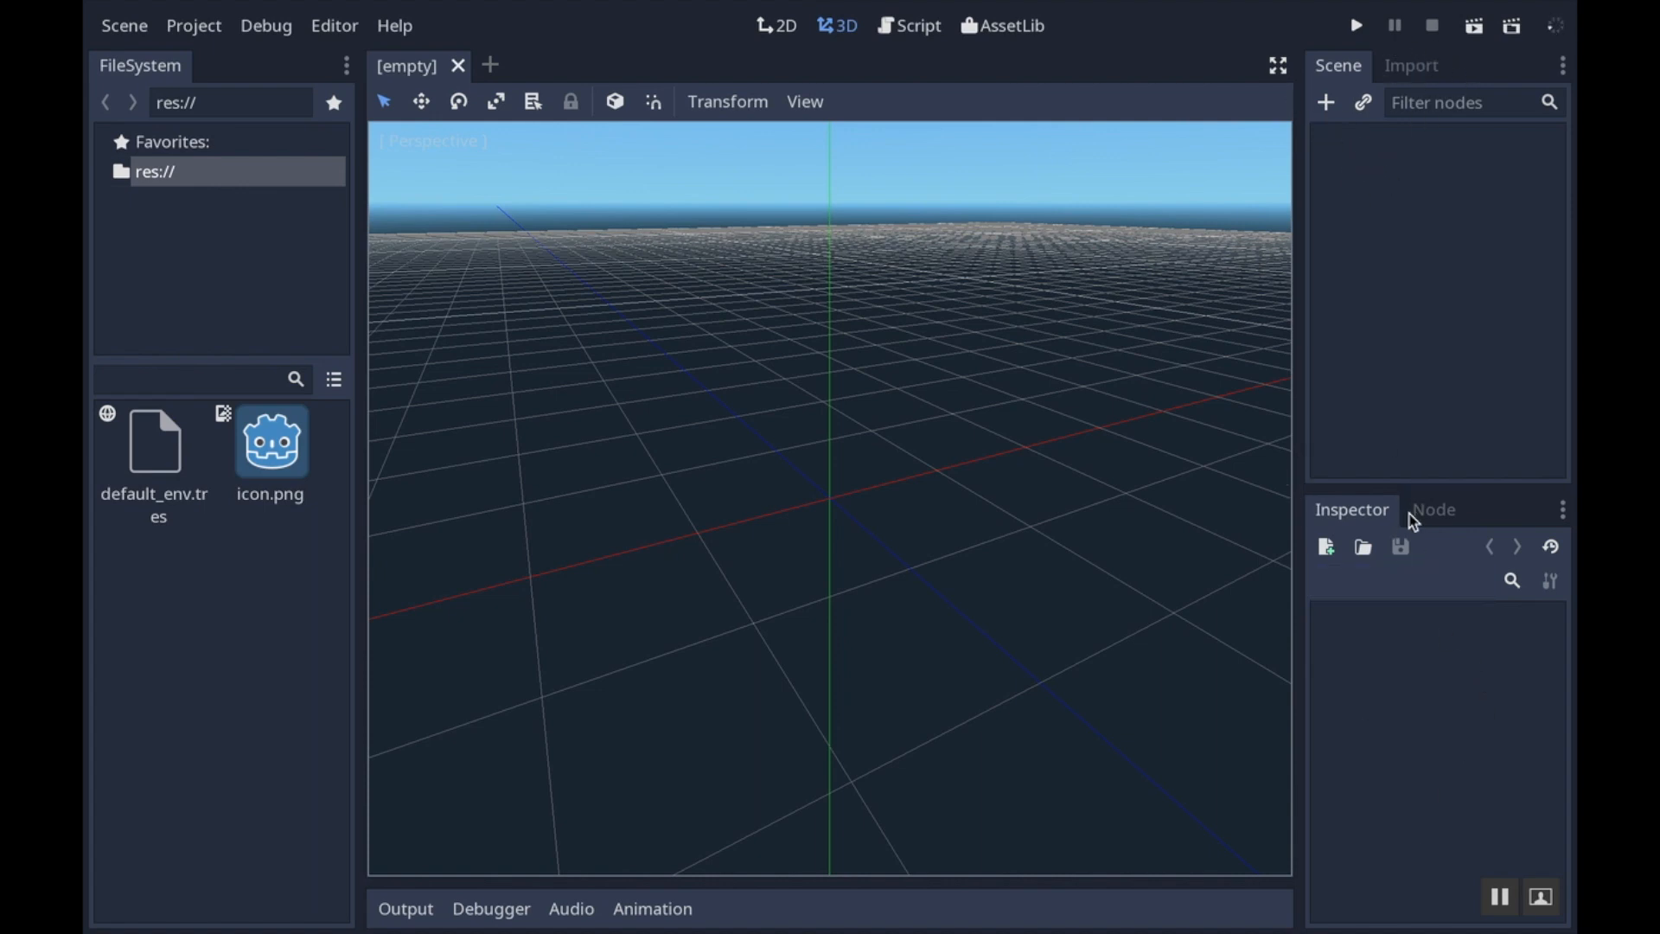
pyautogui.click(1433, 510)
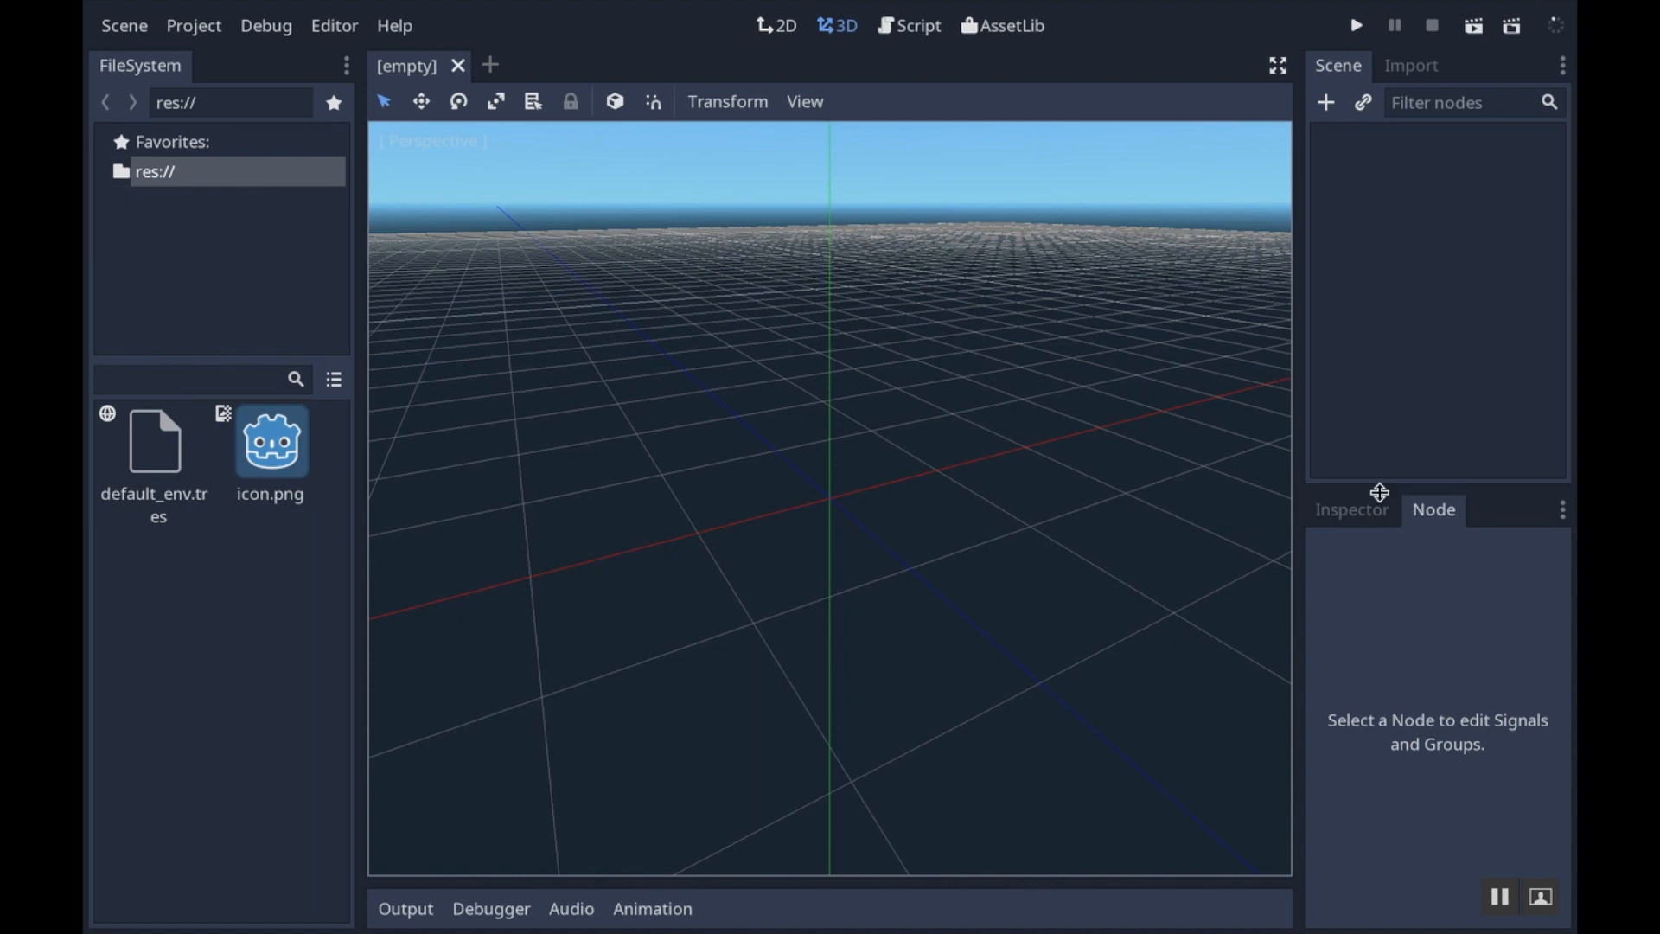
pyautogui.moveTo(1322, 517)
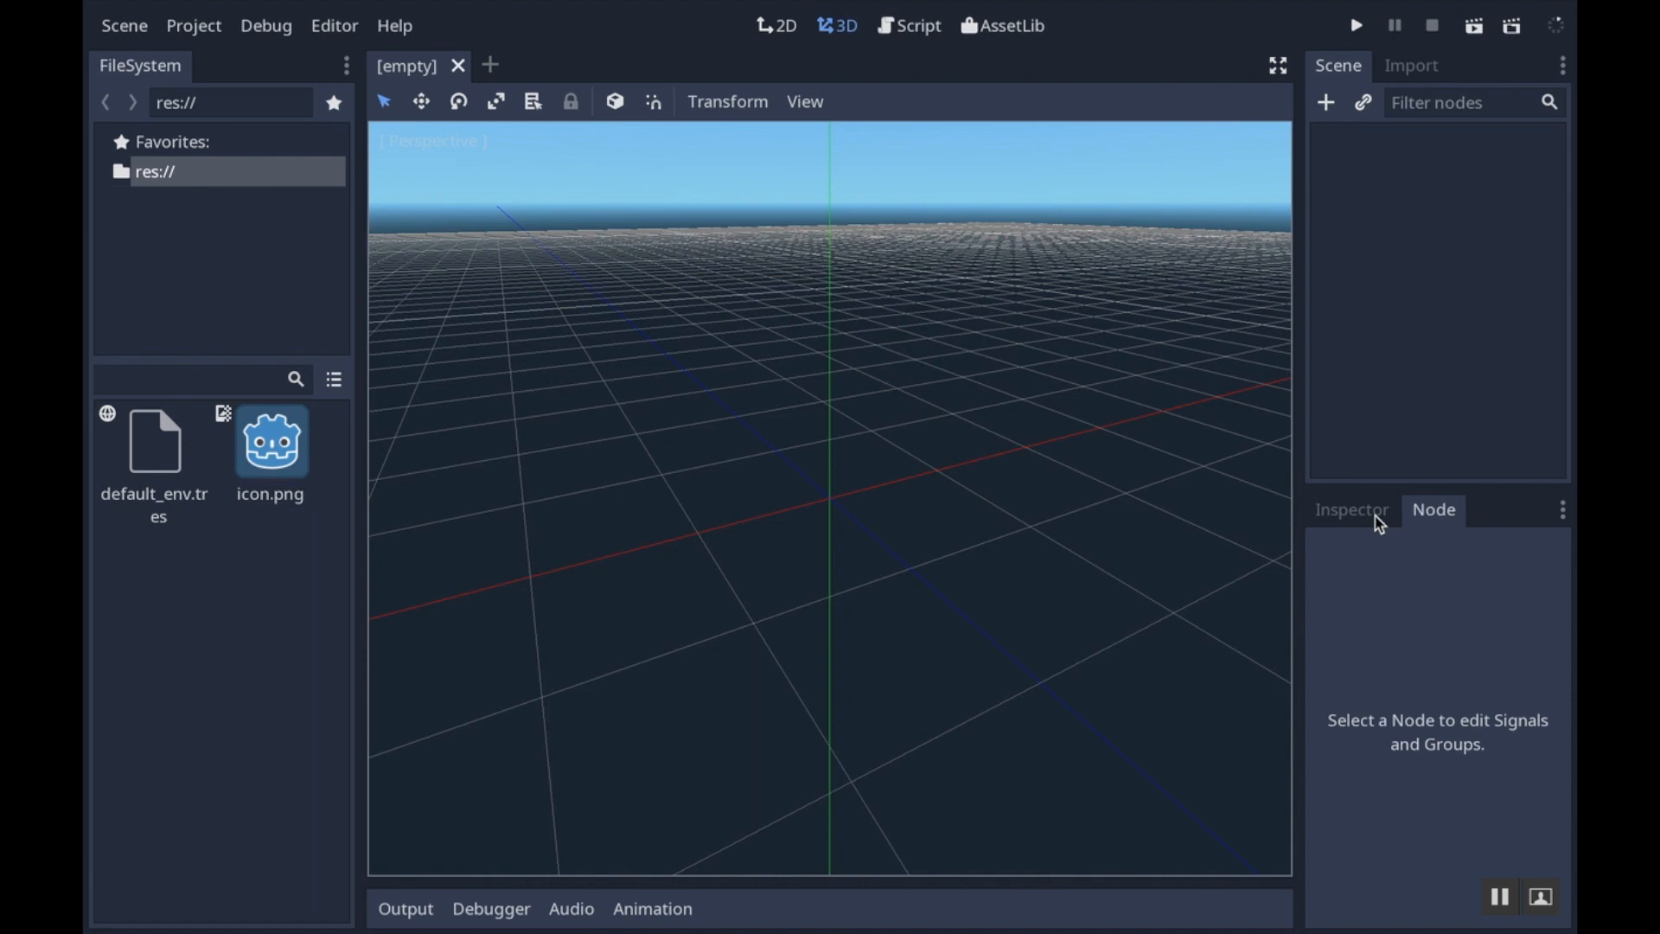
pyautogui.click(1350, 509)
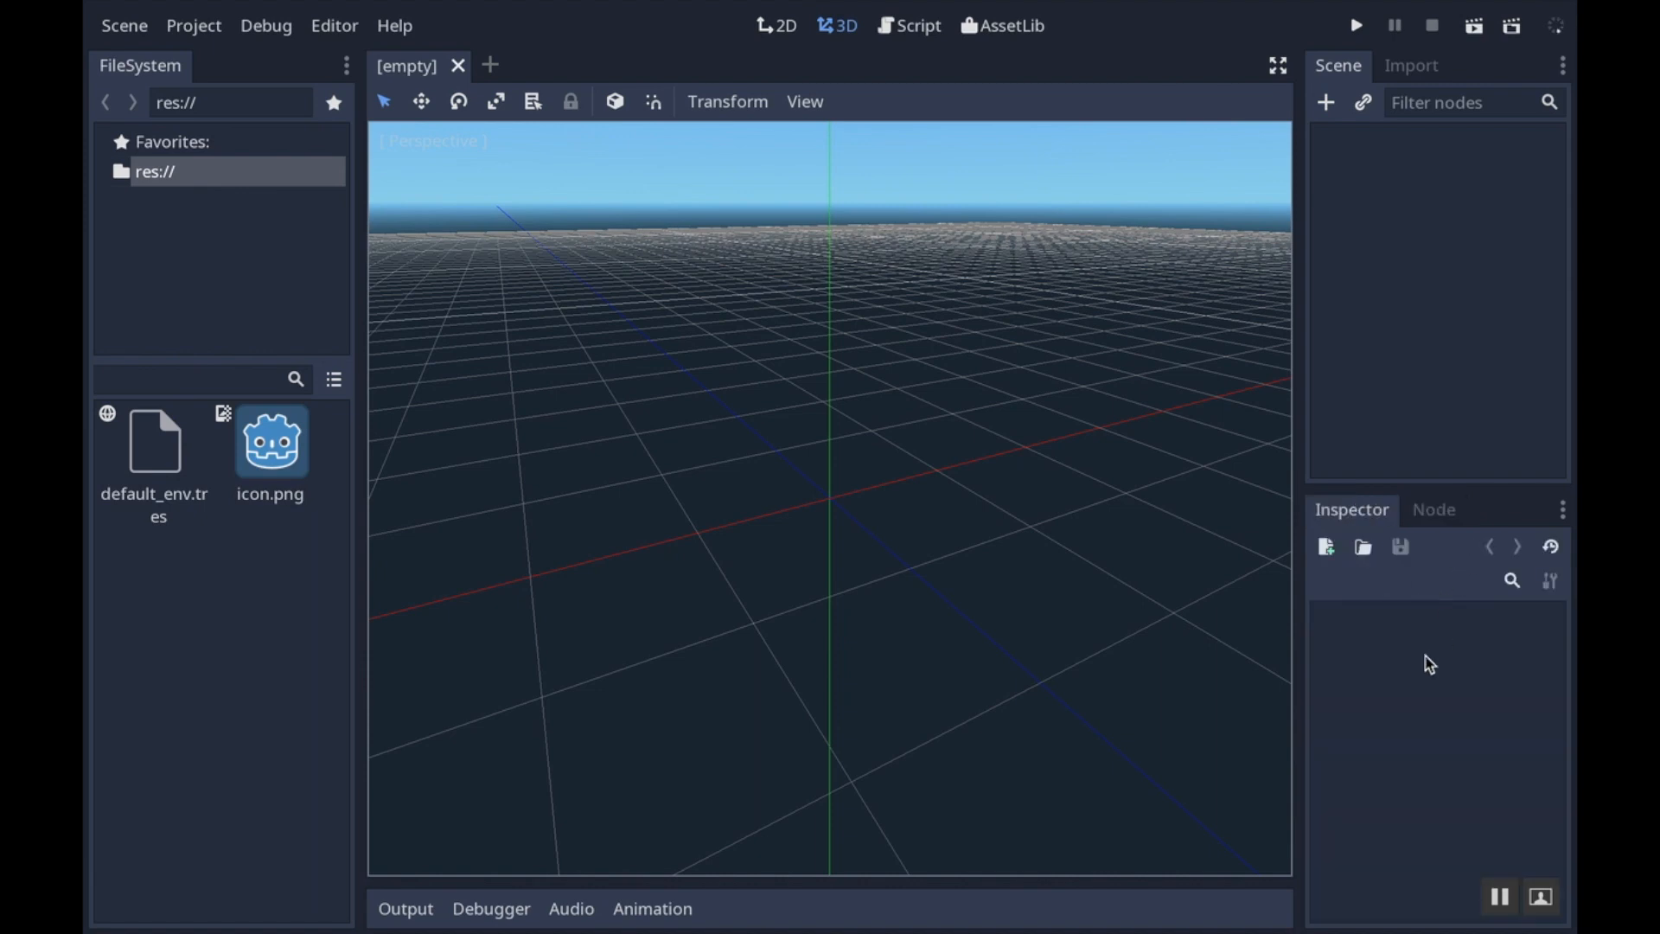
pyautogui.moveTo(975, 359)
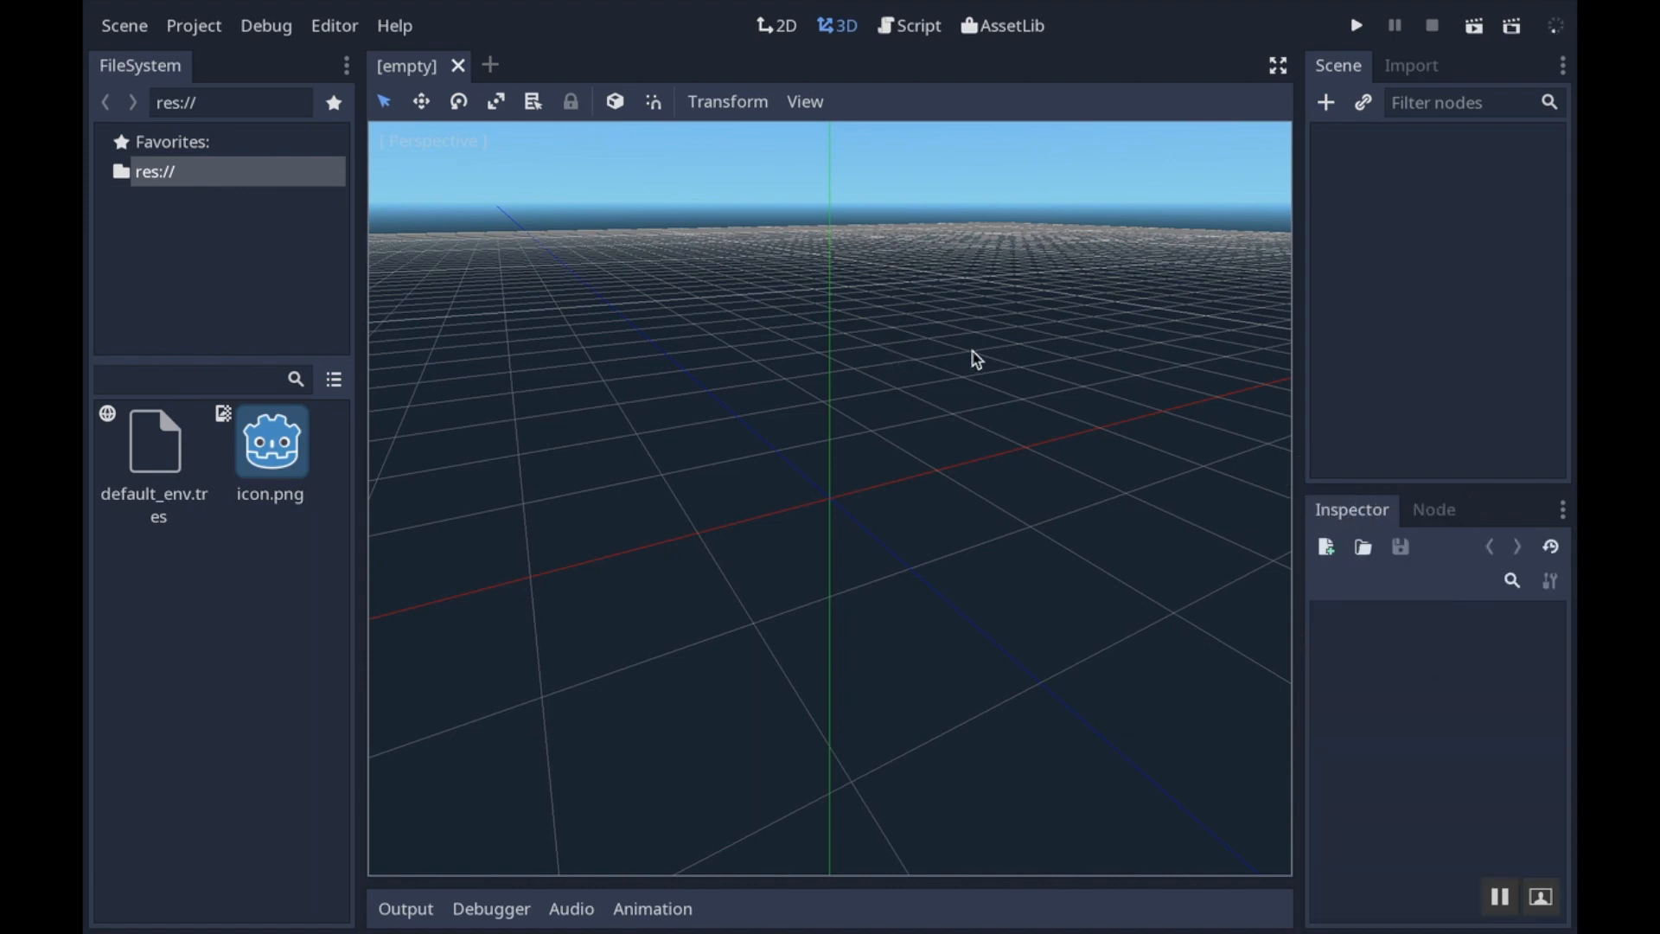
pyautogui.moveTo(646, 302)
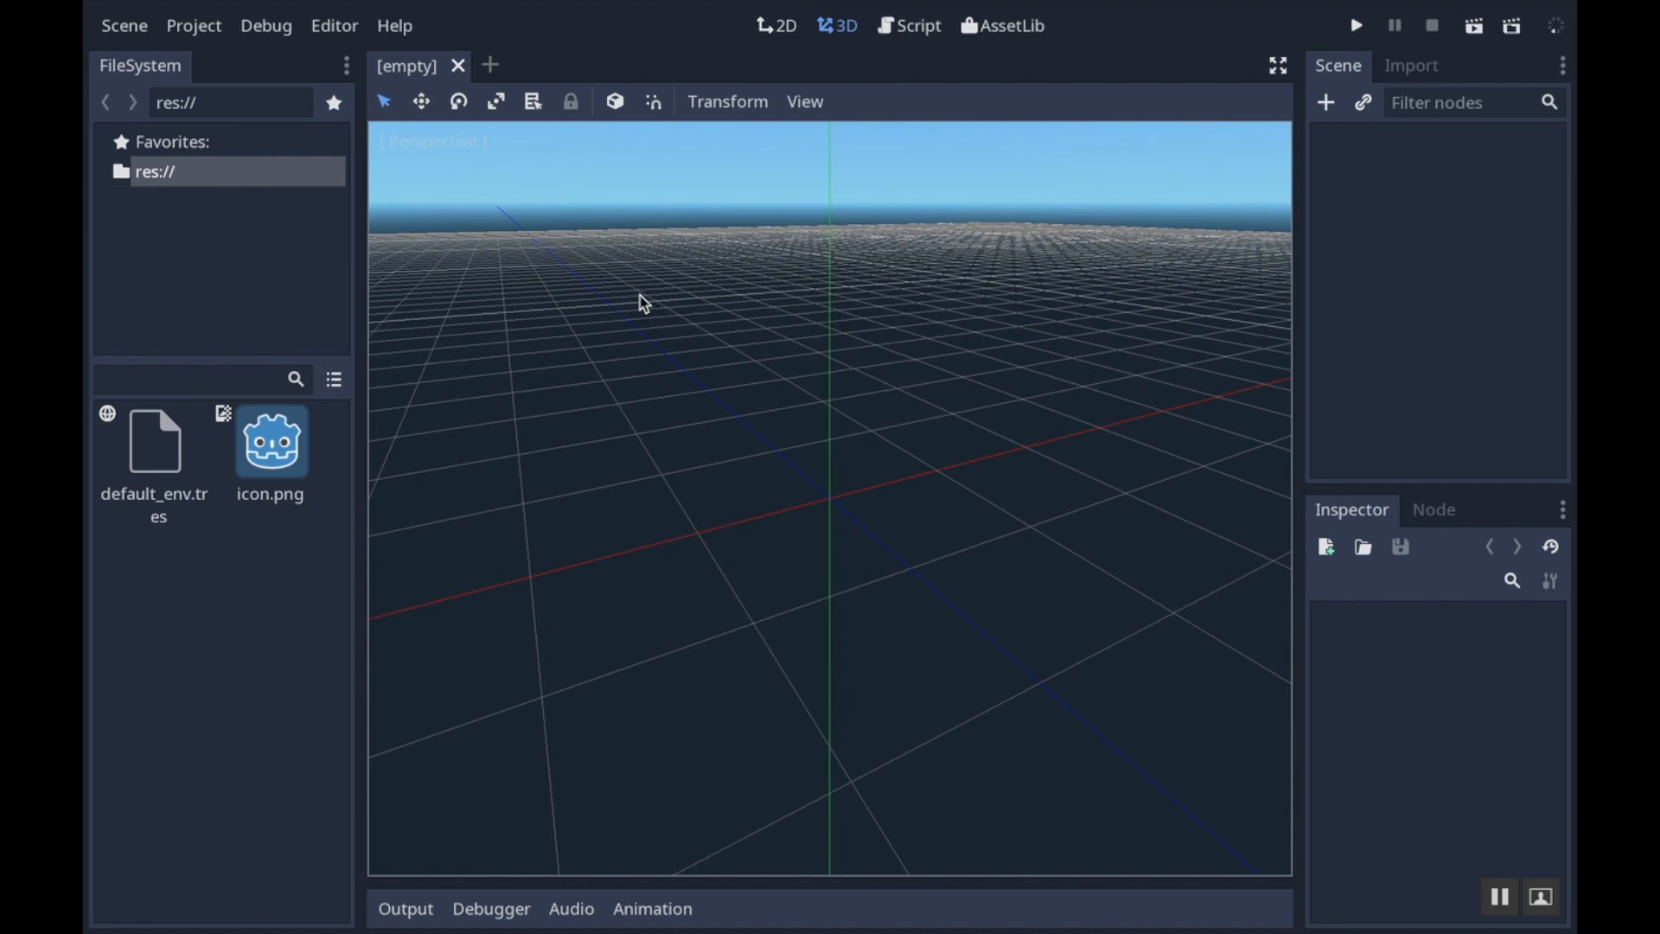
pyautogui.moveTo(750, 58)
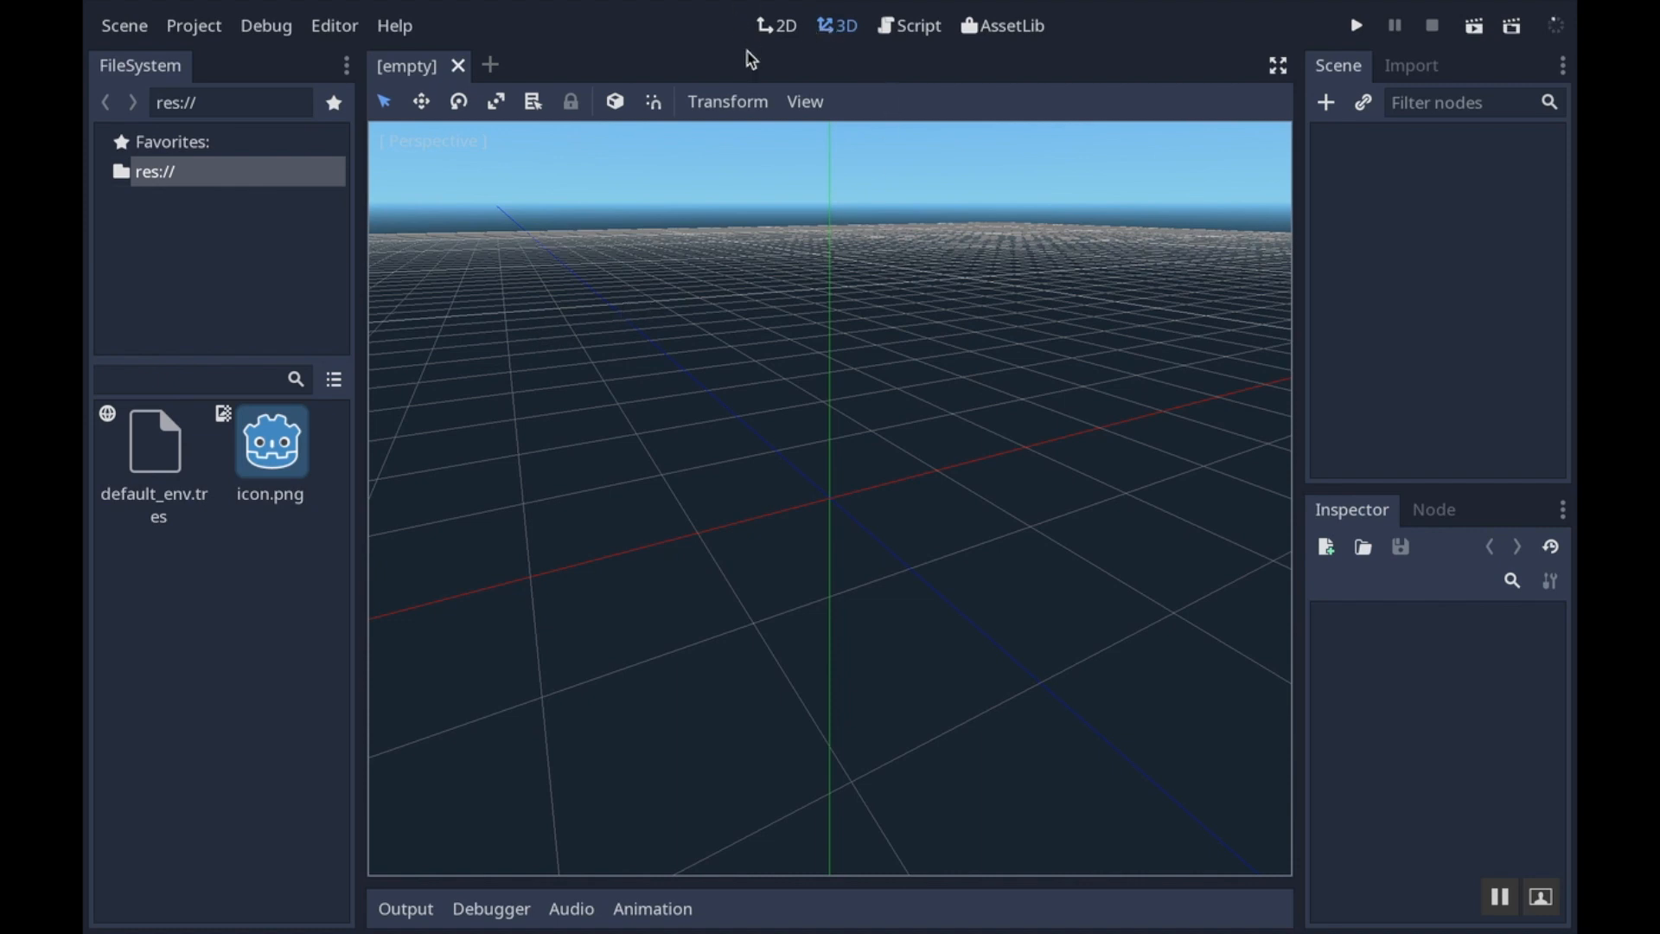
# Switch to the 2D workspace for the empty Youtube Match 3 scene
pyautogui.click(777, 25)
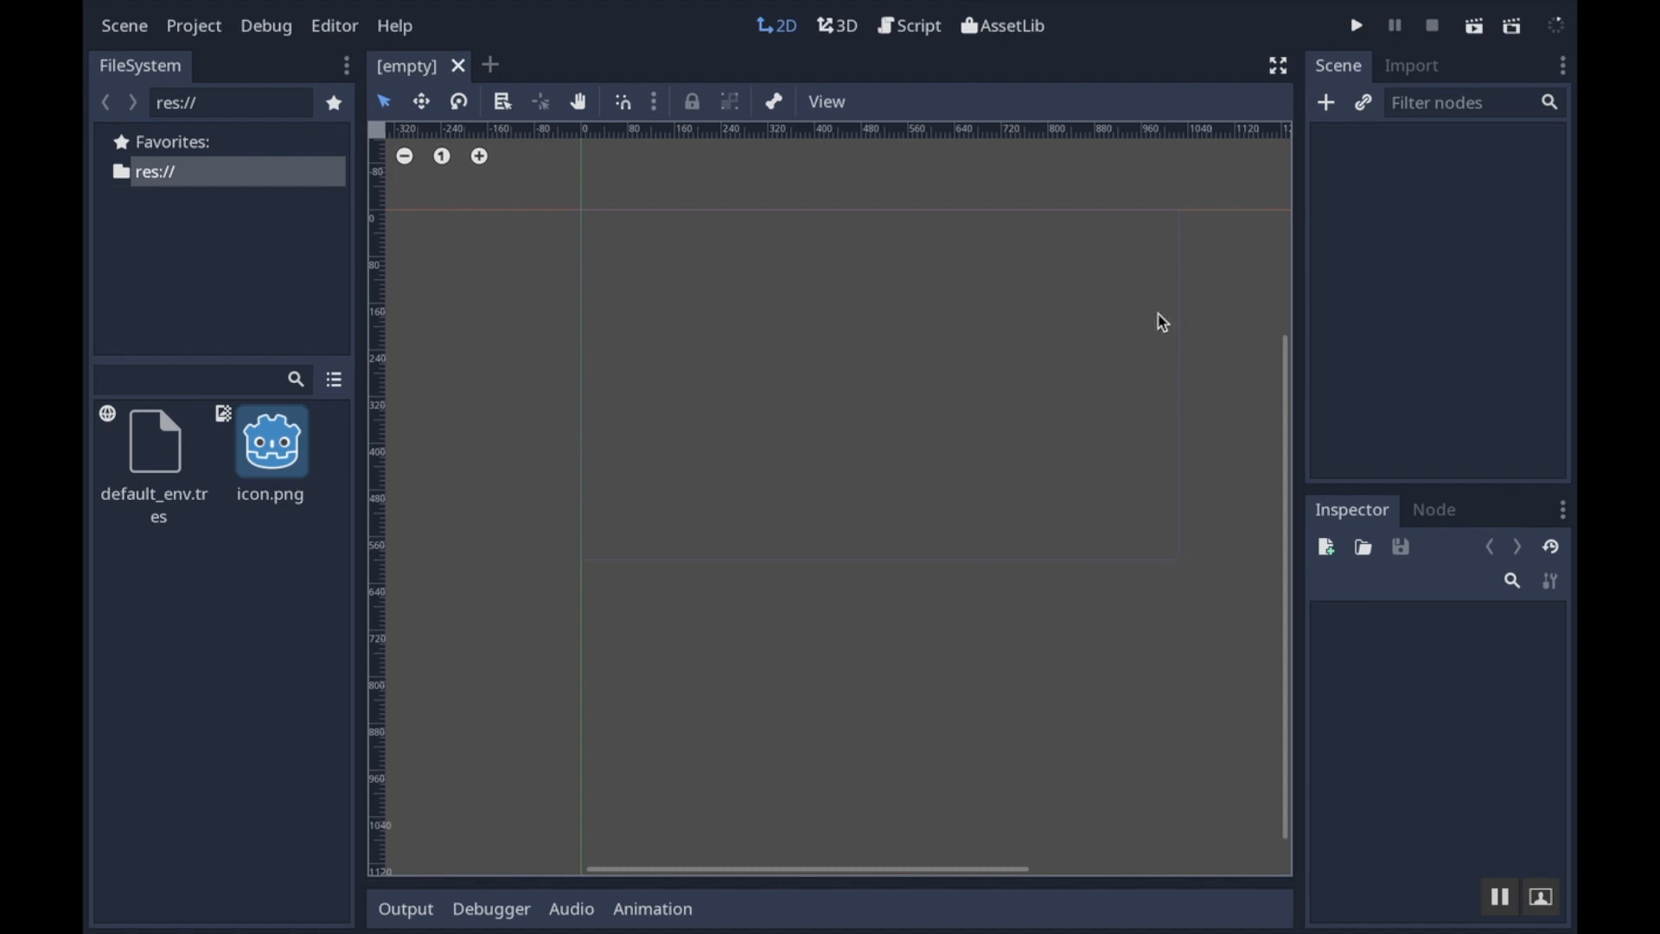
pyautogui.moveTo(570, 561)
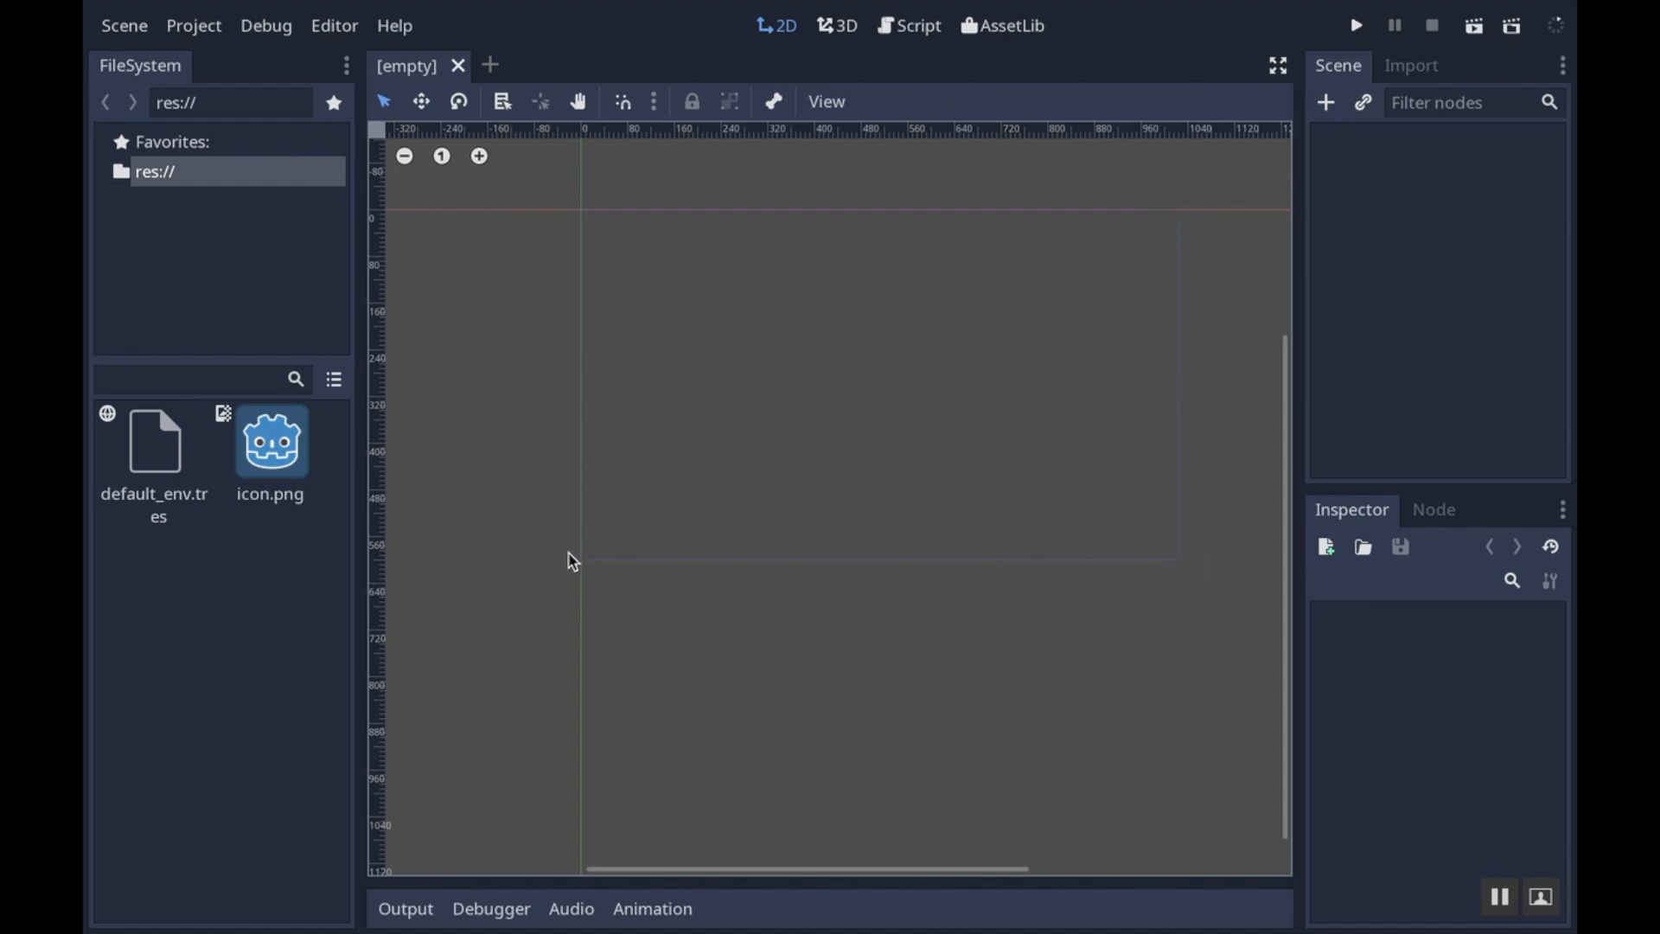
pyautogui.moveTo(674, 585)
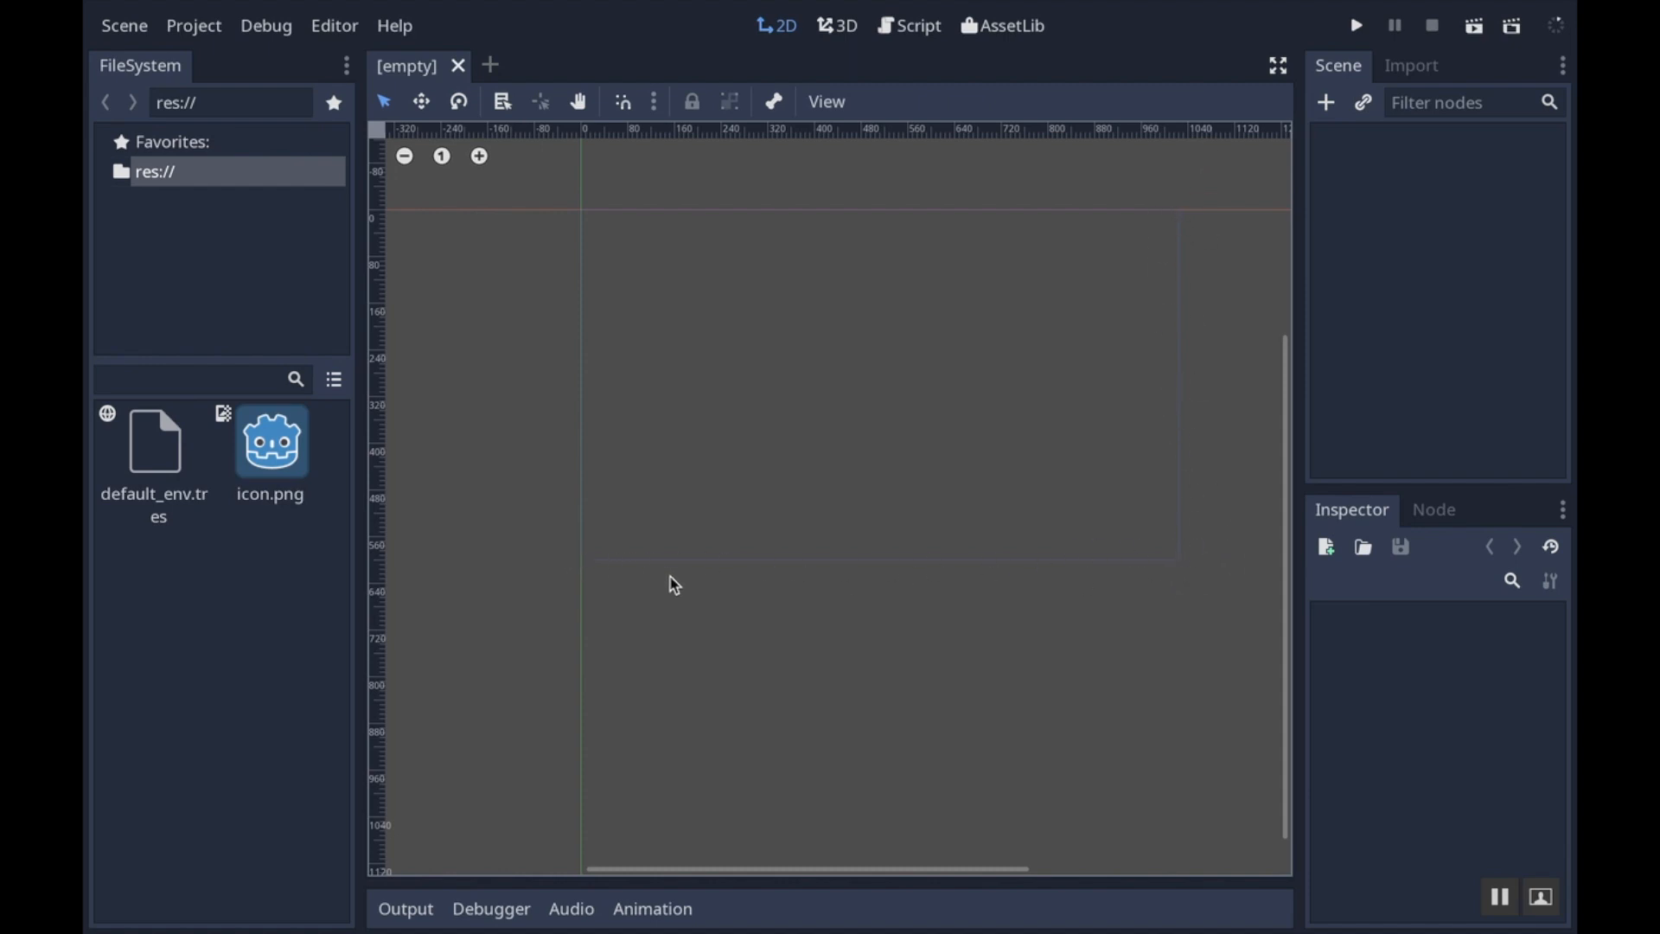
# Open Project Settings and scroll the General categories down to Display > Window
pyautogui.click(193, 25)
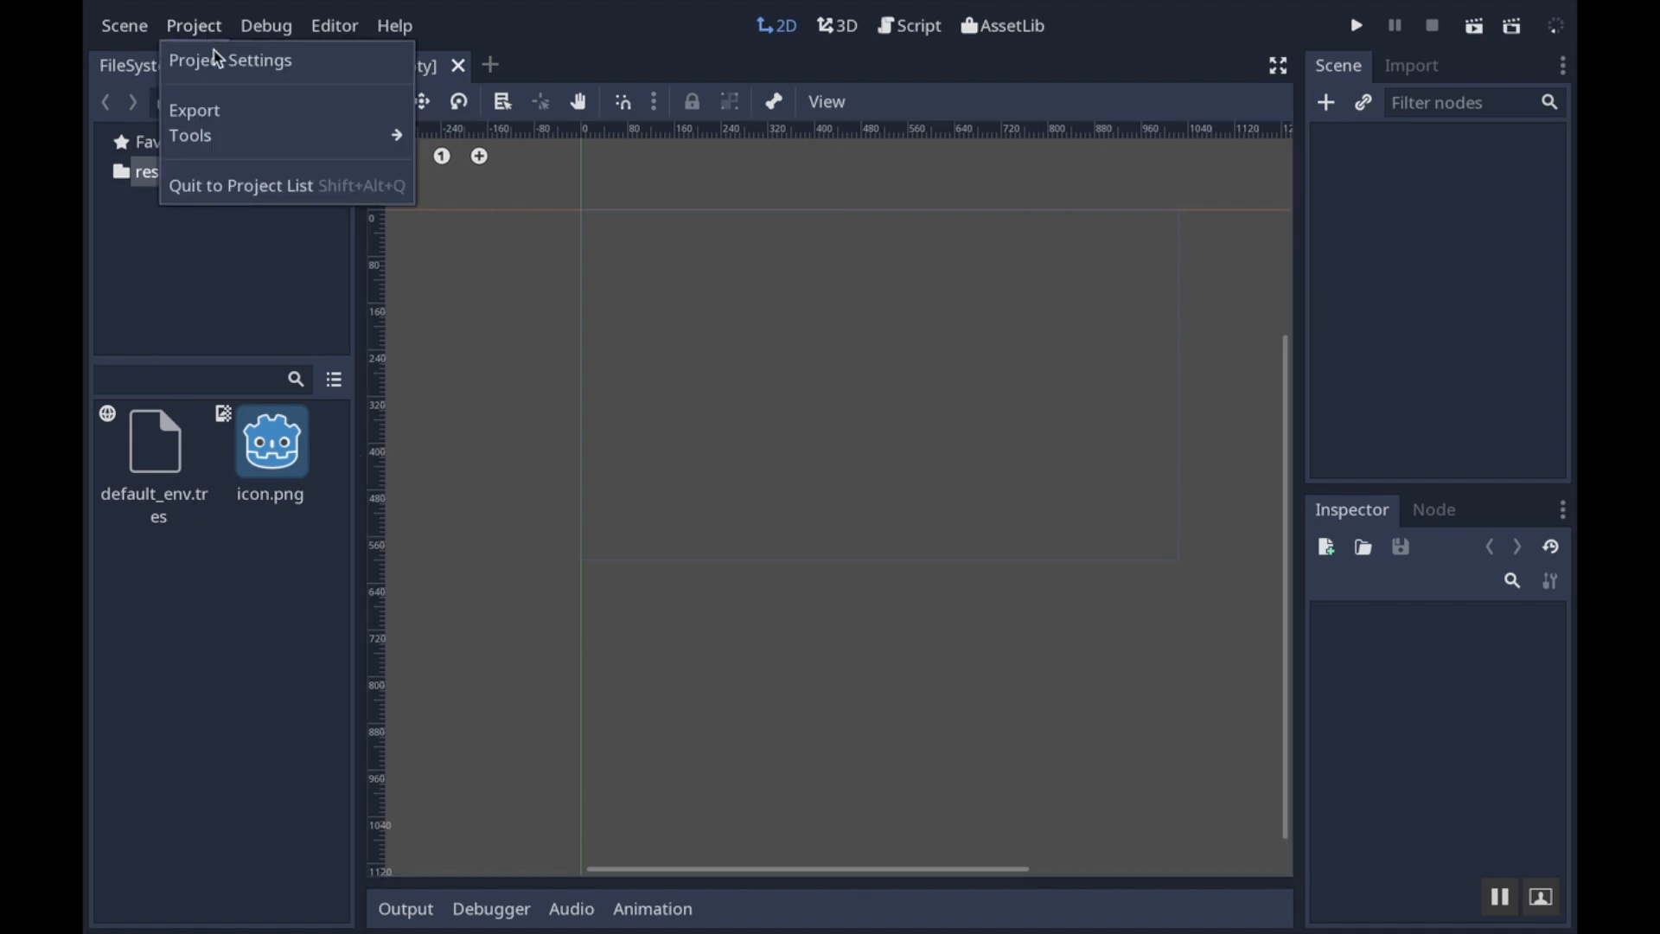
pyautogui.click(230, 59)
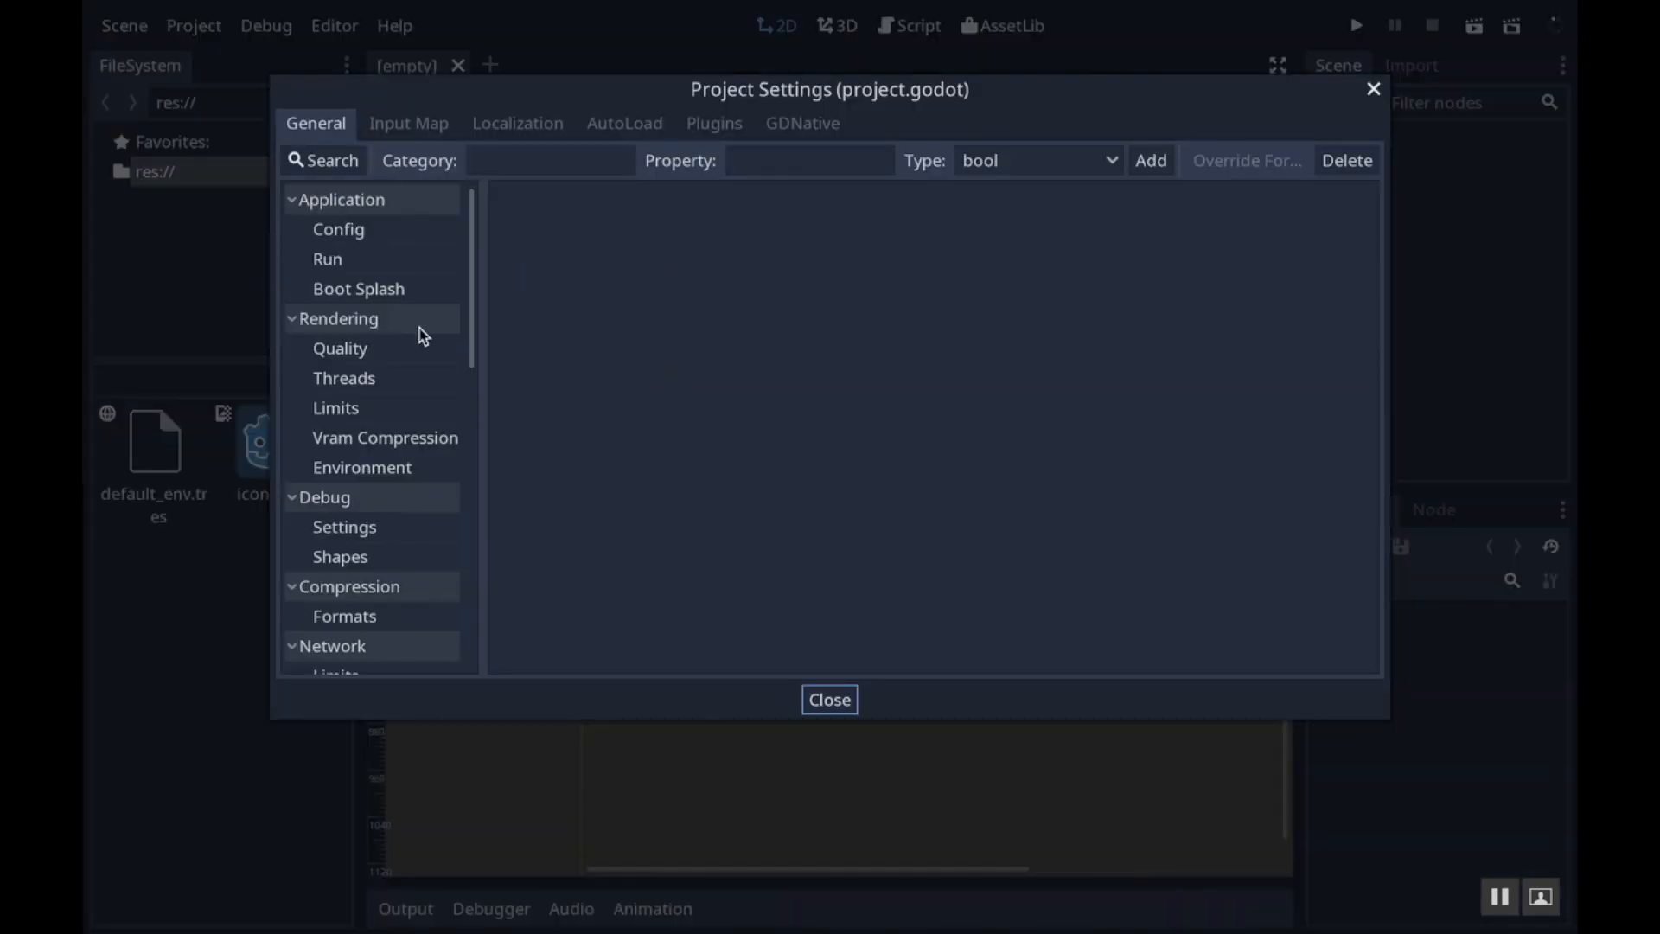
pyautogui.scroll(-3)
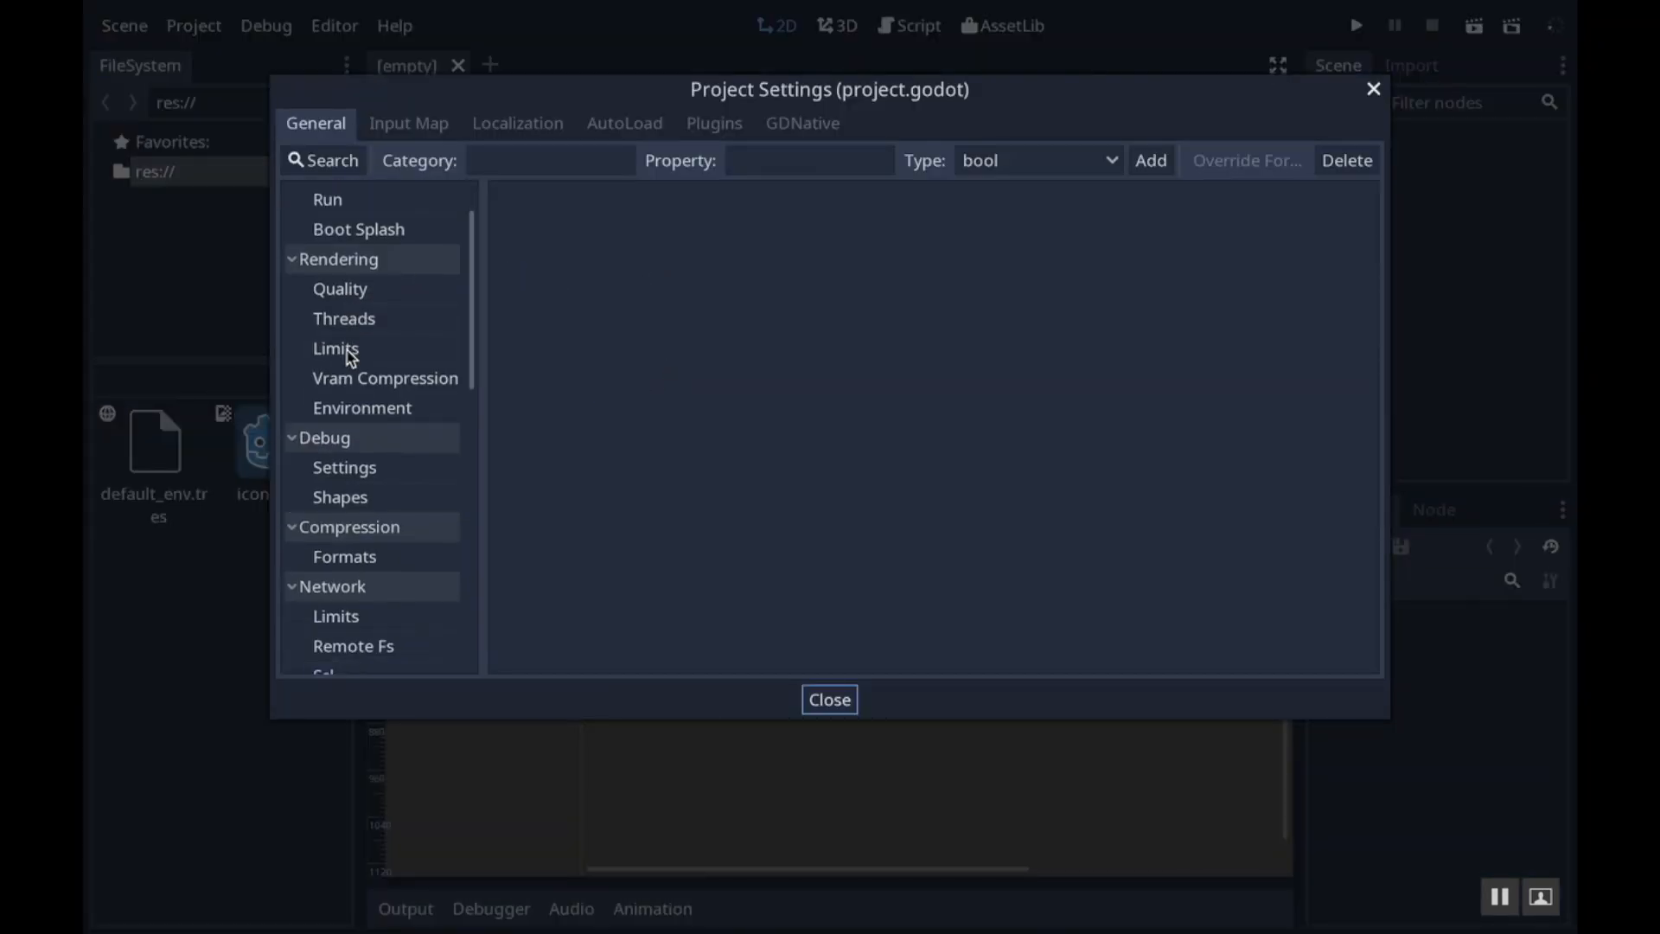
pyautogui.scroll(-3)
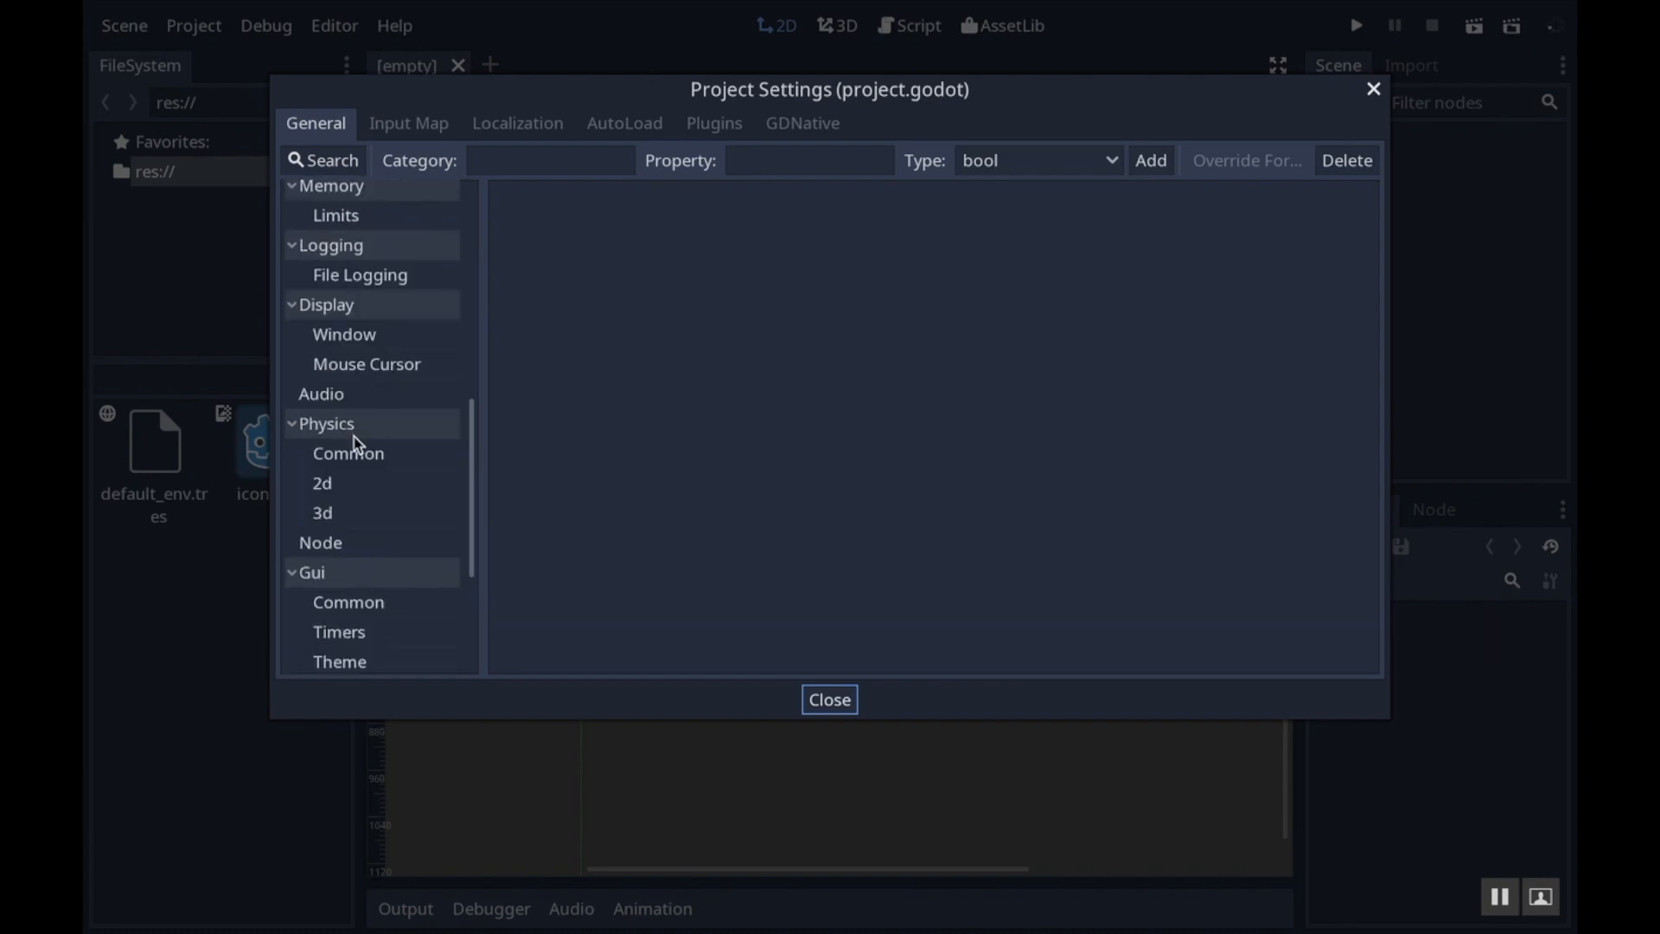